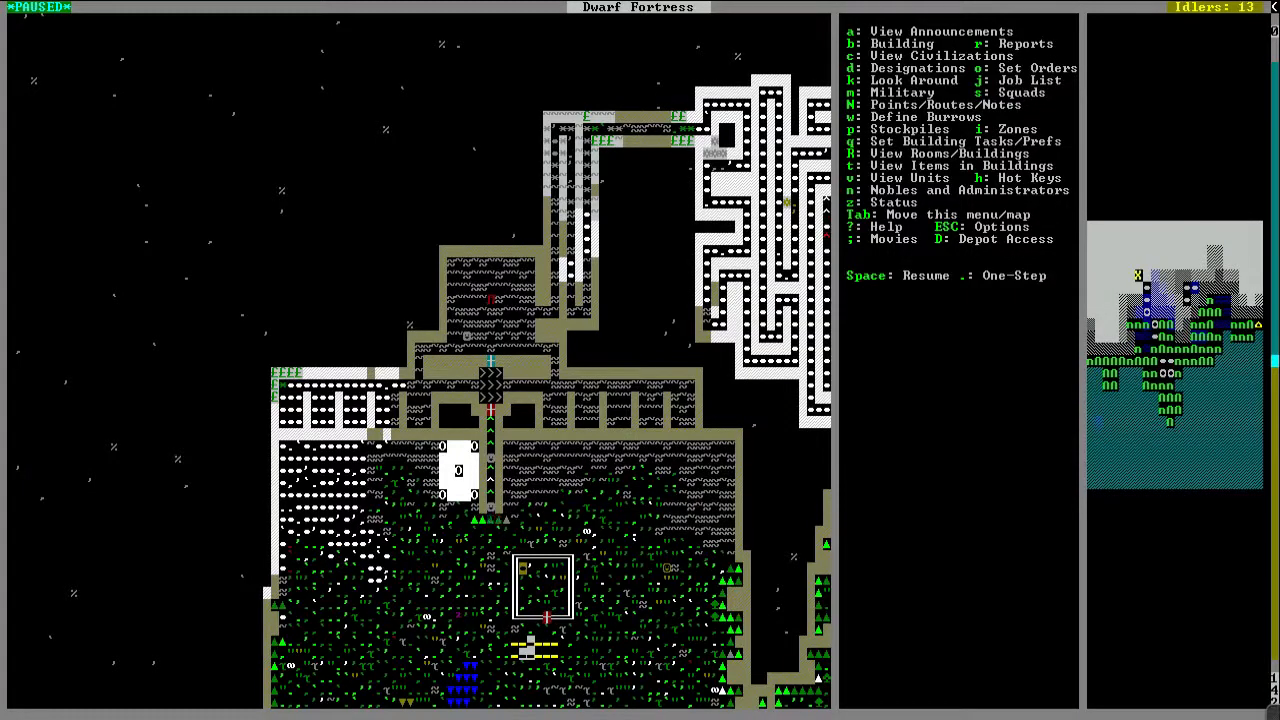
Step: Shift the map view toward the fortress's inner rooms level
scroll(right, 3)
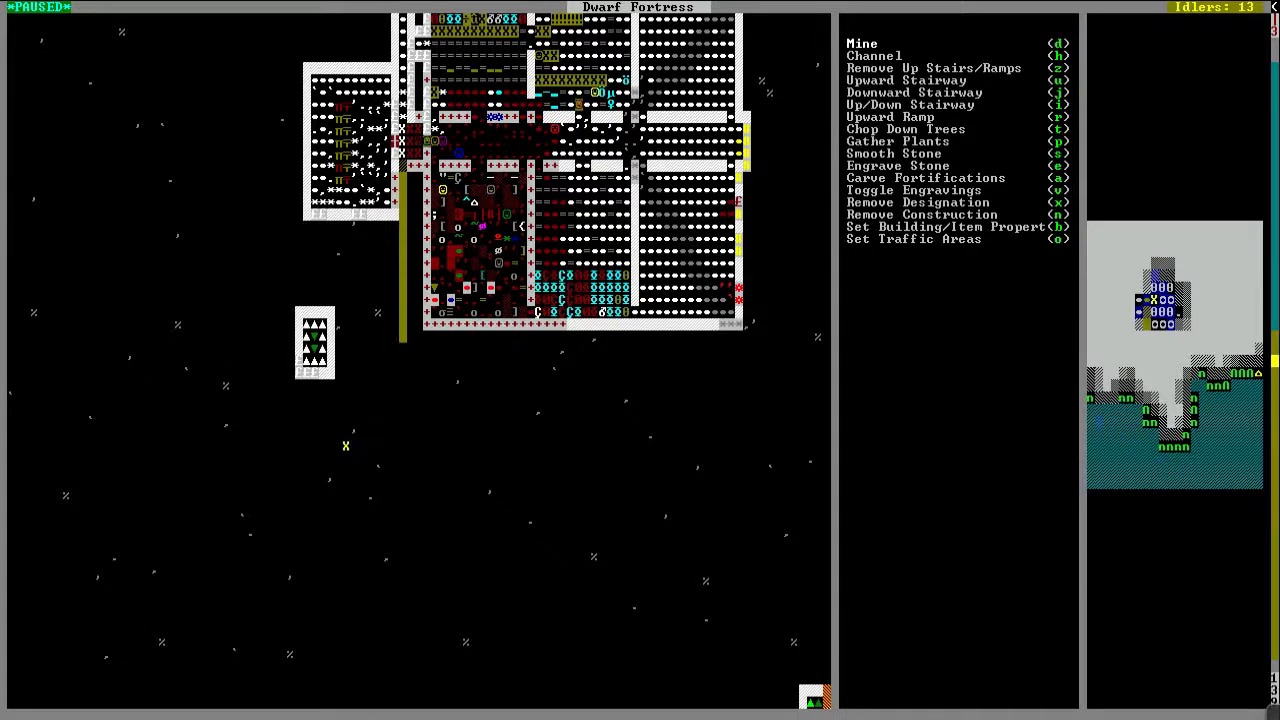
Step: Designate the dig rectangle beside the western rooms, let time run briefly, pause, and reopen designations
key(Escape)
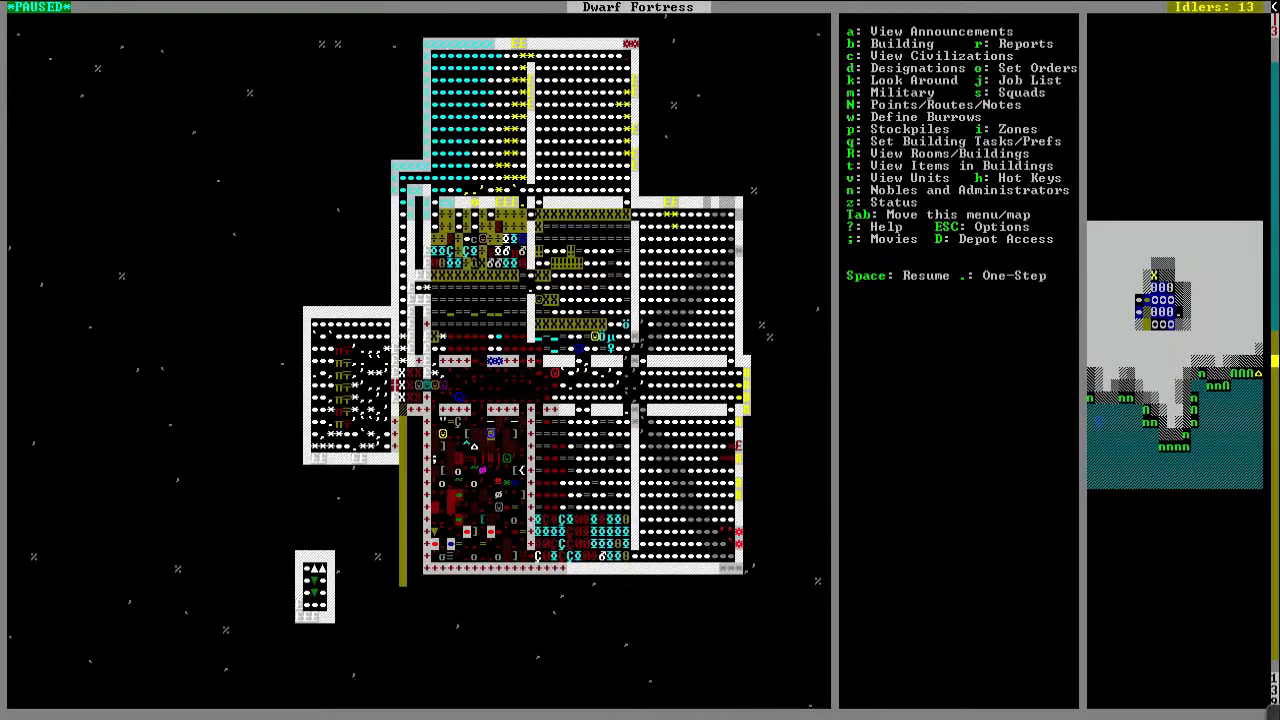
key(d)
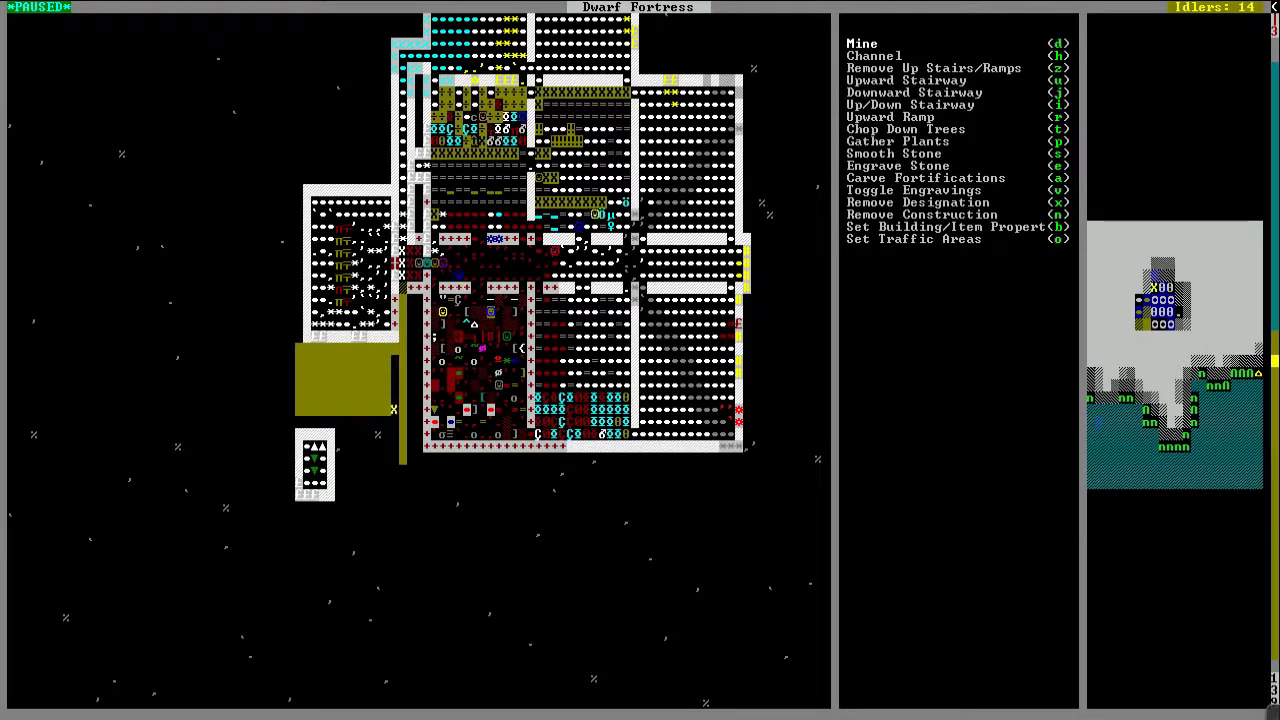
key(Escape)
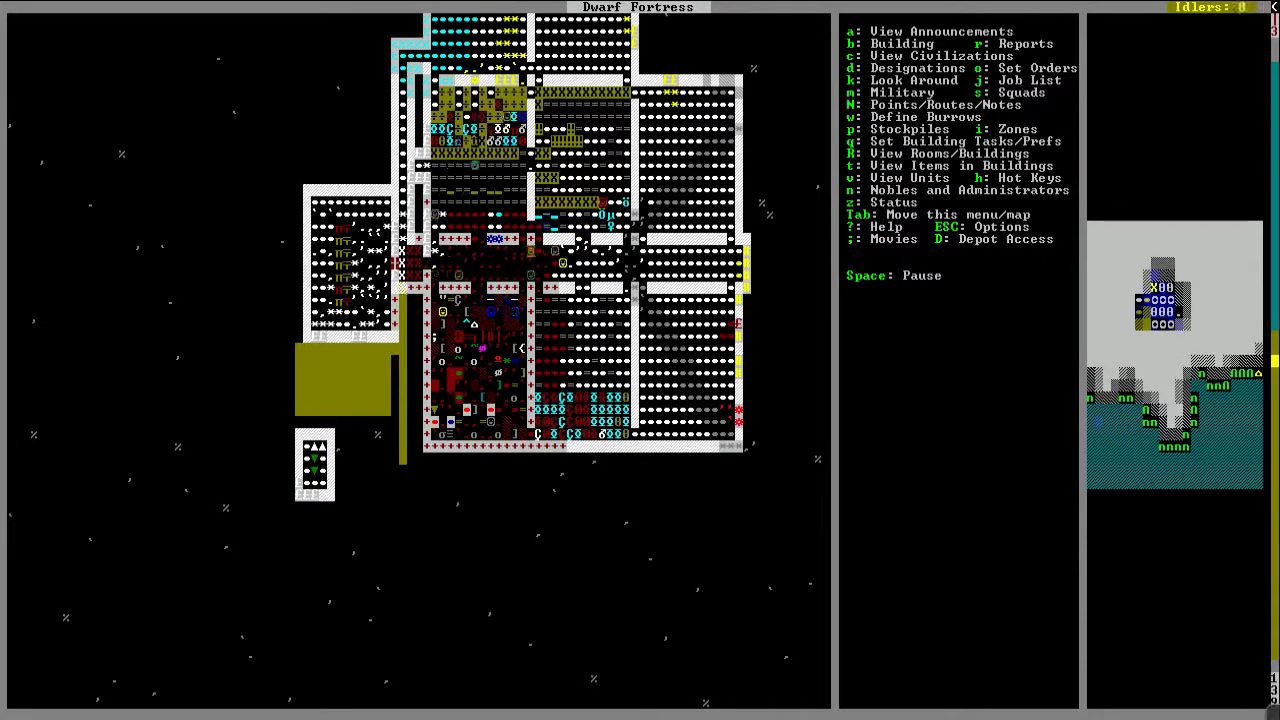
key(space)
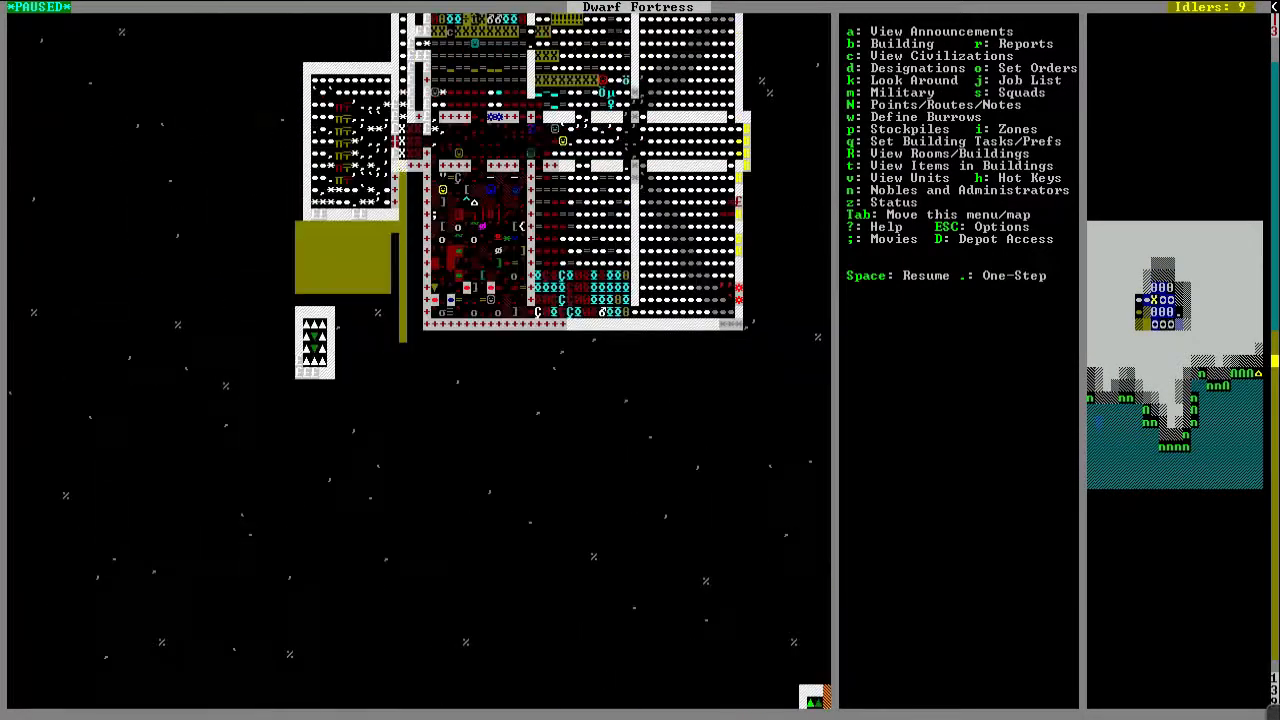
key(d)
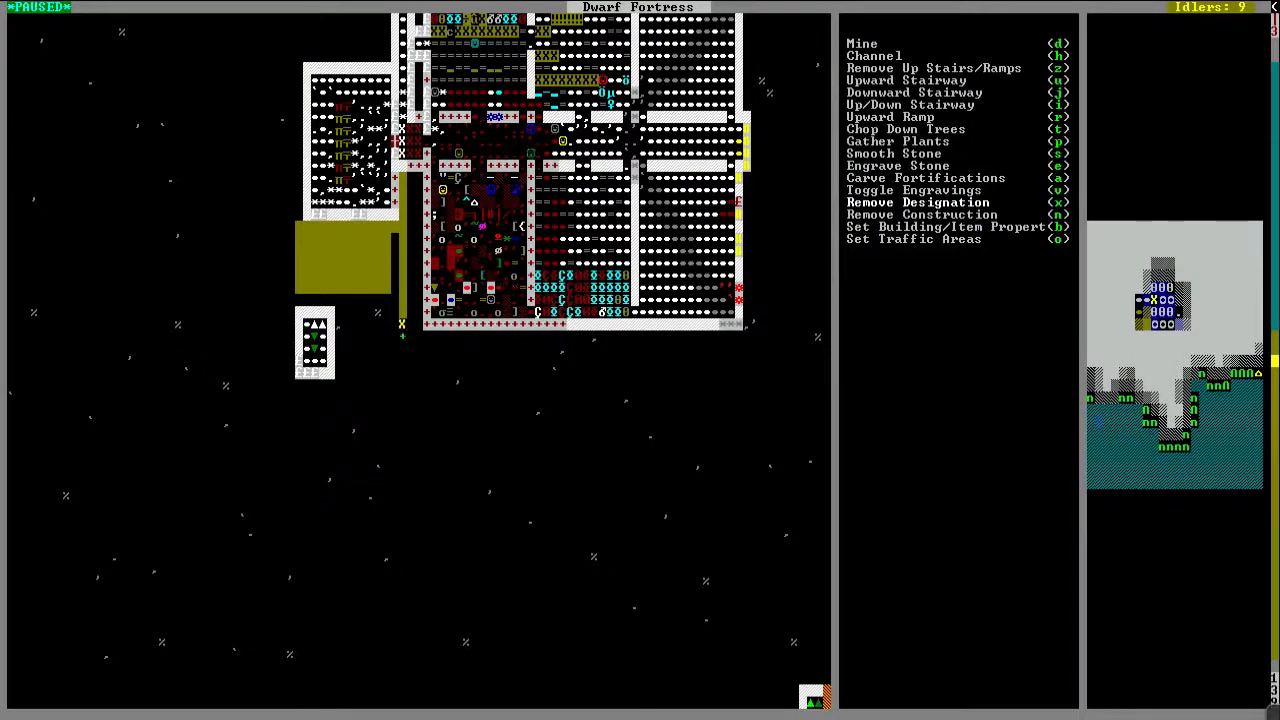
key(Escape)
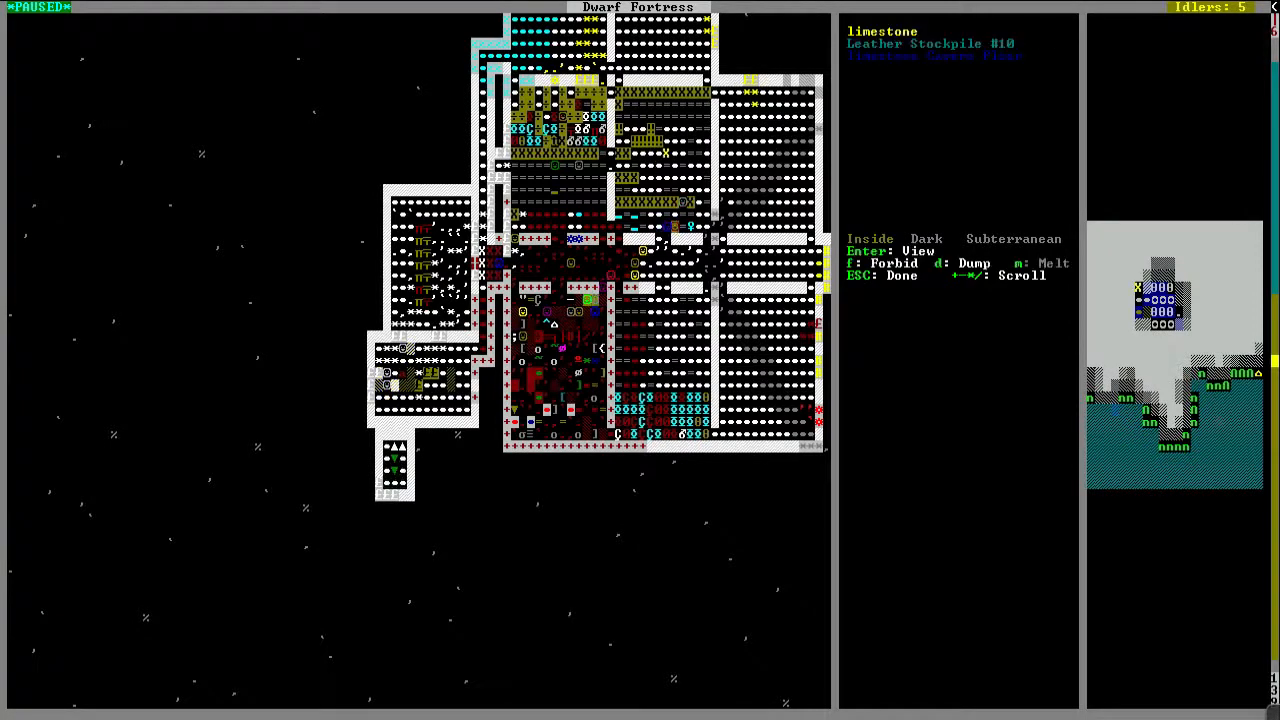
Step: Leave the stockpile details to return to the surface for zoning
key(Escape)
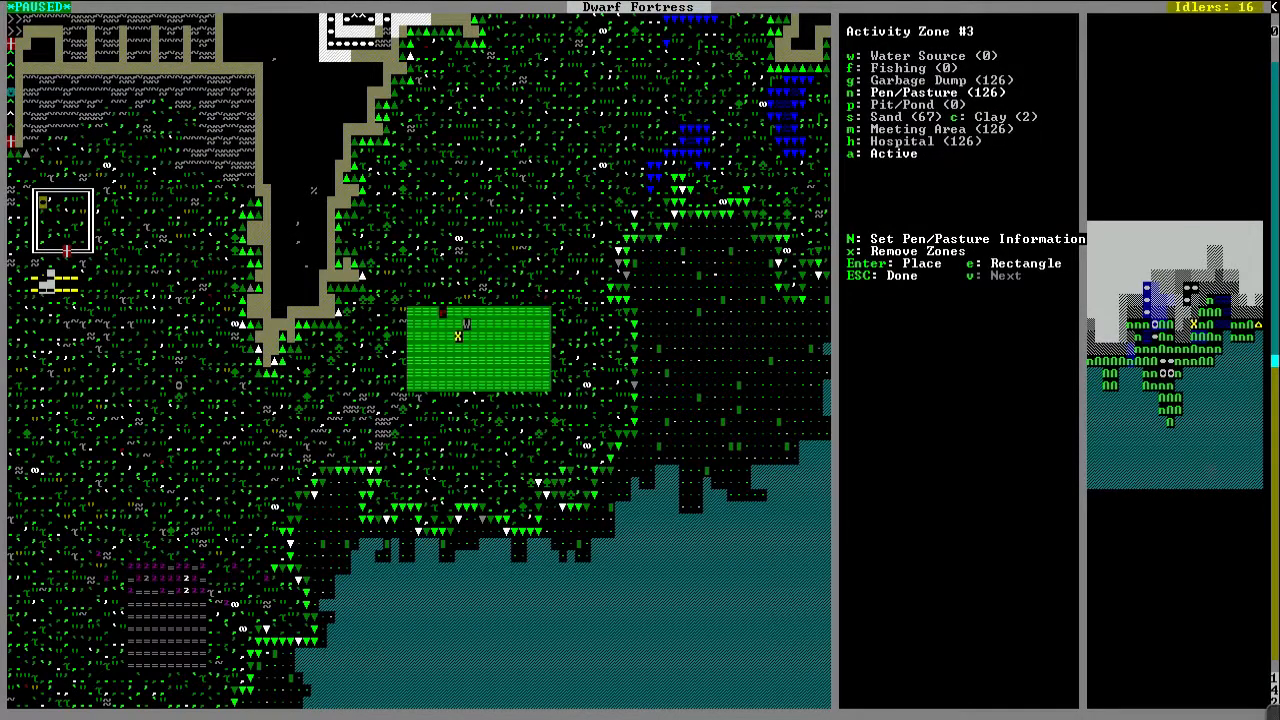
Step: Review the pasture's animal list for the water buffalo, then bring up the fortress status overview
key(N)
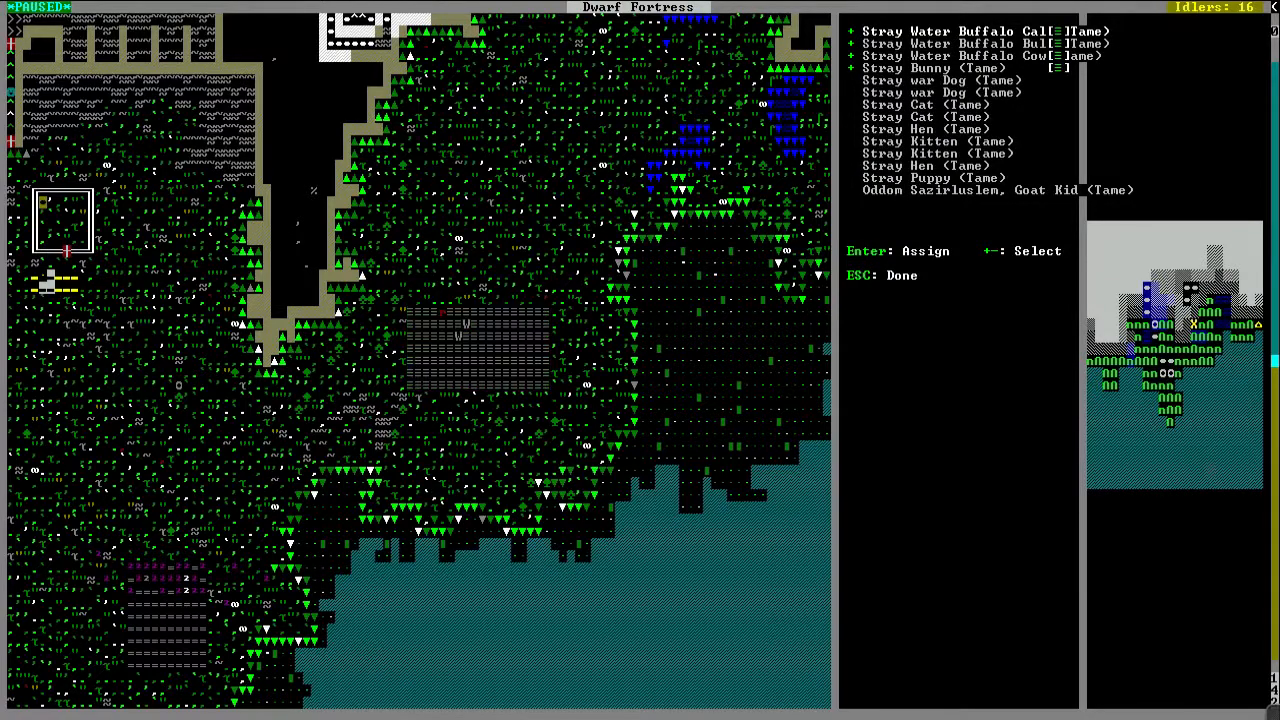
scroll(down, 3)
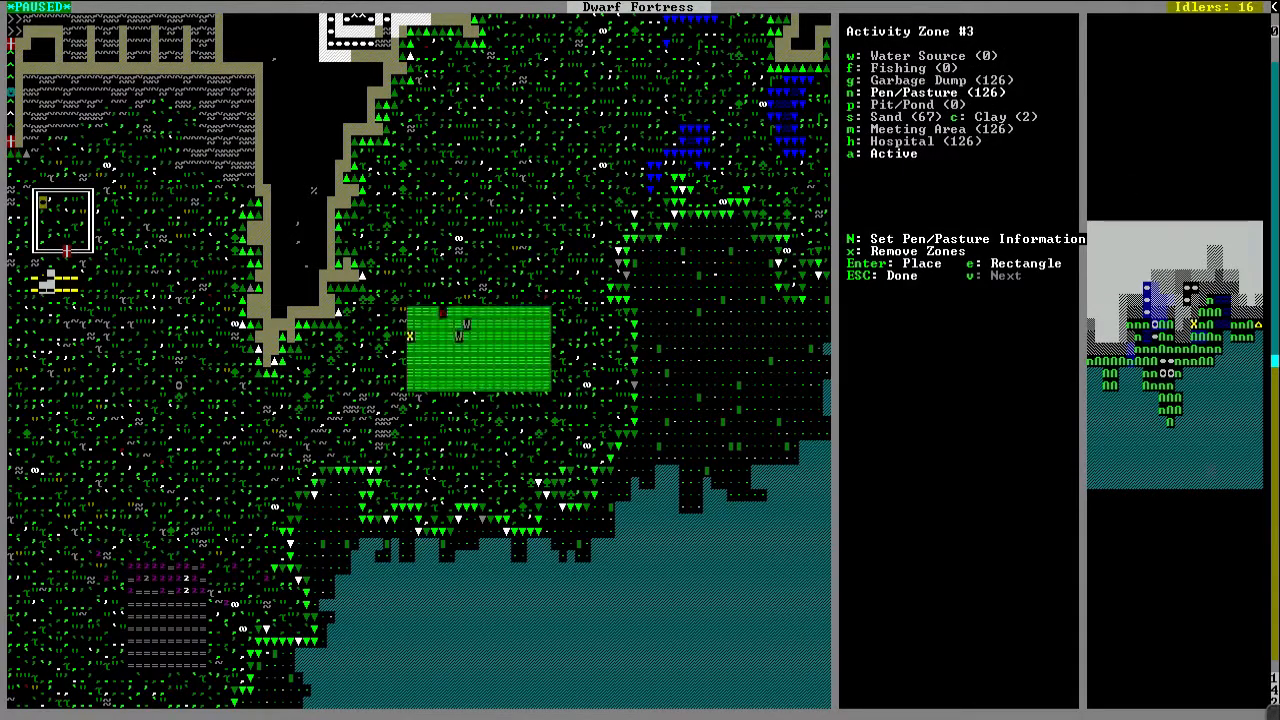
key(Escape)
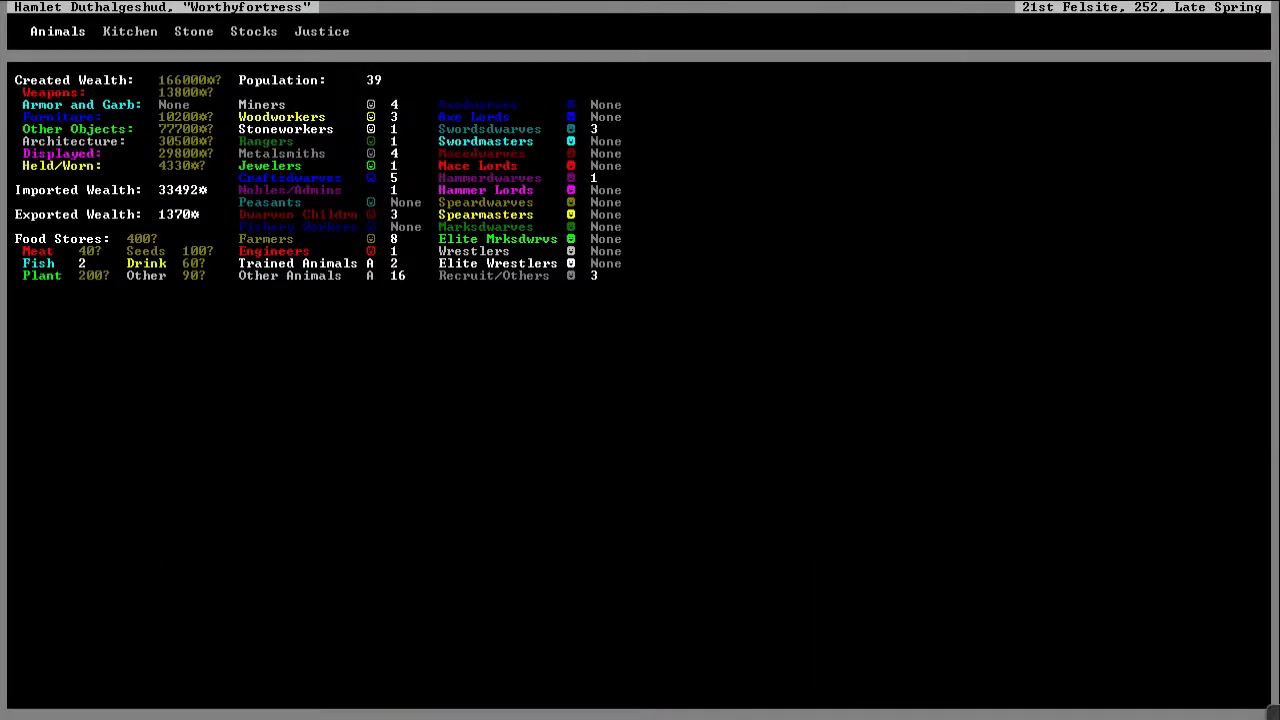
Step: Close the status overview and return to the main fortress map
key(Escape)
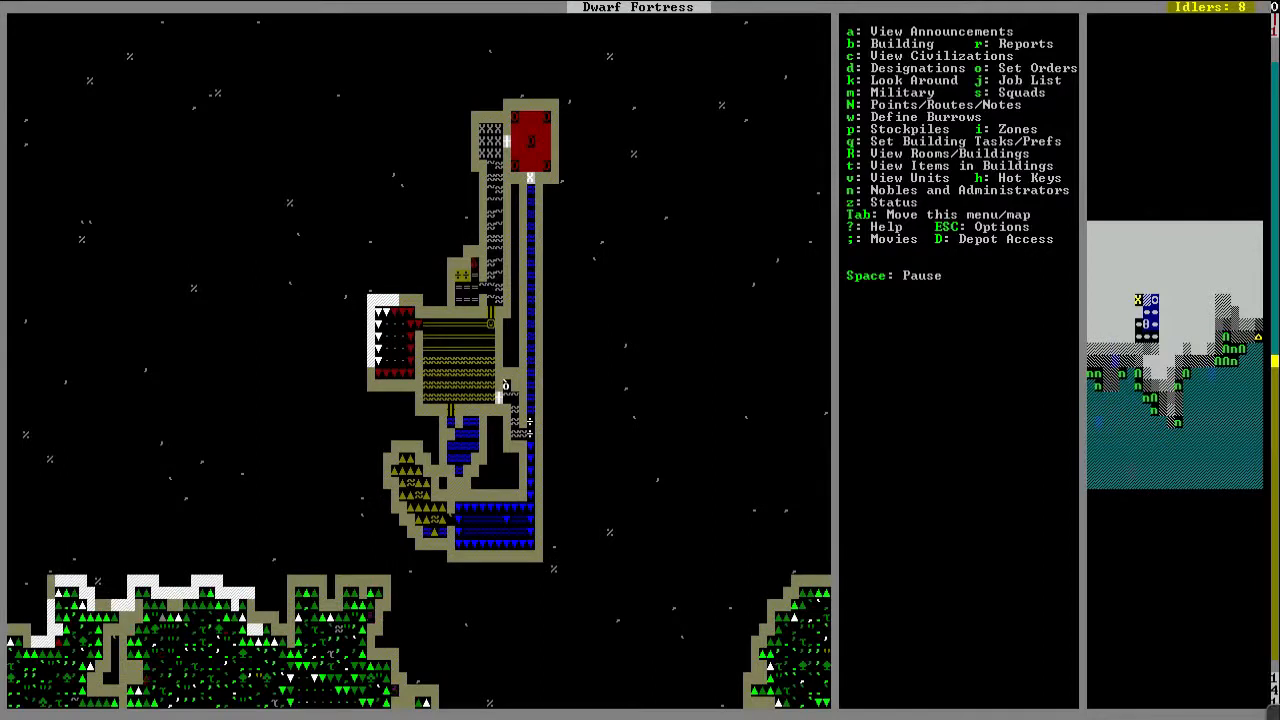
Step: Browse designations down the levels, then go to the Mechanic's Workshop task queue
key(d)
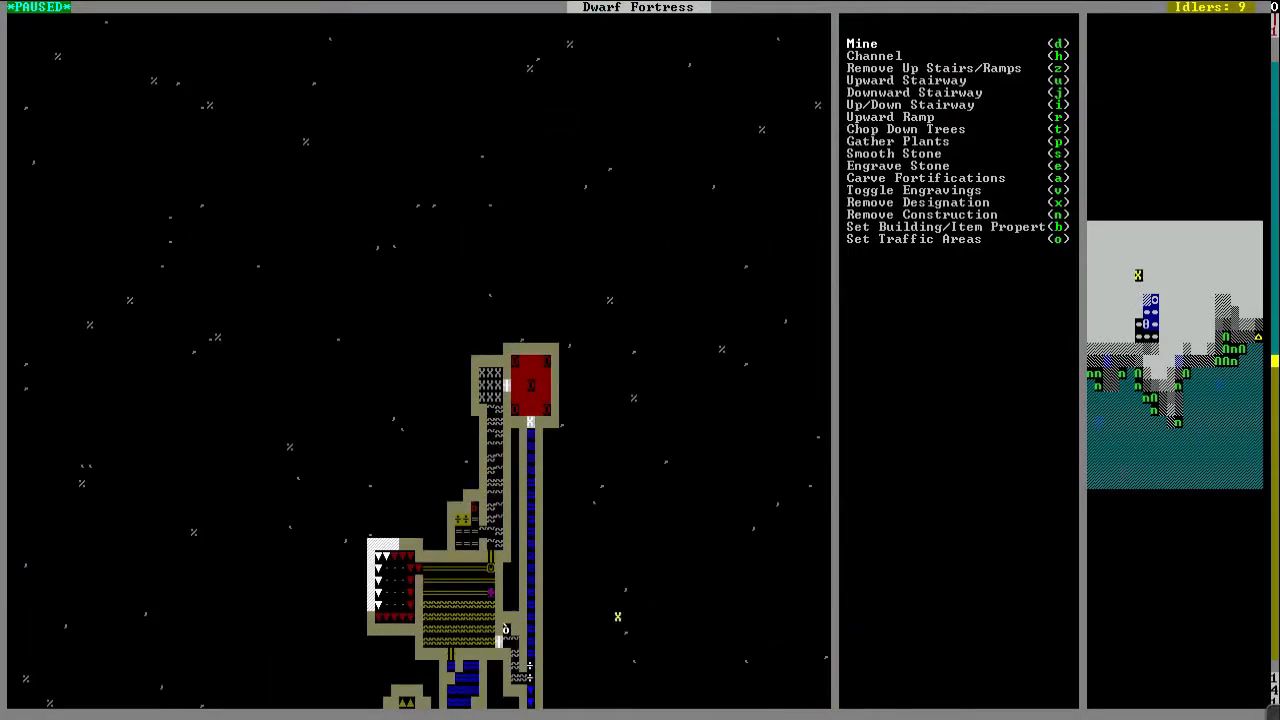
scroll(down, 3)
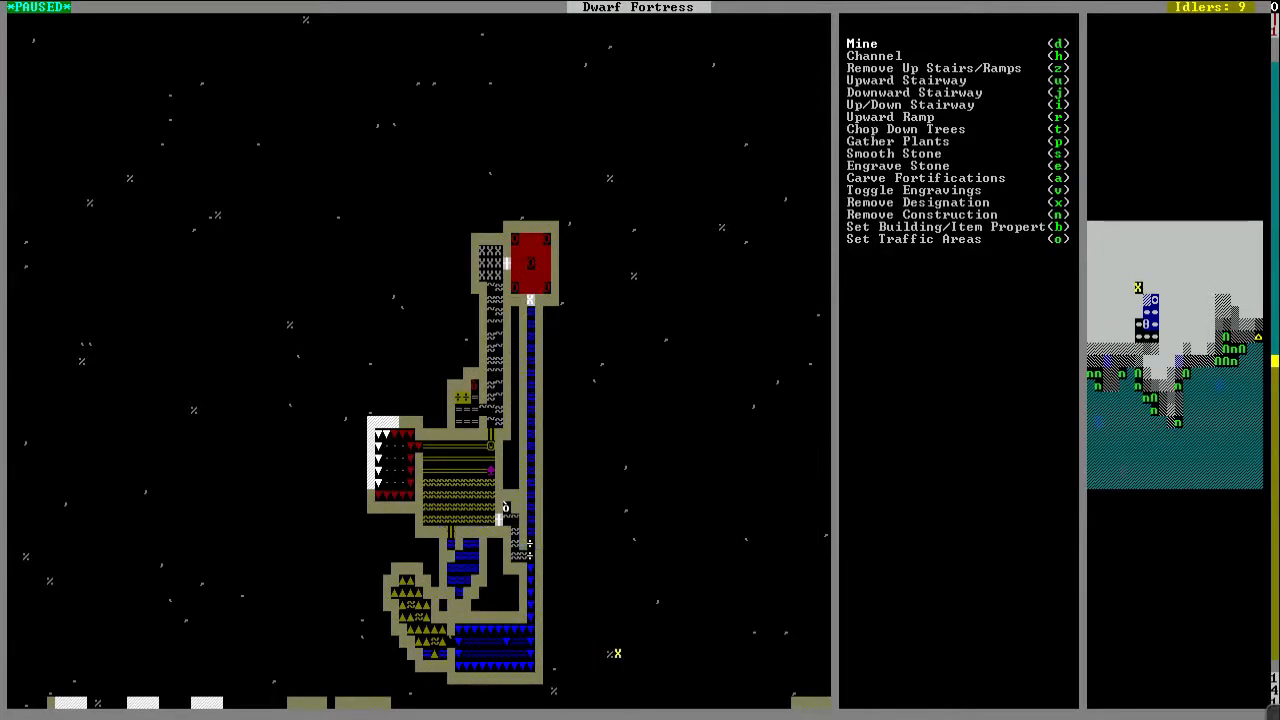
scroll(down, 3)
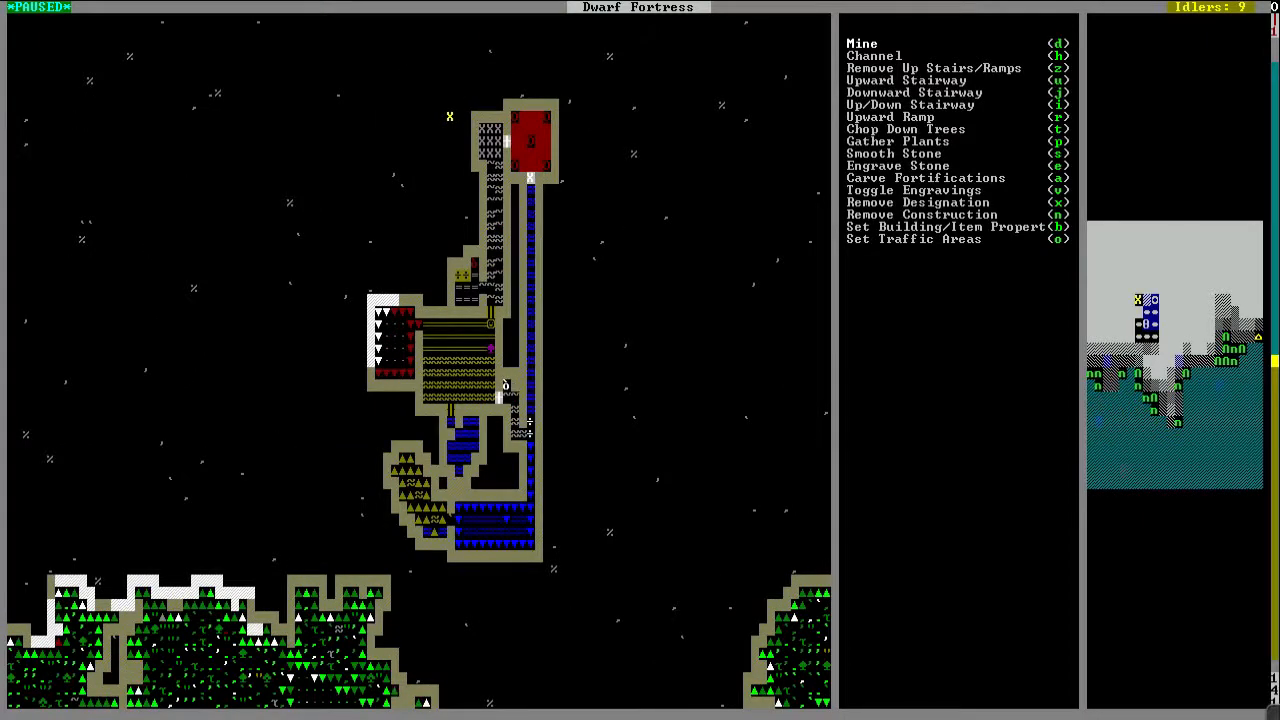
key(Escape)
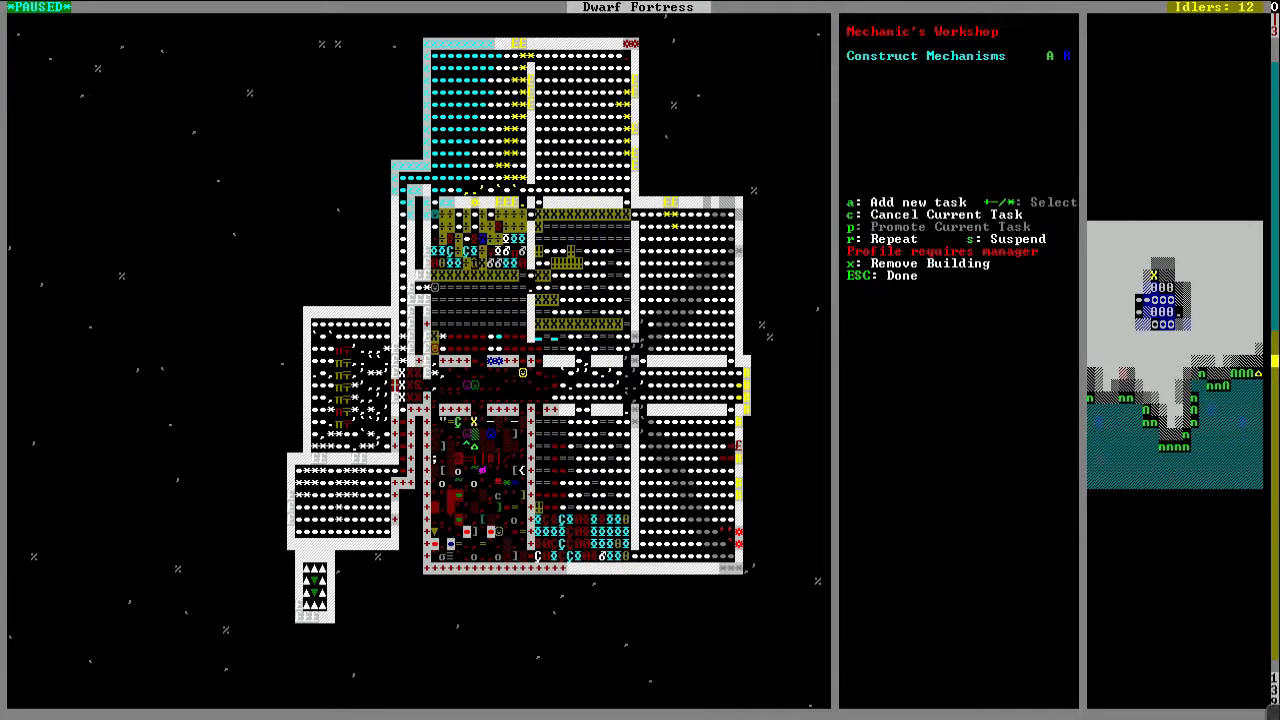
Step: Add traction bench jobs to the mechanic's workshop queue and leave the task list
key(a)
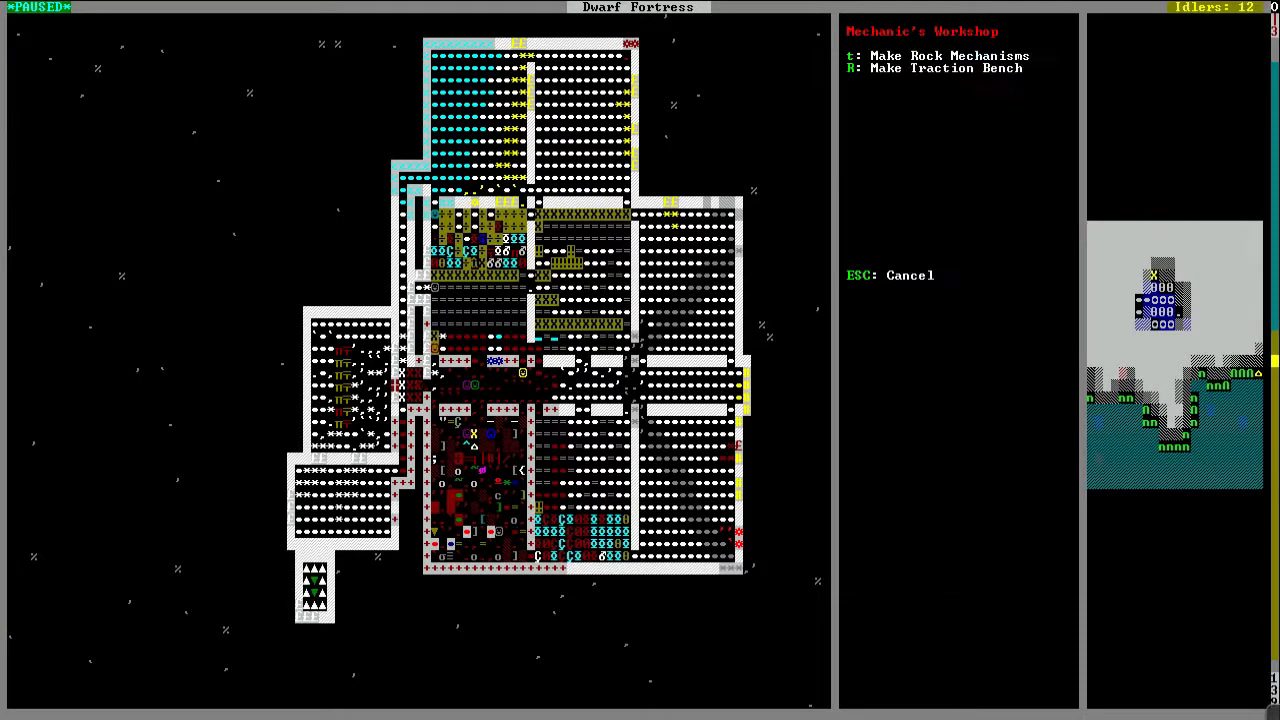
key(r)
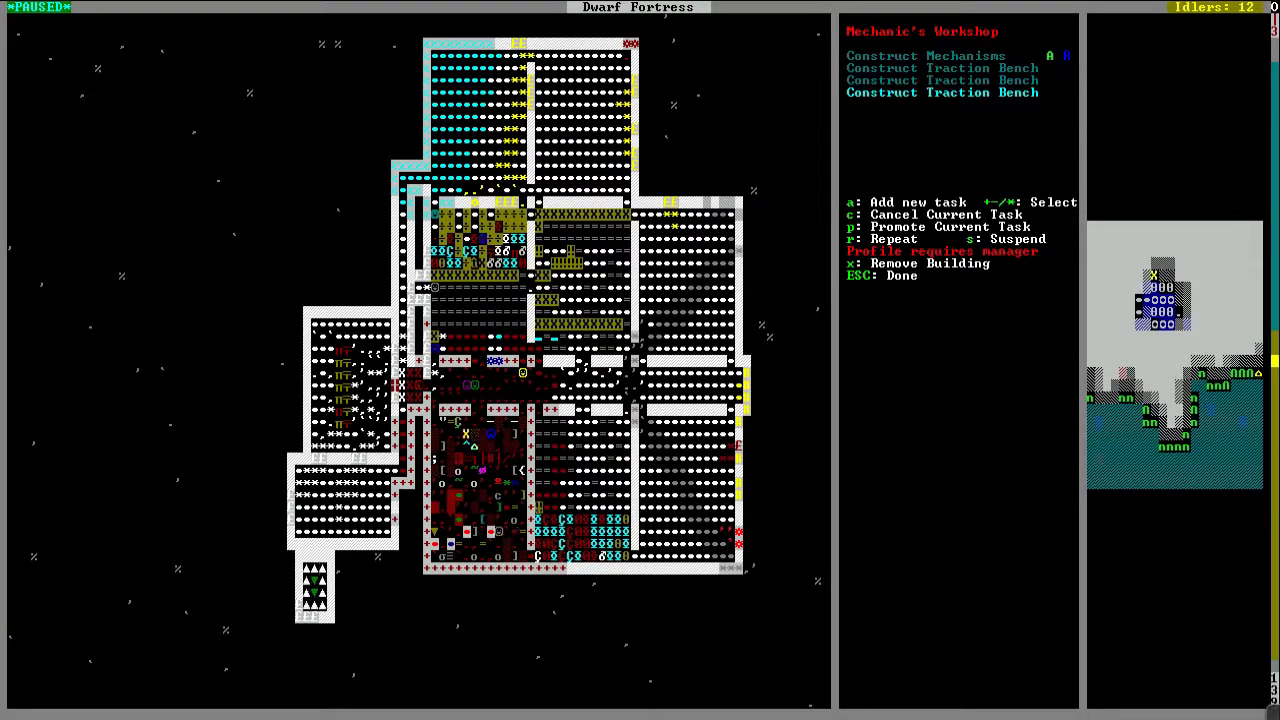
key(Escape)
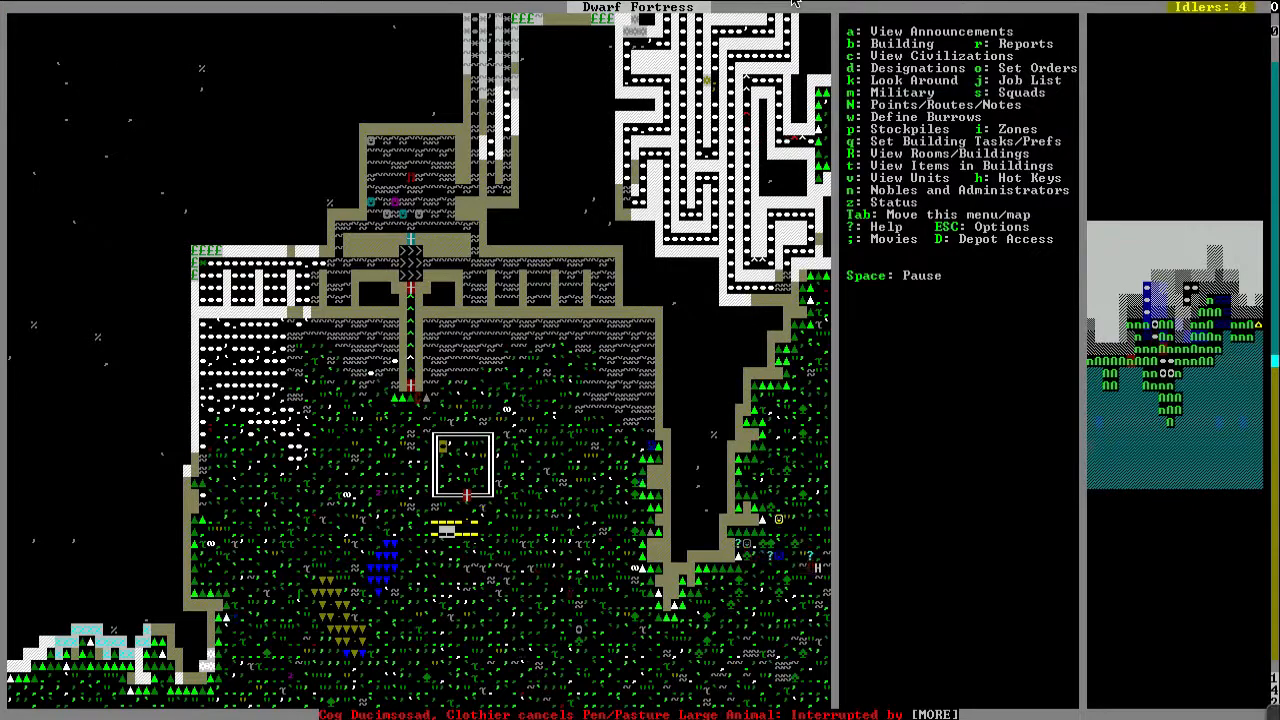
key(space)
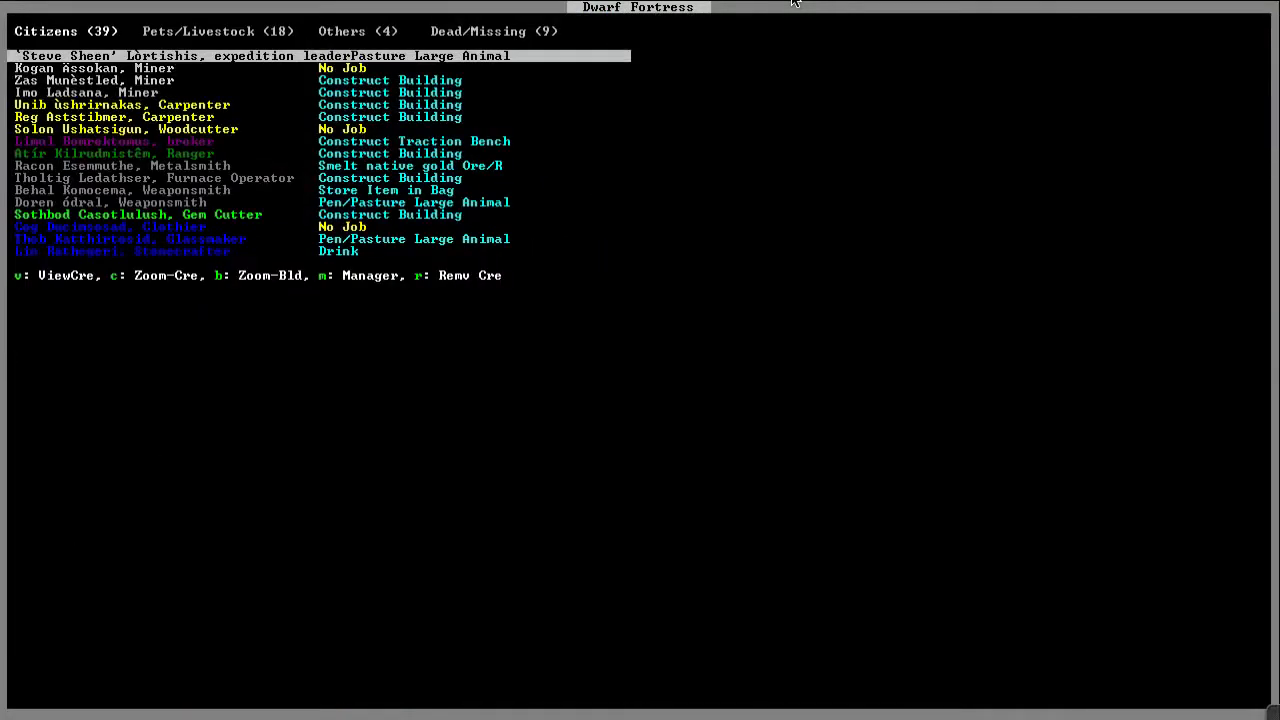
click(356, 32)
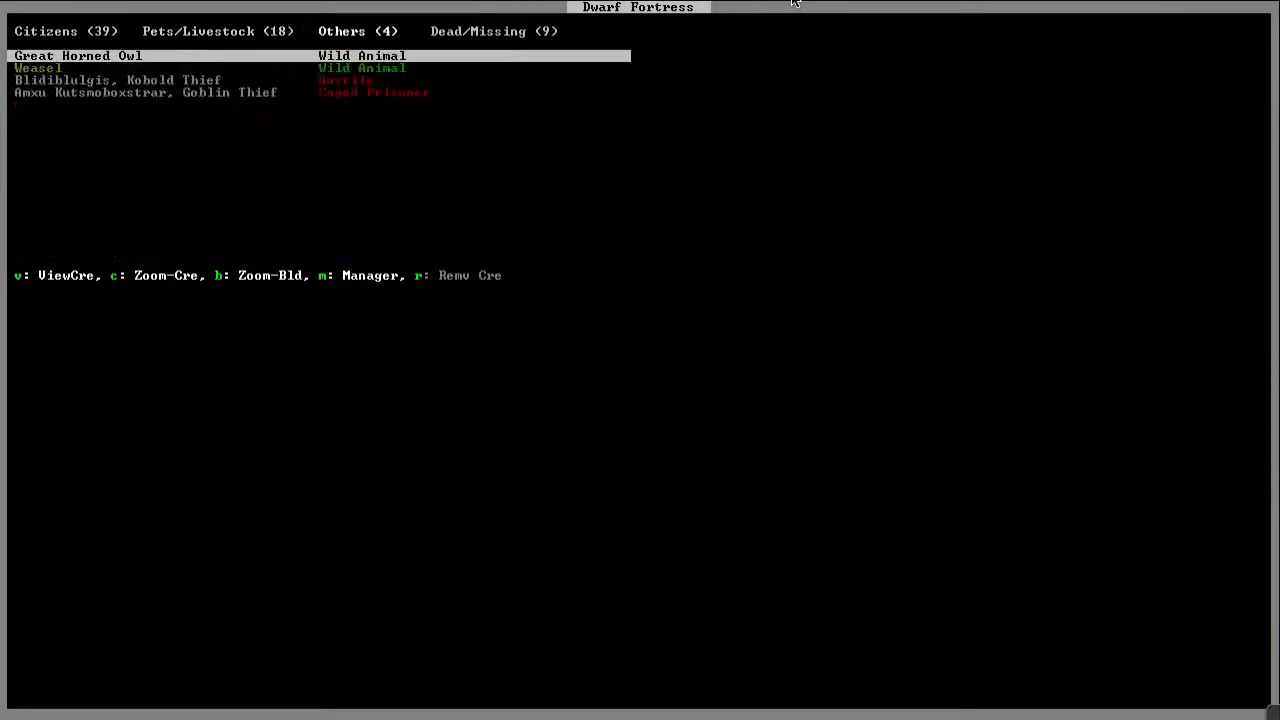
key(Down)
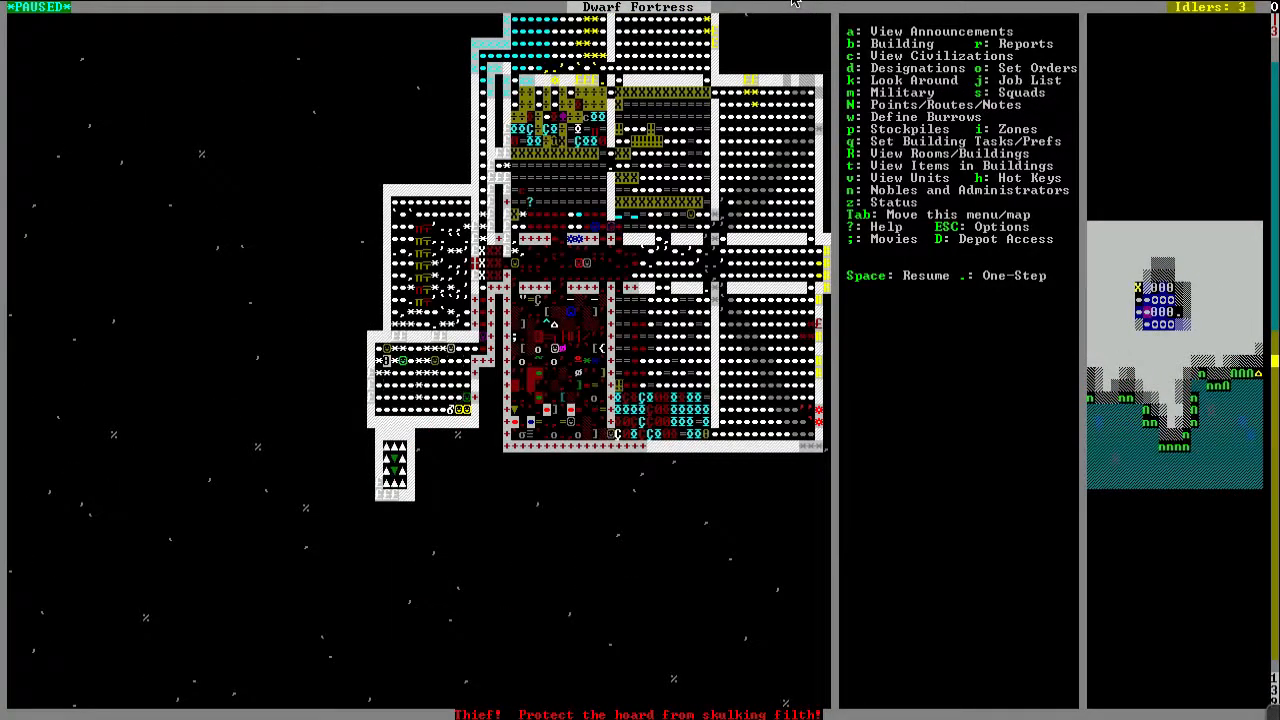
Step: Inspect the hospital activity zone and exit its settings
key(i)
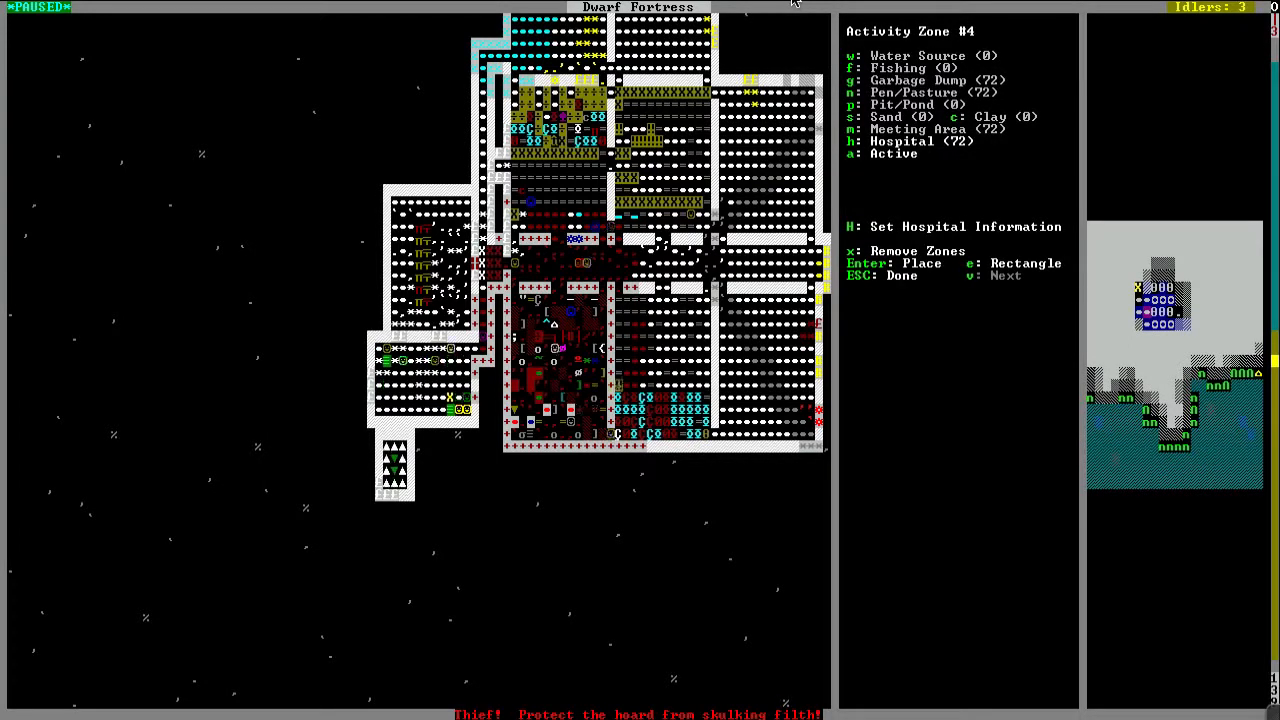
key(Escape)
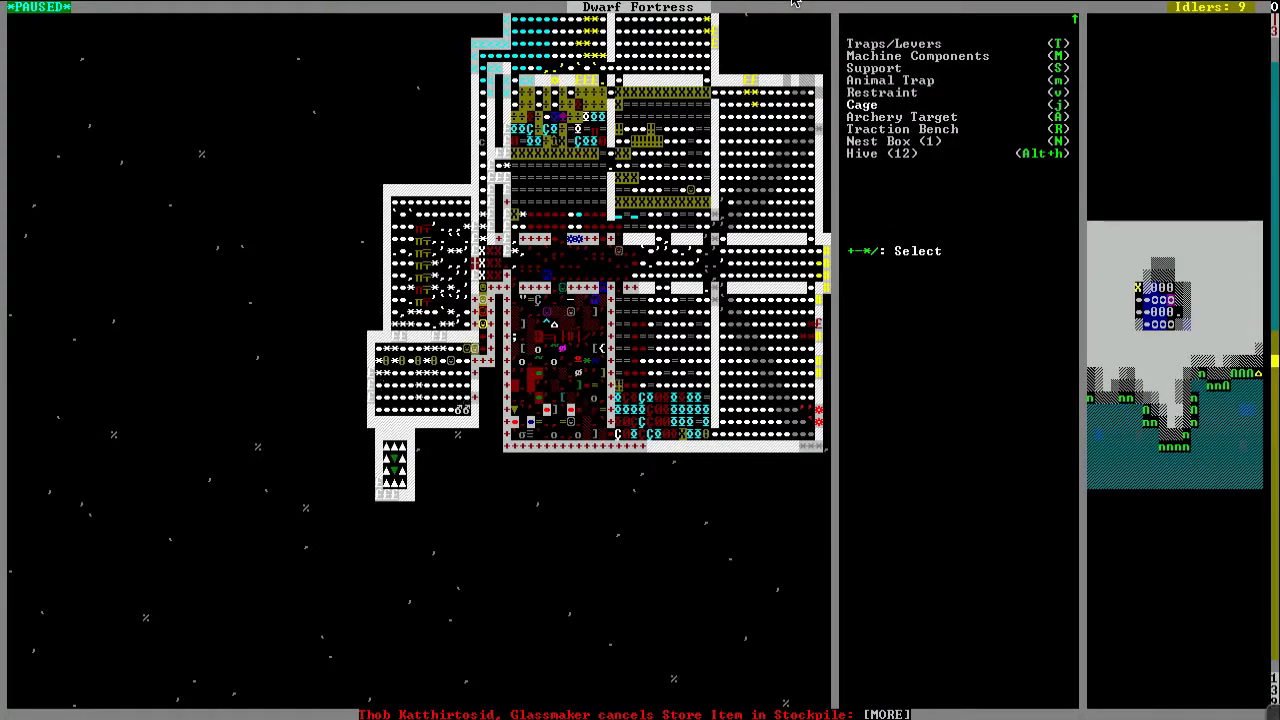
Step: Leave the buildable machines list before viewing the mason's workshop queue
key(Escape)
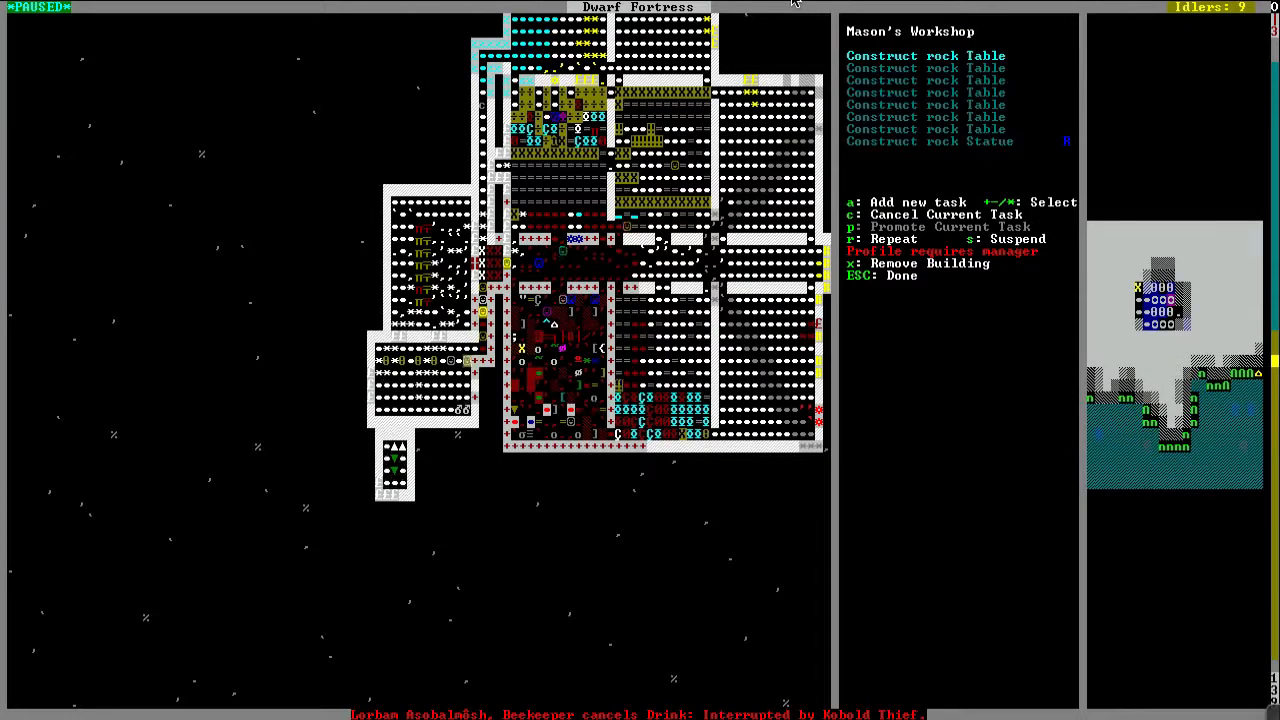
Step: Exit the mason's workshop to view the broker dwarf's profile
key(Escape)
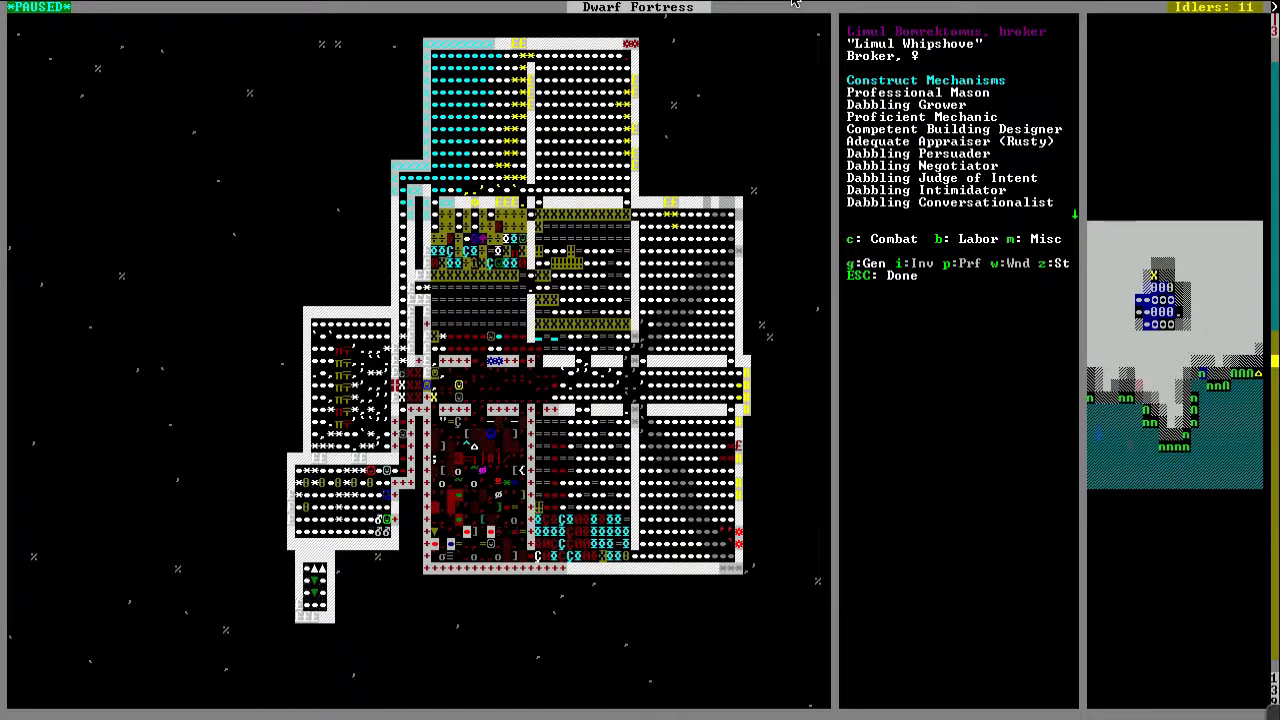
Step: Review the broker's Engineering and Stoneworking labor groups, then return to the forest map
click(960, 238)
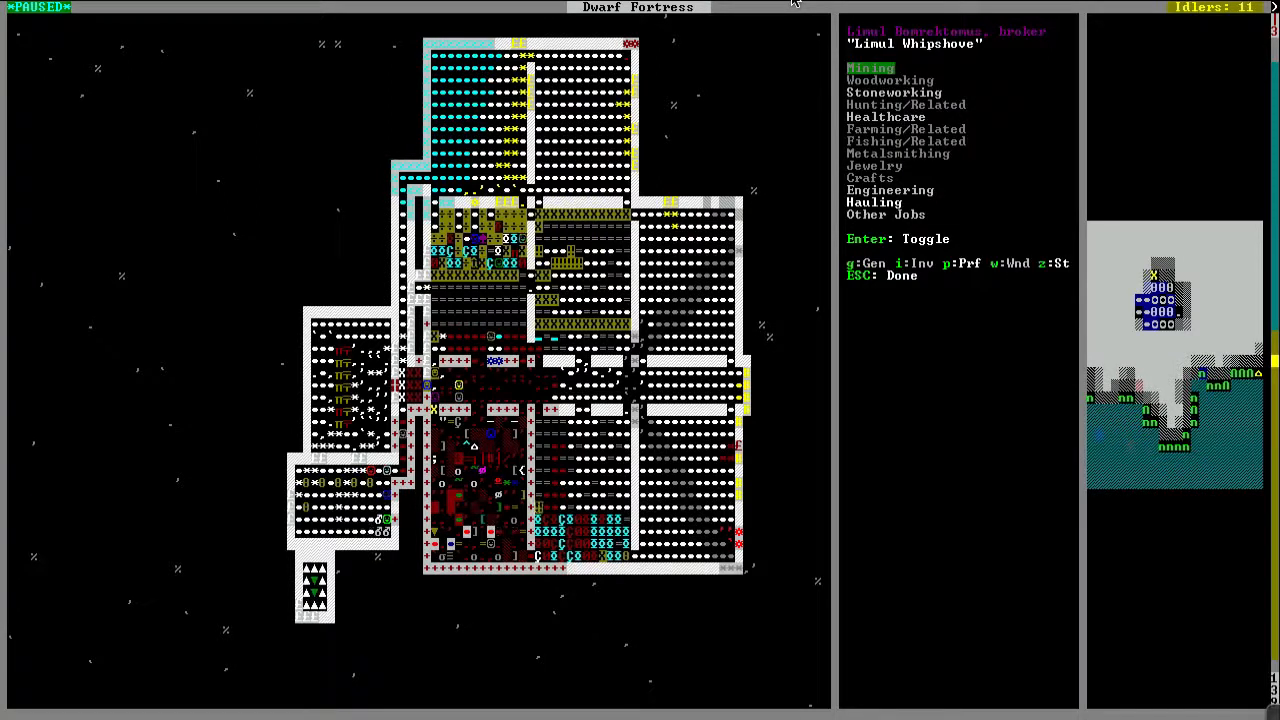
click(888, 190)
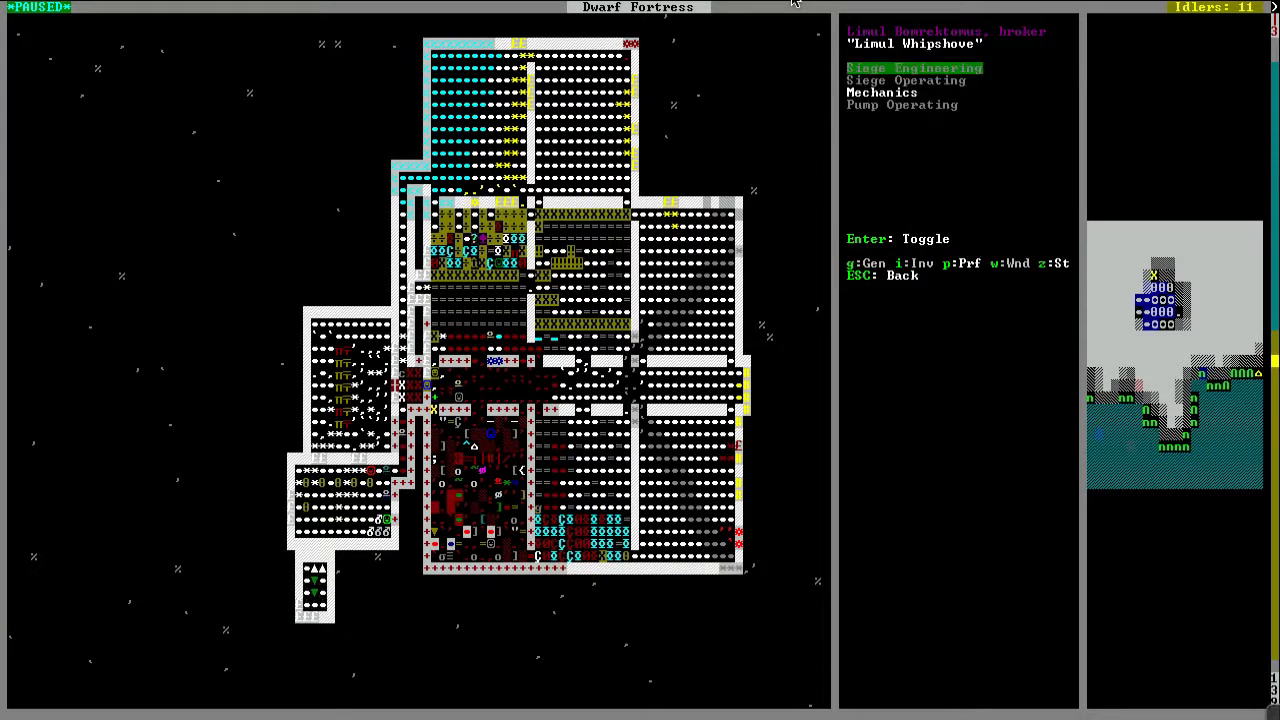
key(down)
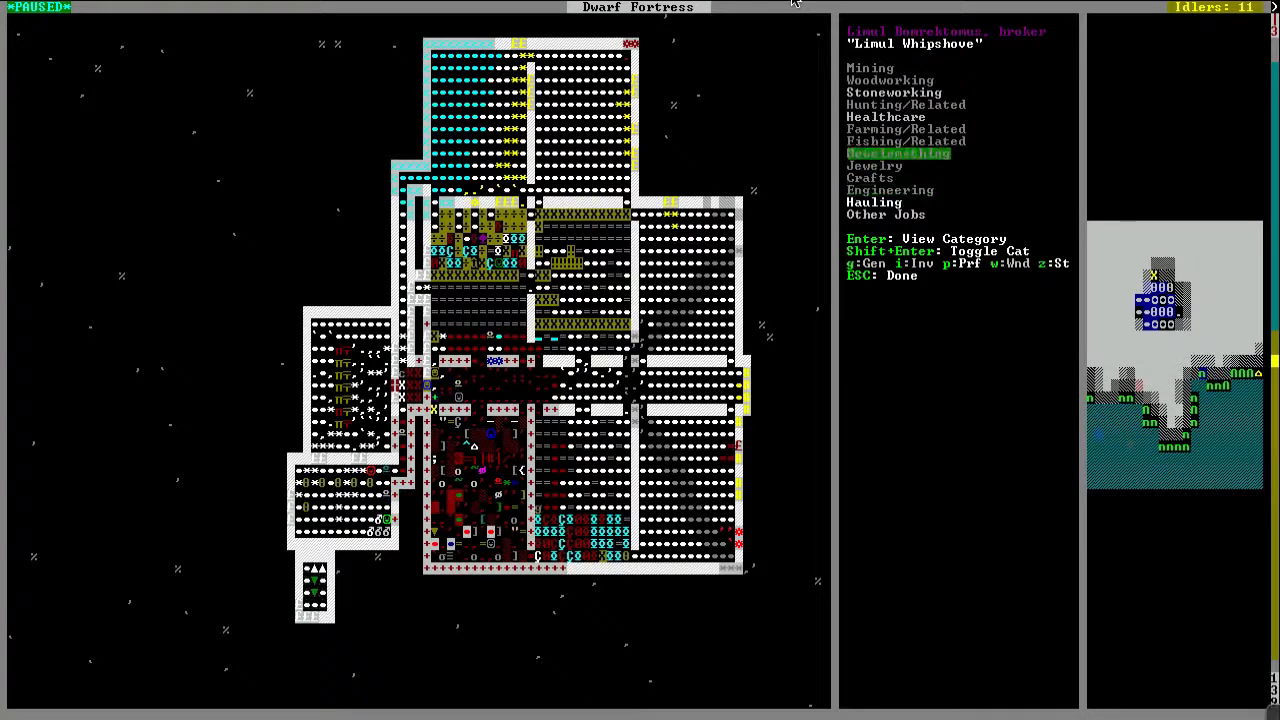
key(Enter)
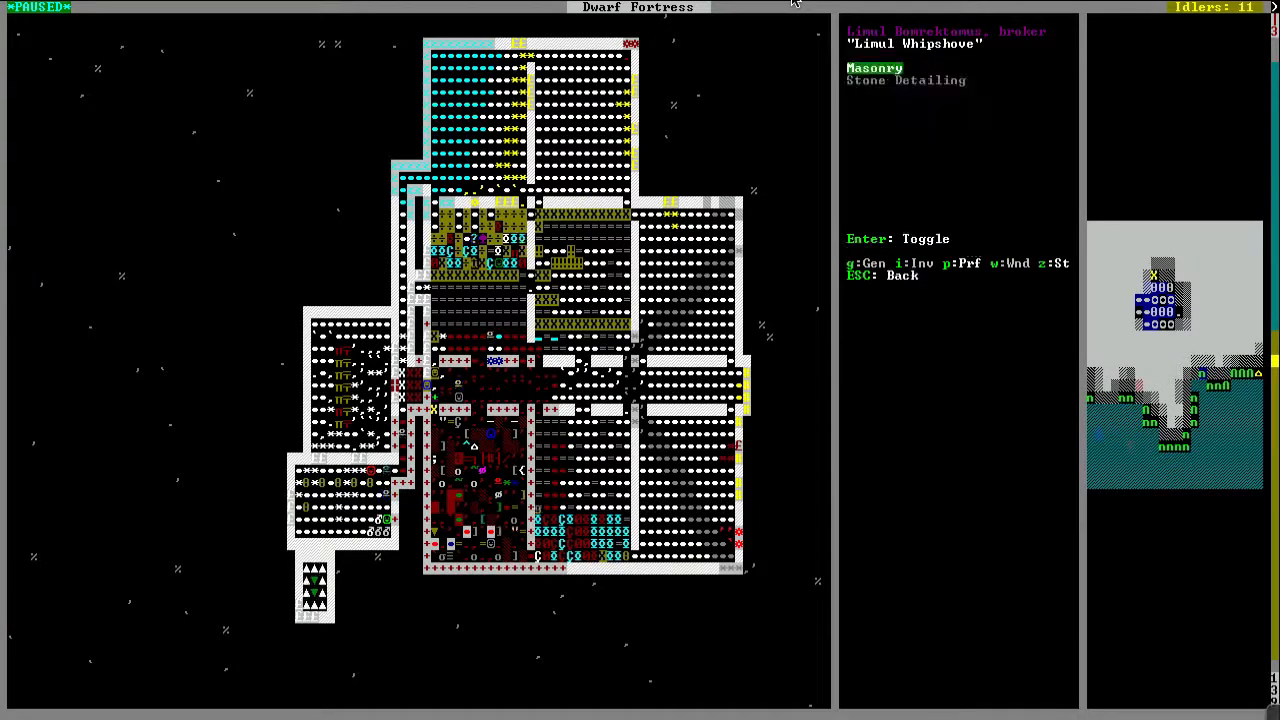
key(Escape)
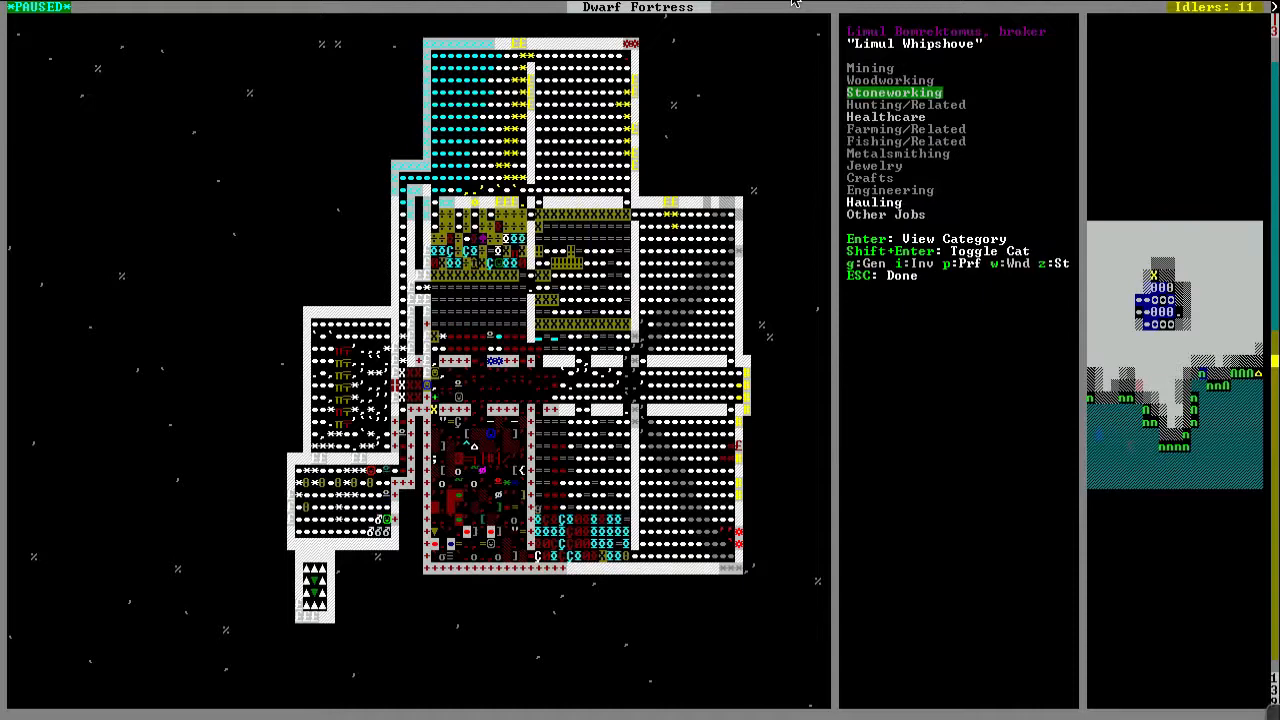
key(Escape)
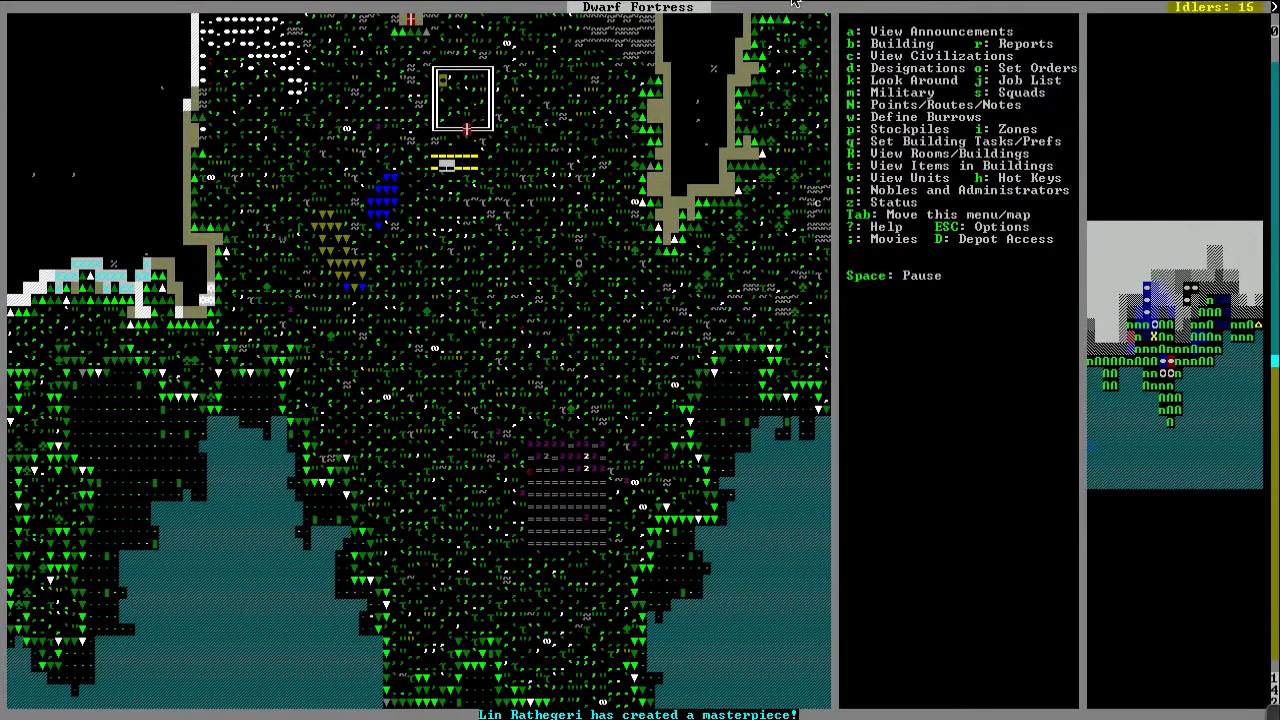
scroll(right, 3)
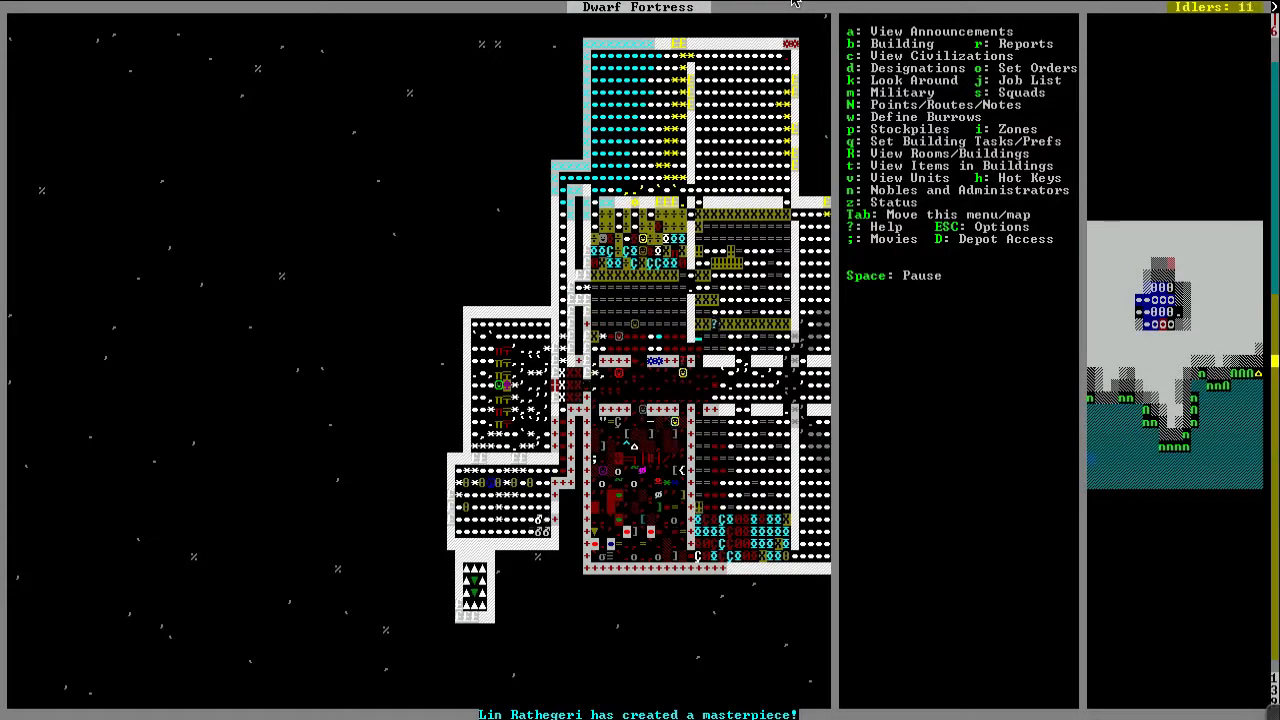
Step: View the Metalsmith's Forge add-task list of iron items, including iron barrels
key(space)
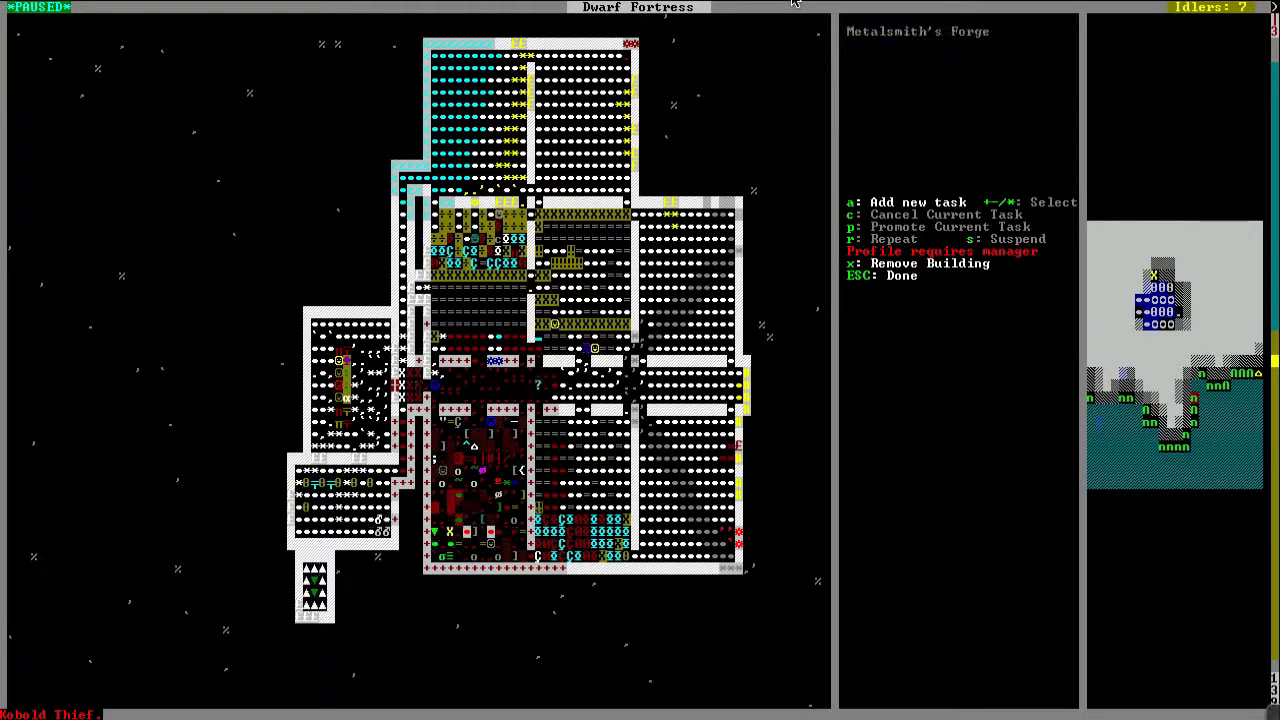
key(a)
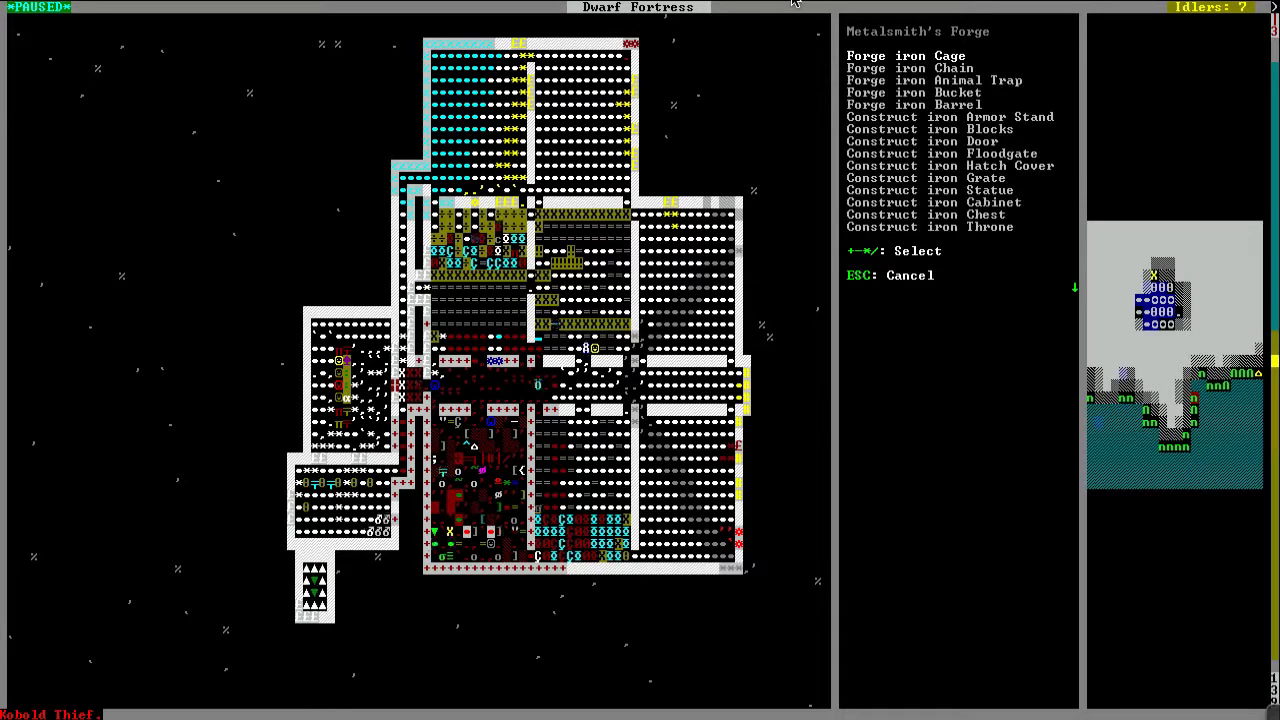
click(912, 68)
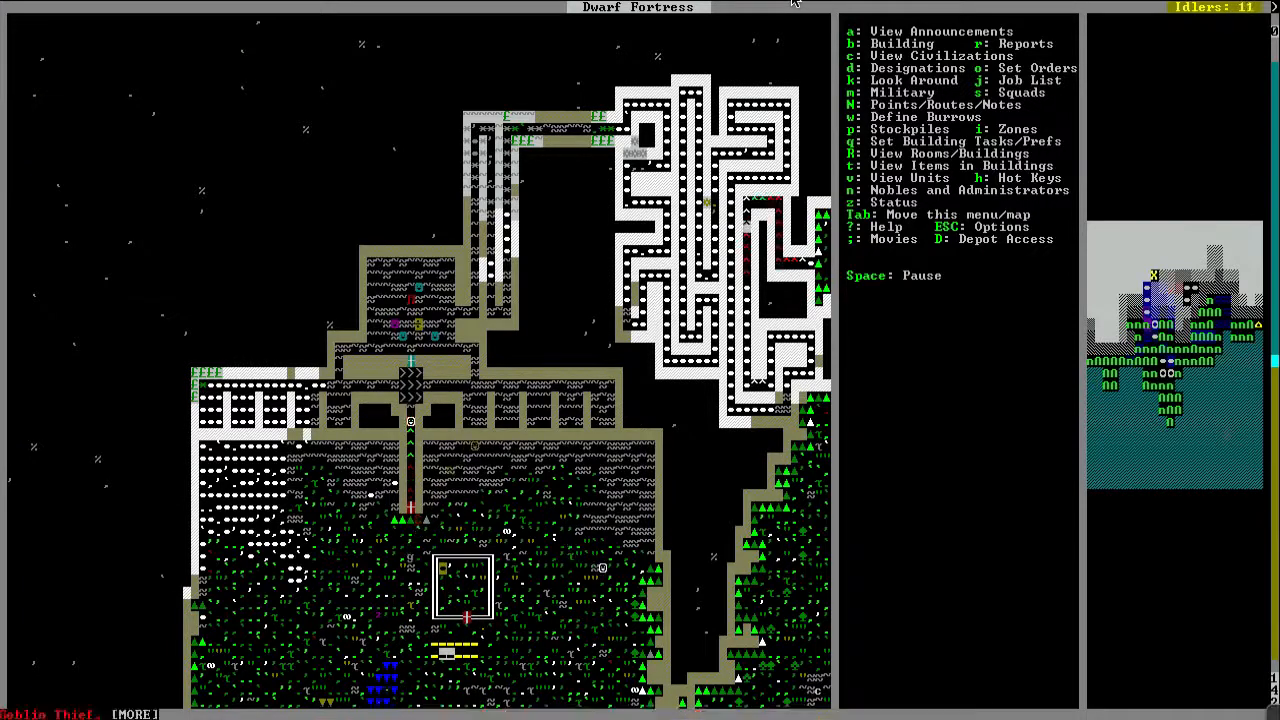
Step: View the squad's standing Kill order on the goblin thief Em Emospun
key(space)
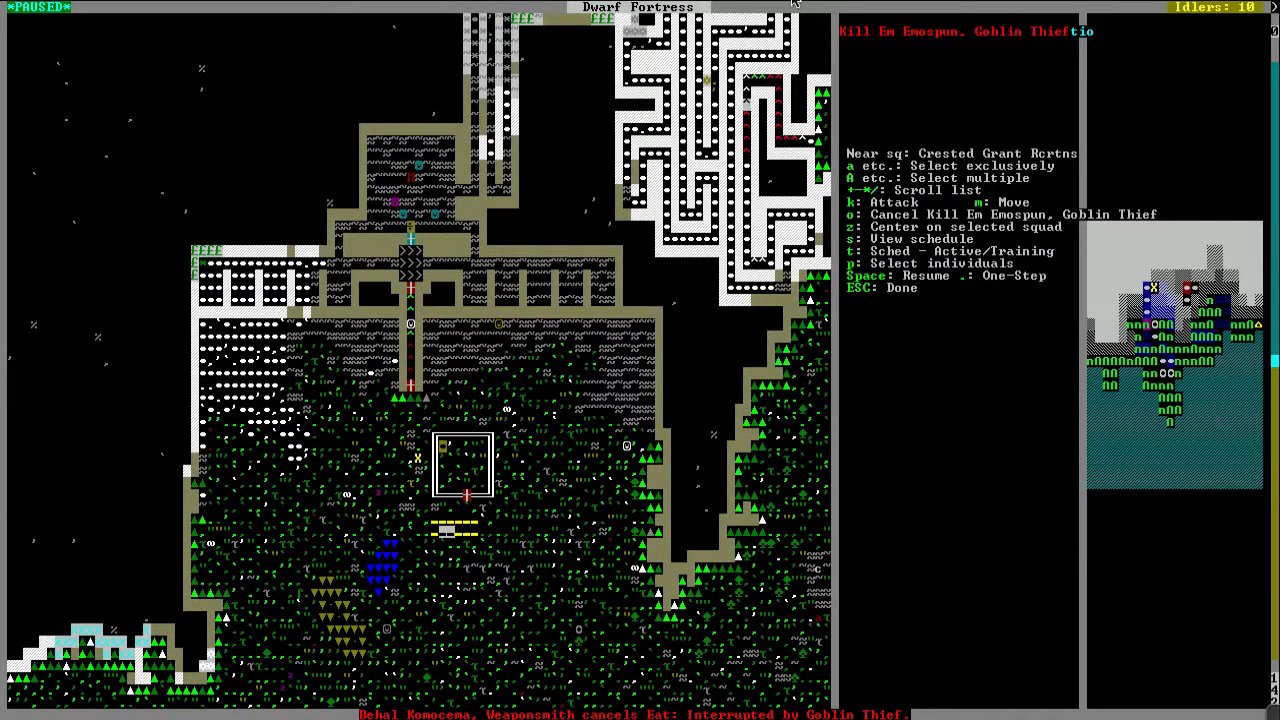
Step: Leave the squad orders and pan south to the wooded lakeshore below the fortress
key(Escape)
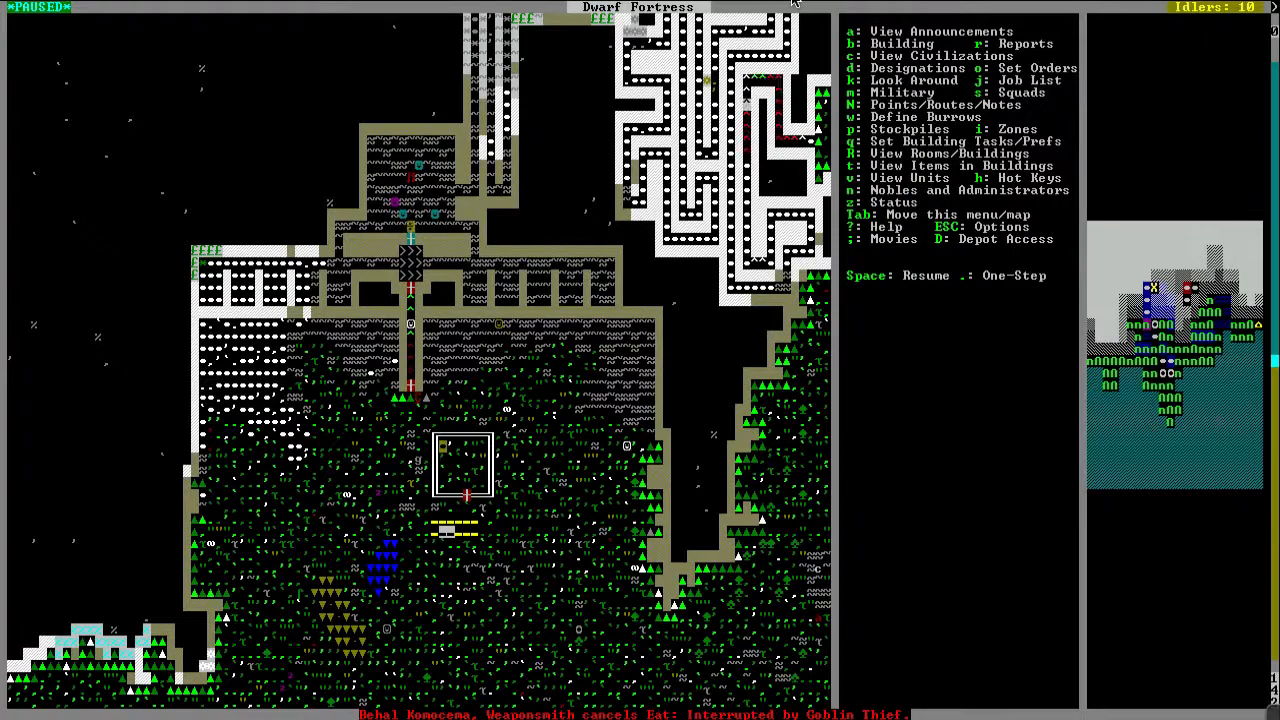
key(SPACE)
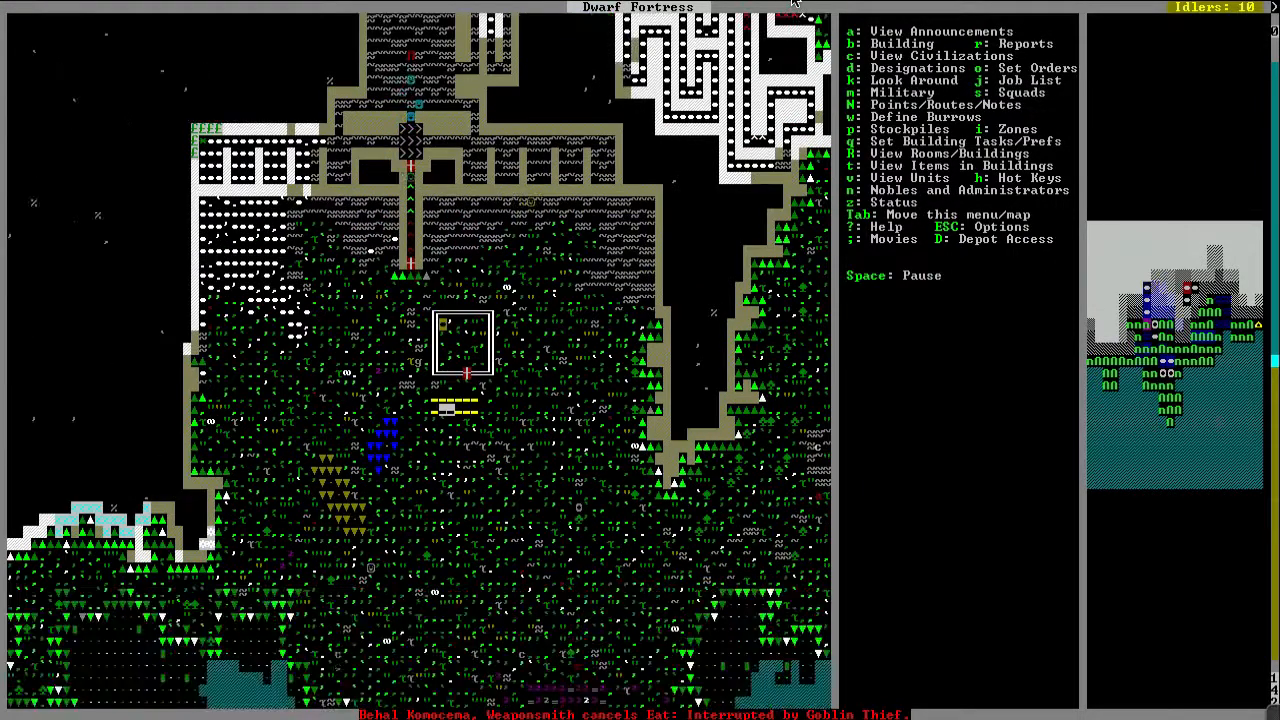
key(space)
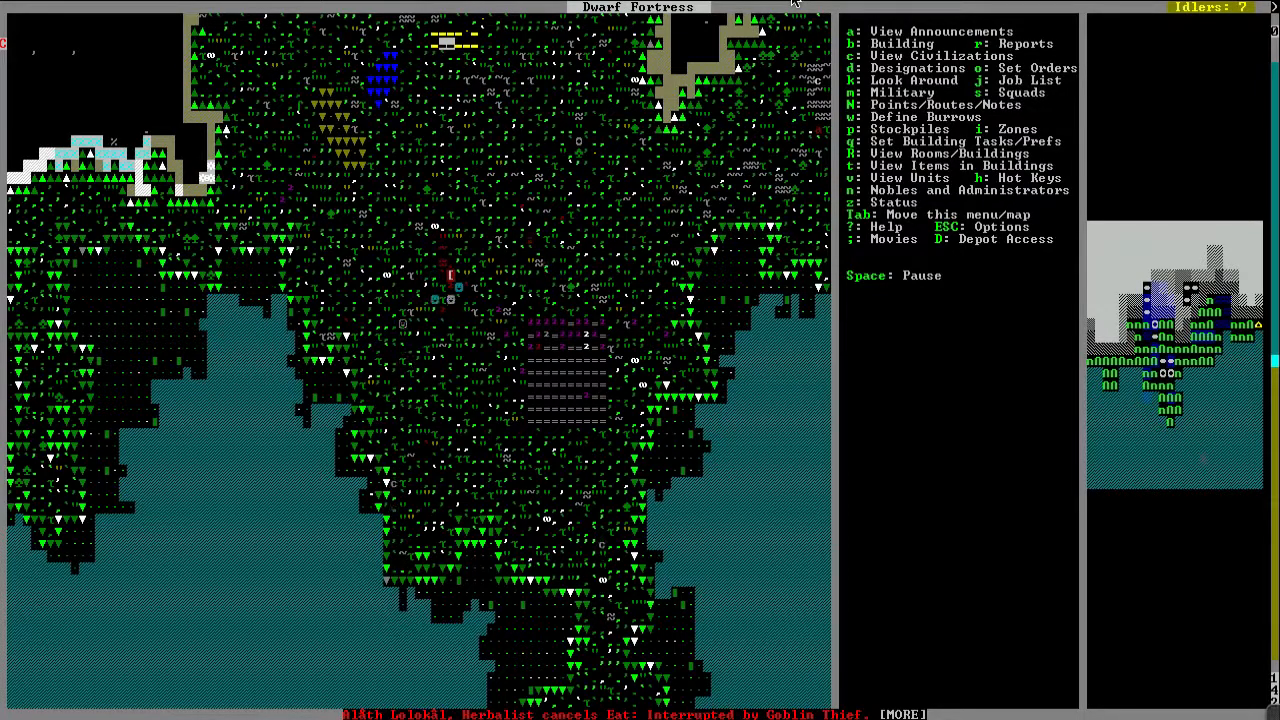
Step: Claim the forbidden troll fur sock and clothing dropped beside the three soldiers
key(space)
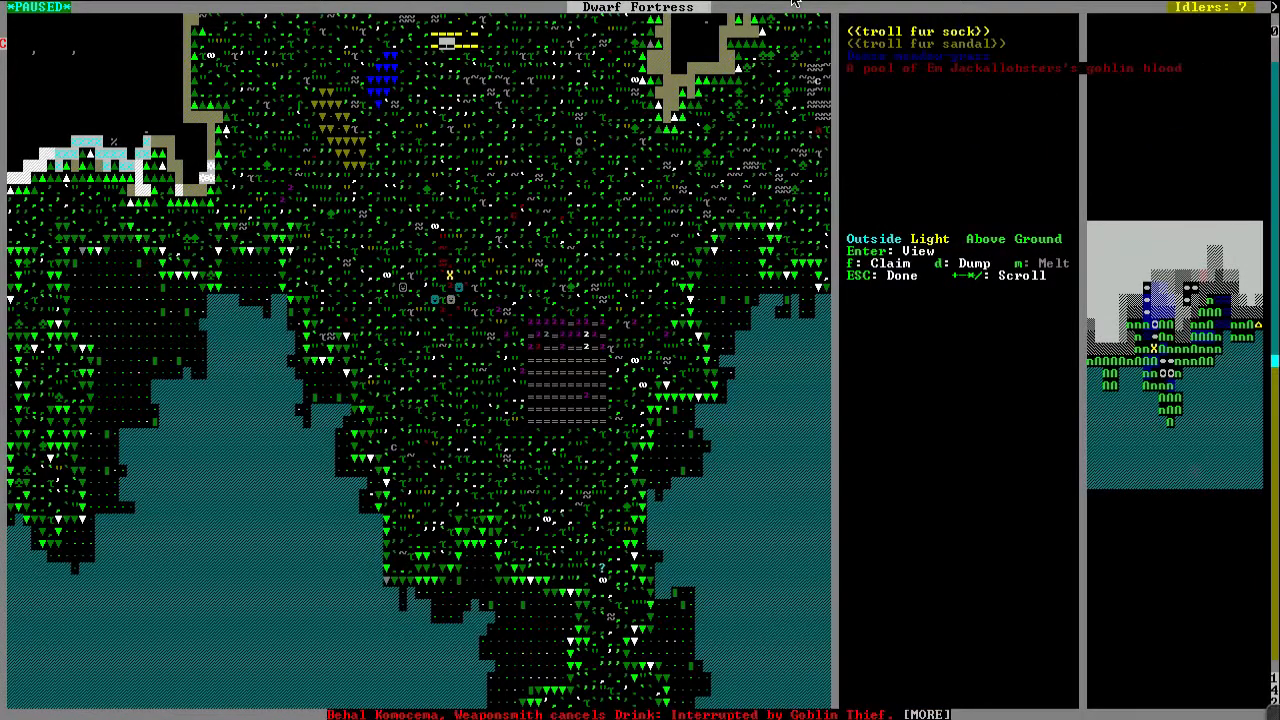
key(f)
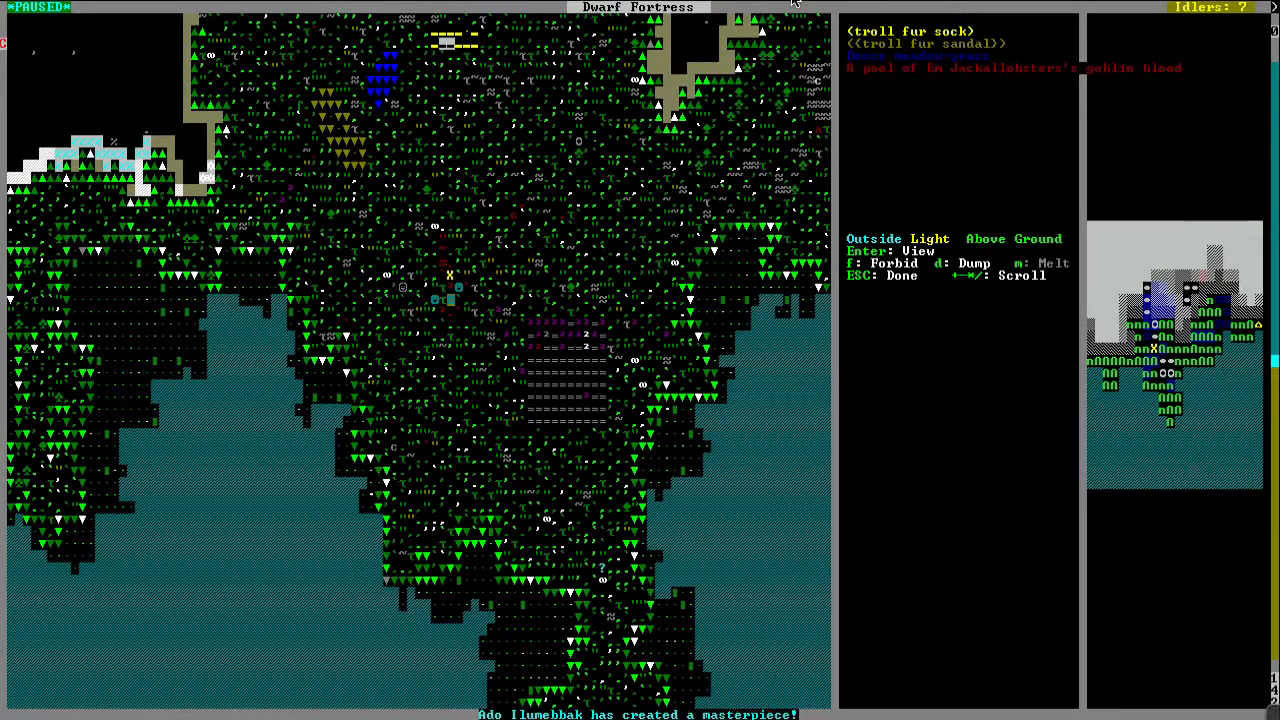
key(f)
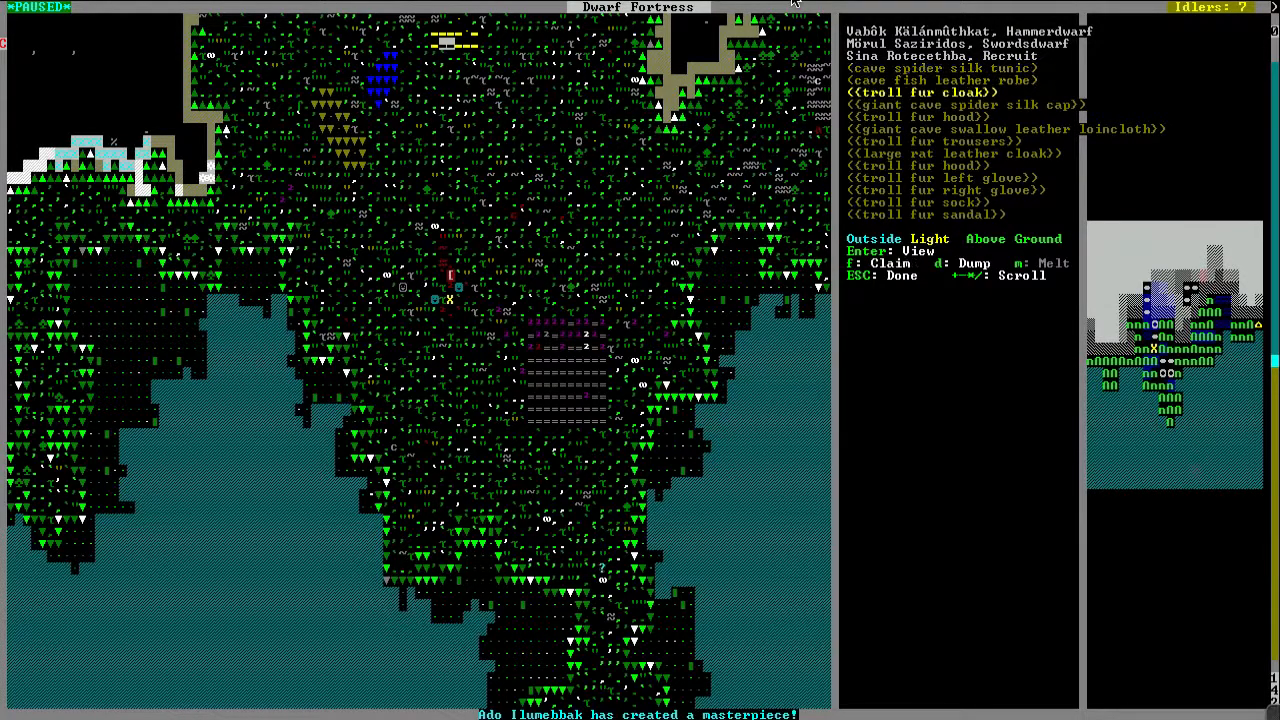
key(Down)
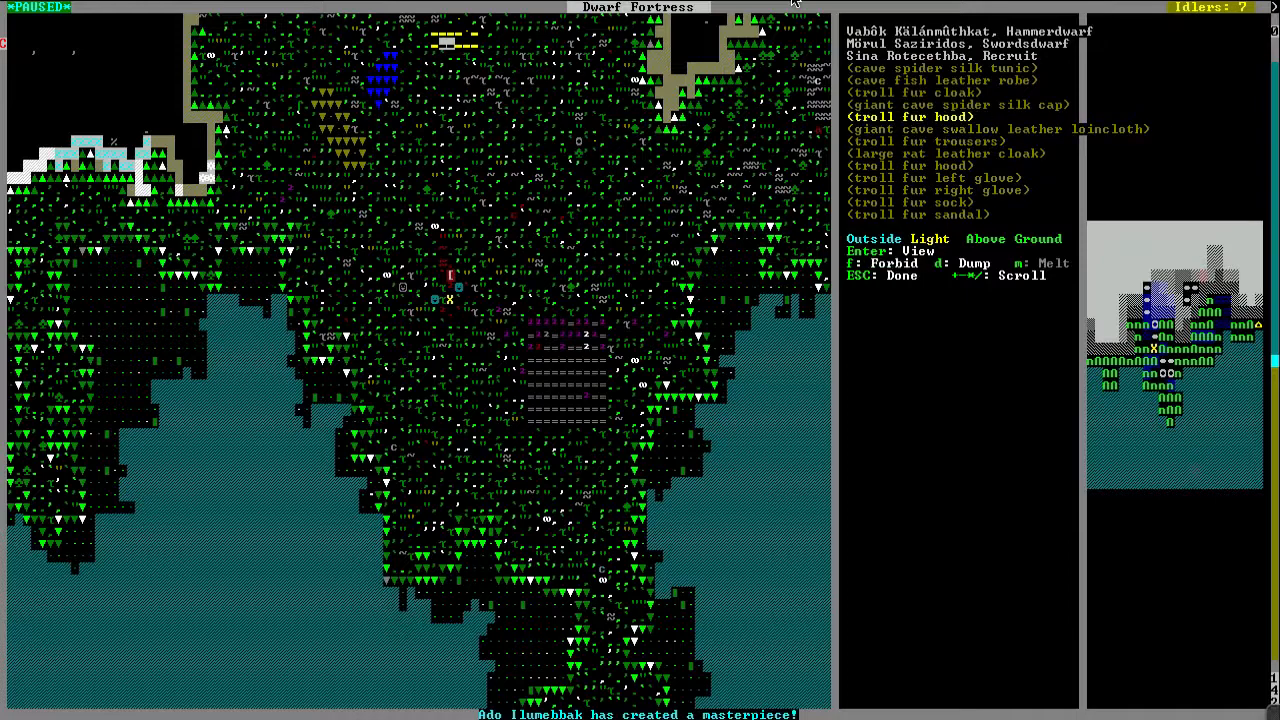
key(Escape)
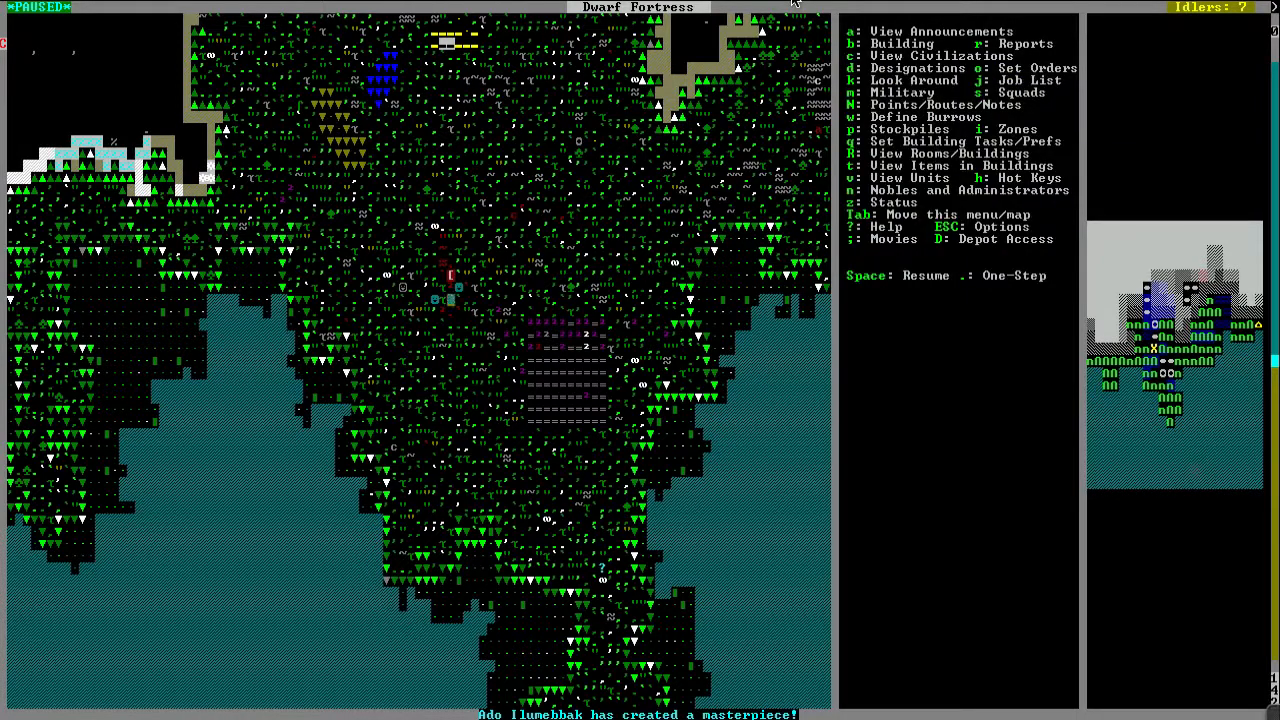
Step: View announcements reporting the goblin thief, soldiers and a wolf fighting
key(space)
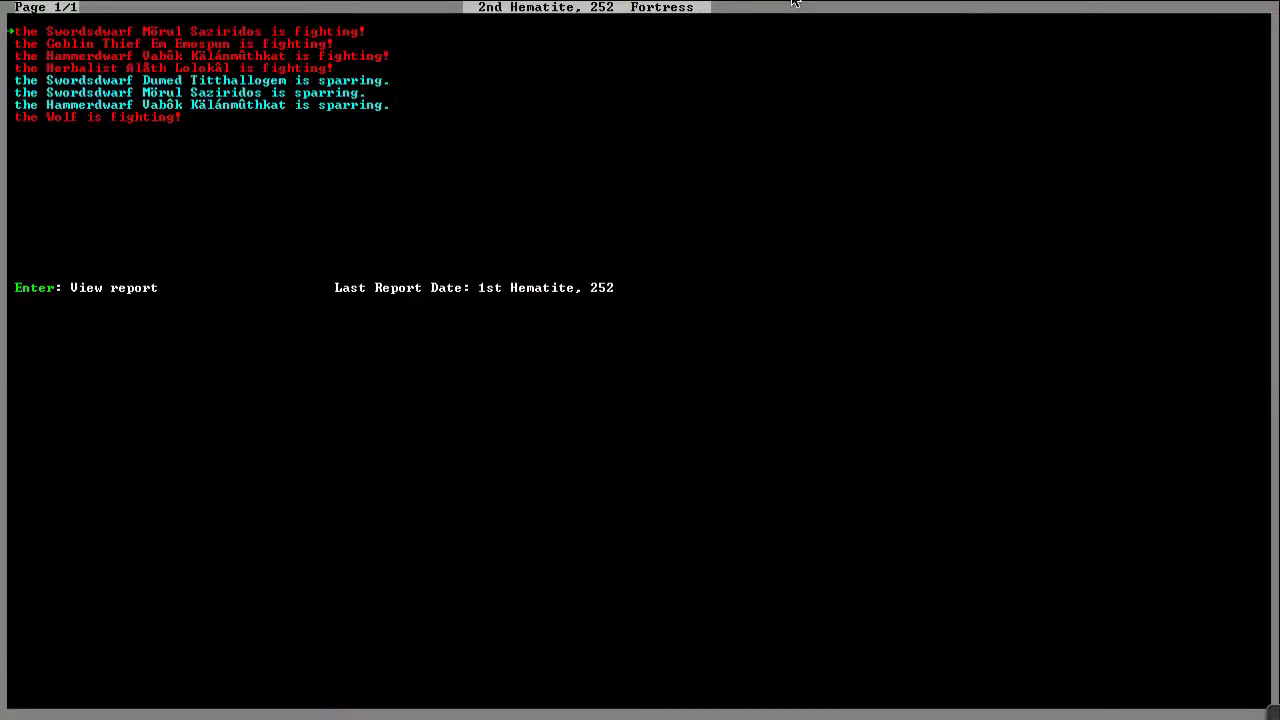
Step: Open the hammerdwarf soldier's profile from the goblin thief fight report
key(Down)
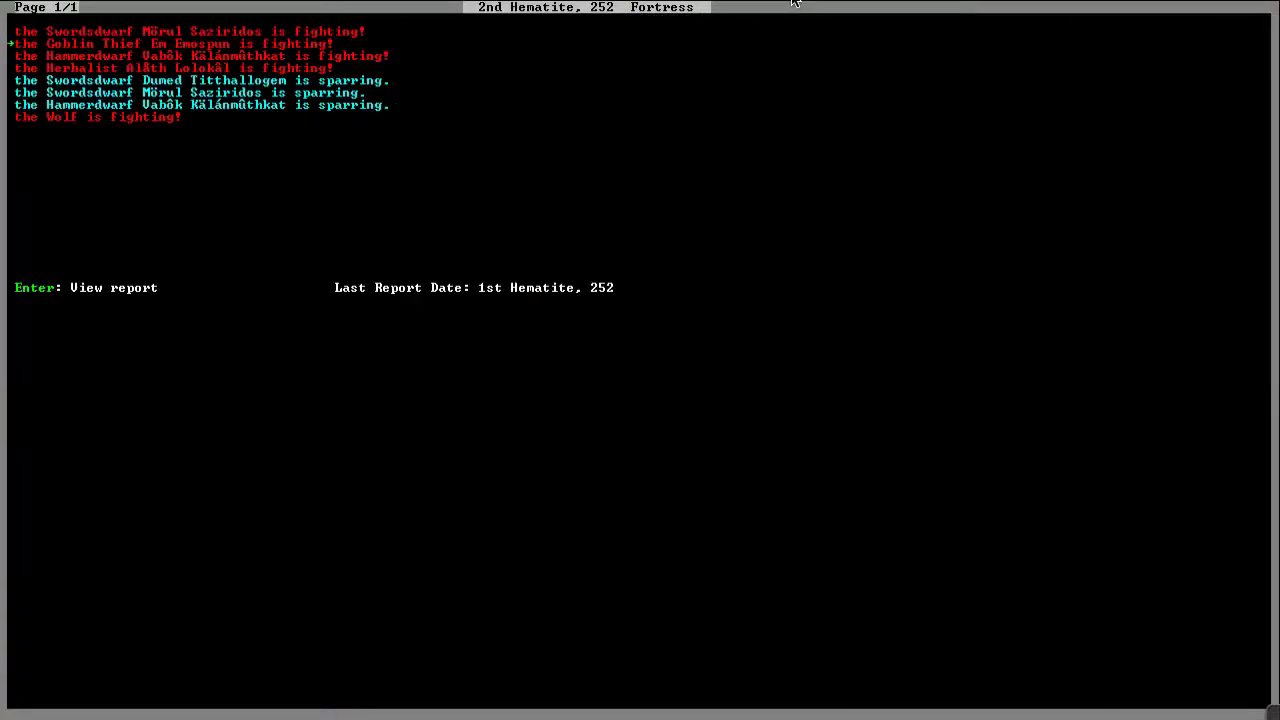
key(enter)
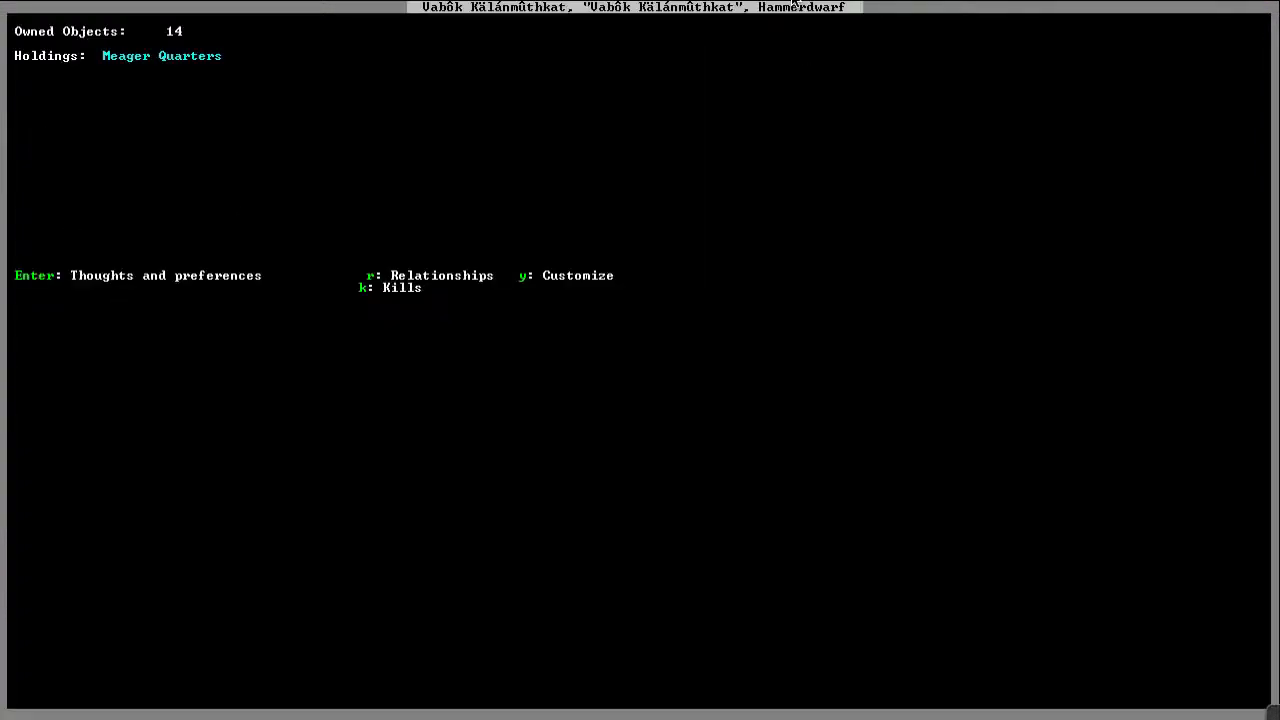
Step: Leave the hammerdwarf's profile and select a workshop inside the fortress
key(k)
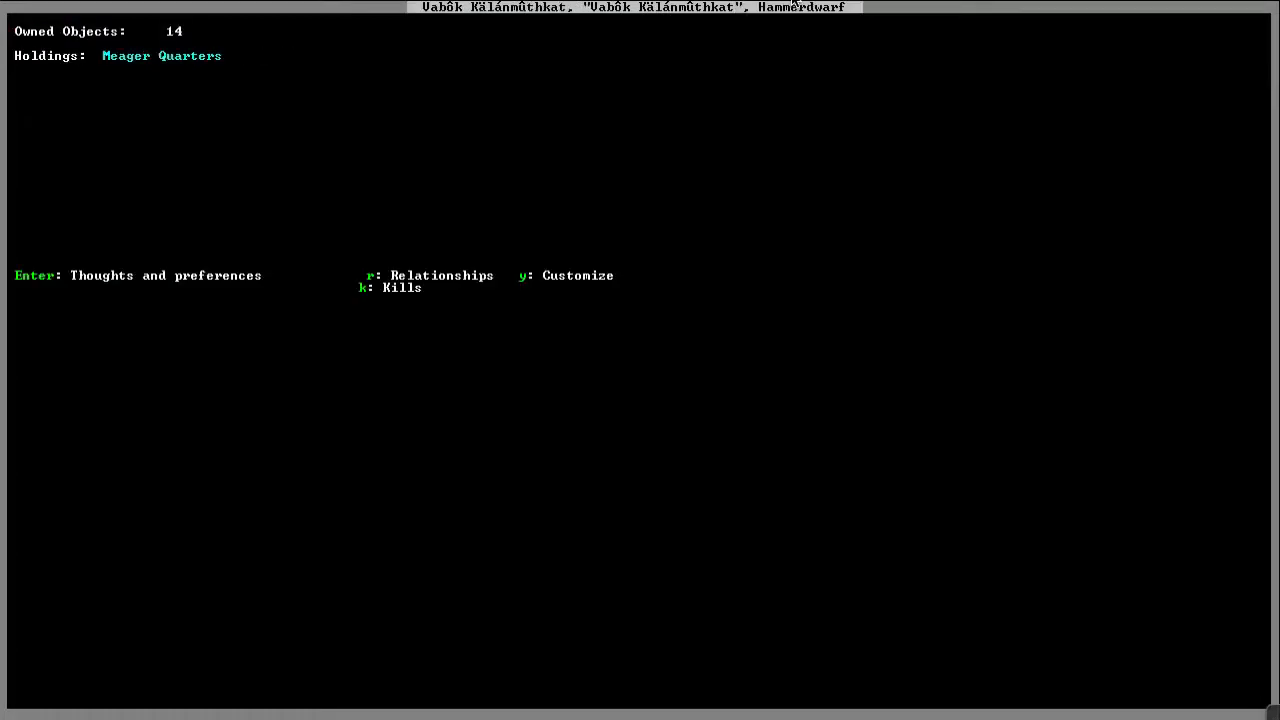
key(Escape)
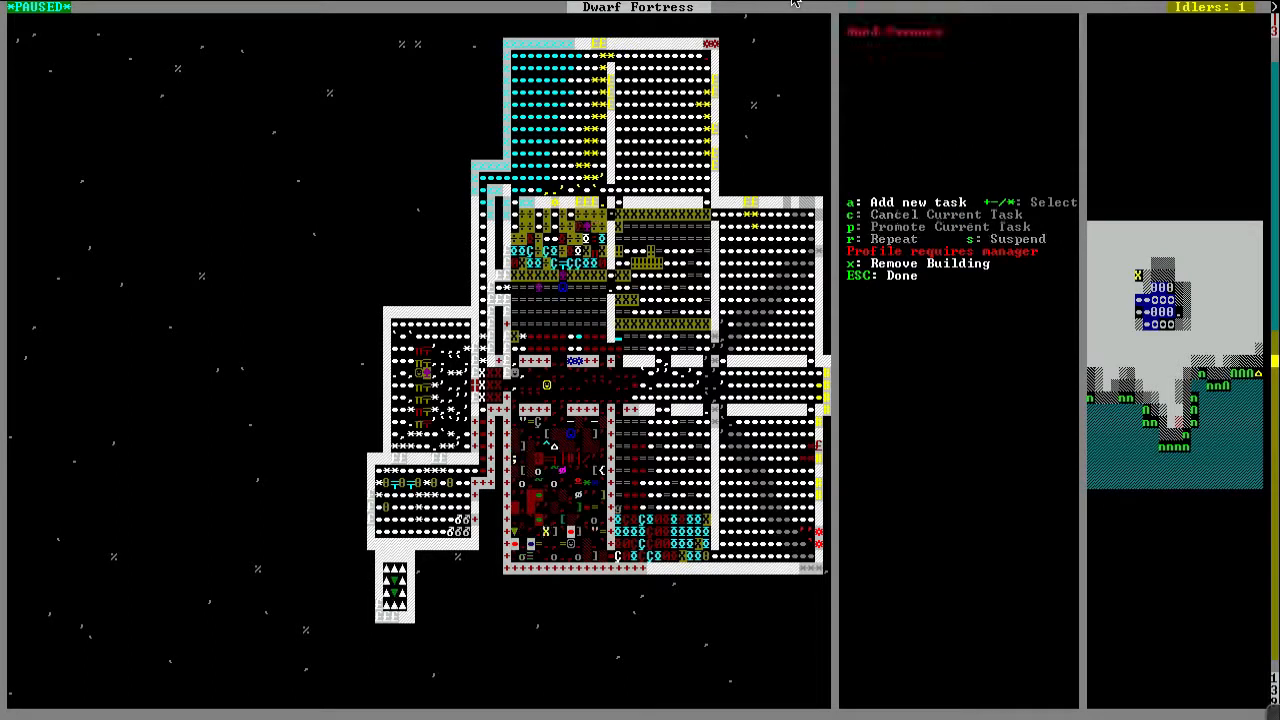
Step: Browse the Clothier's Shop new-task material choices: cloth, silk and yarn
key(a)
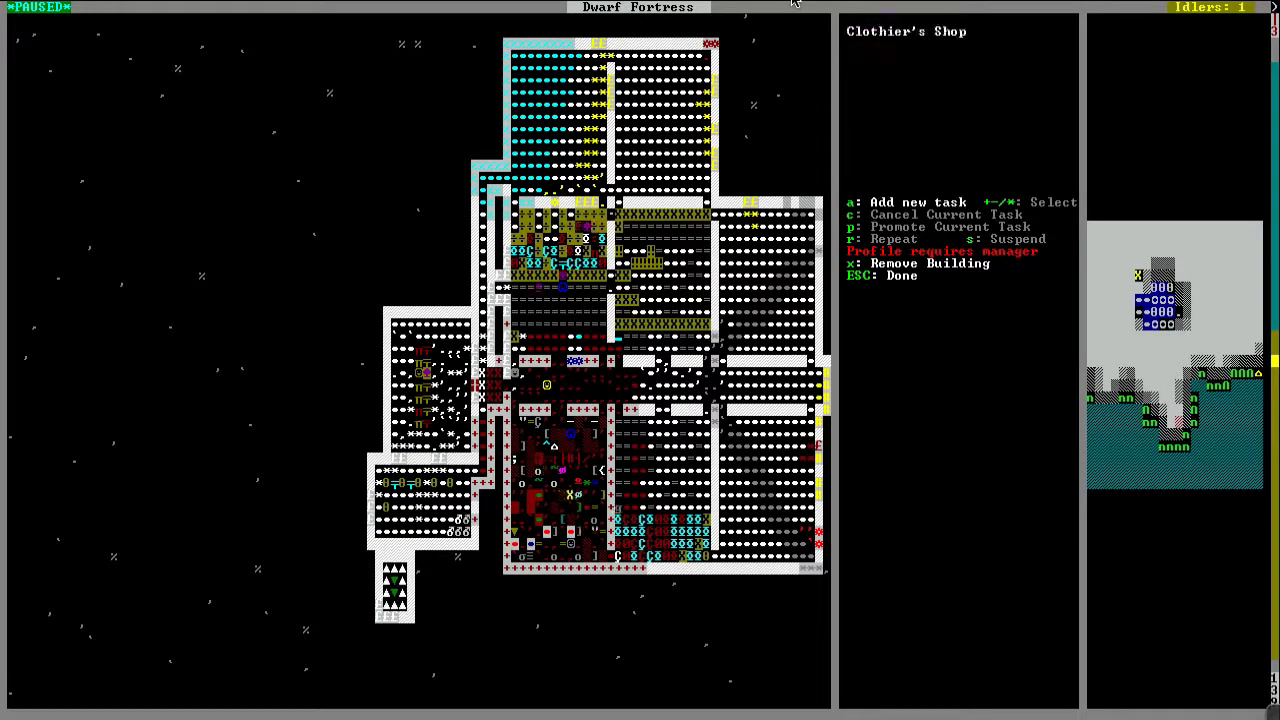
key(a)
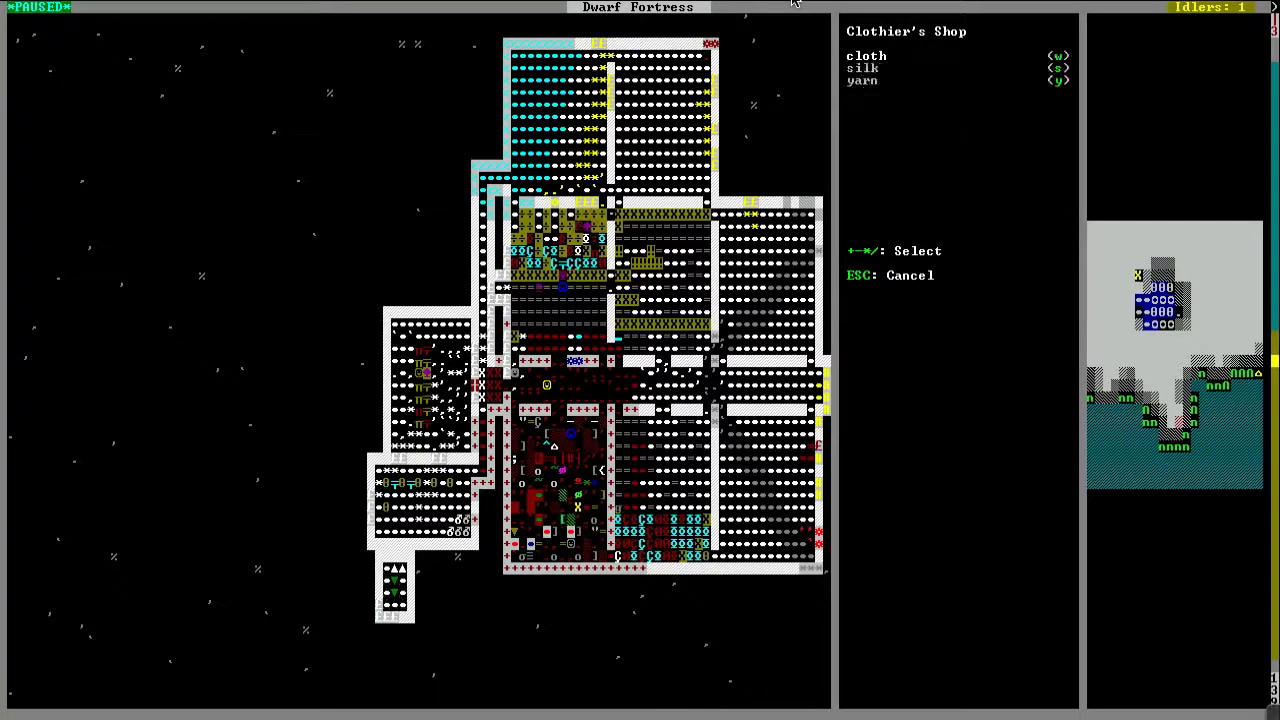
key(Escape)
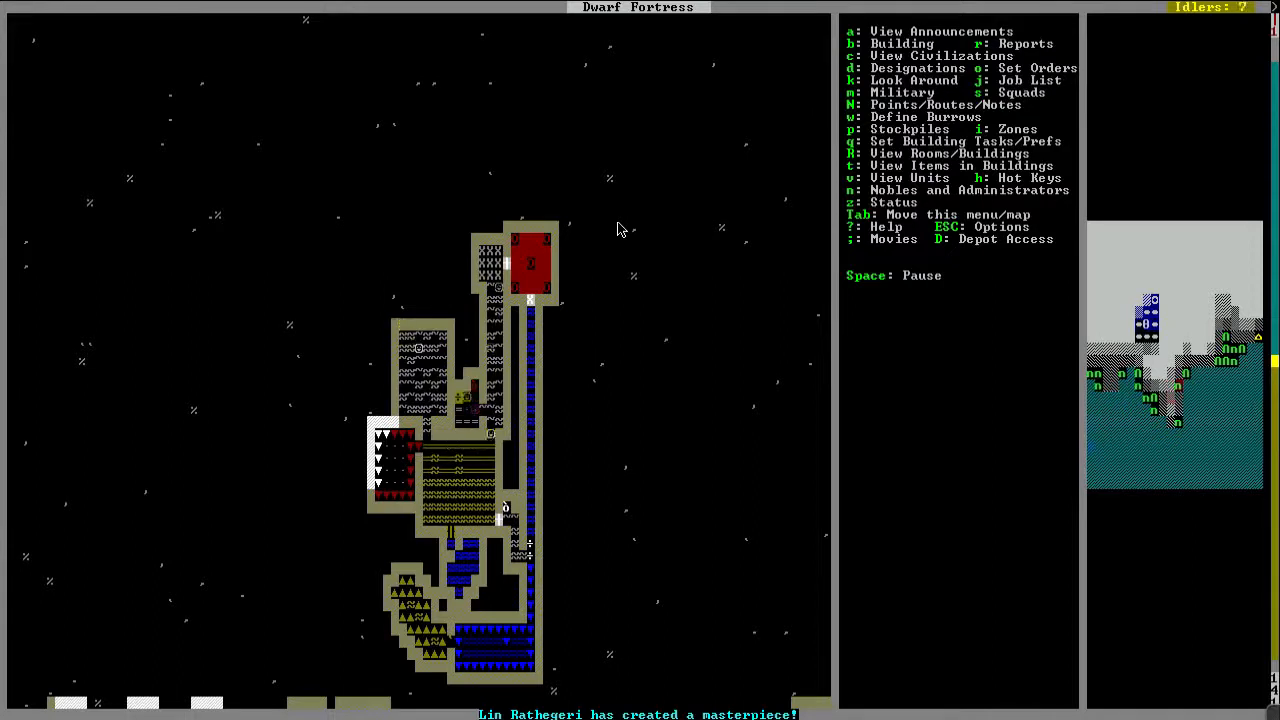
Step: Place a farm plot in the small room, then view the fortress wealth and food overview
key(space)
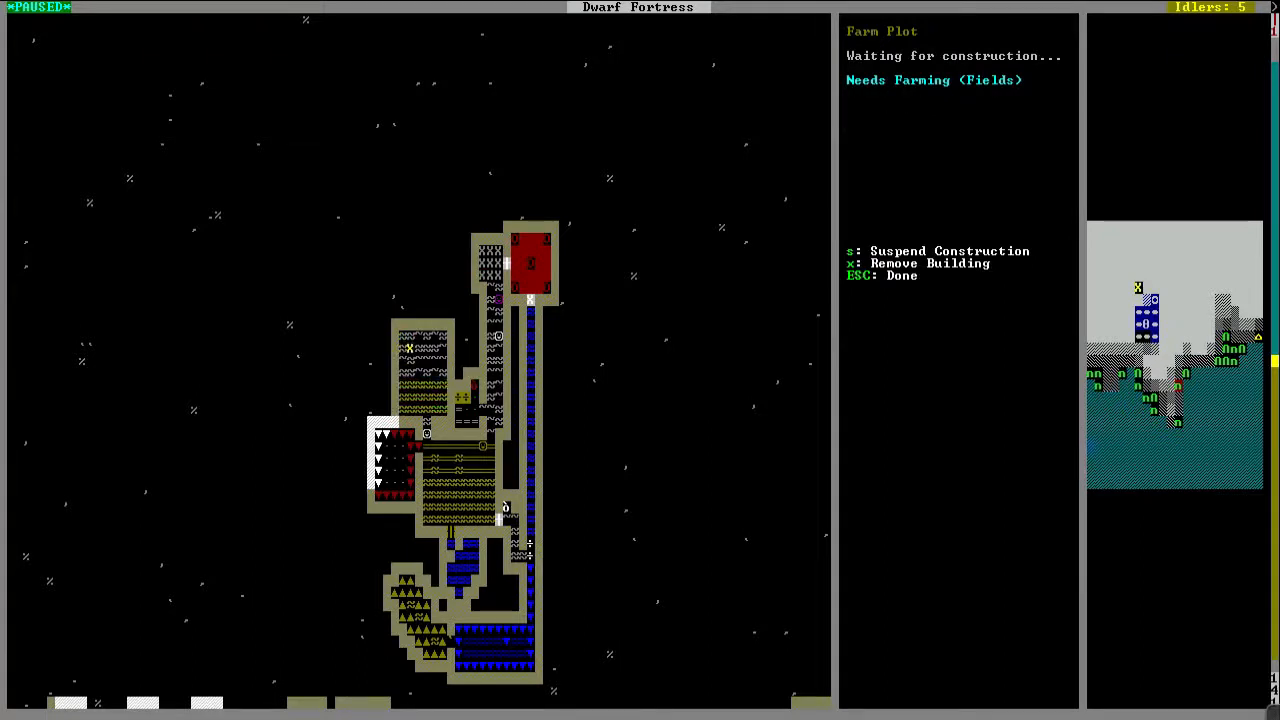
key(Escape)
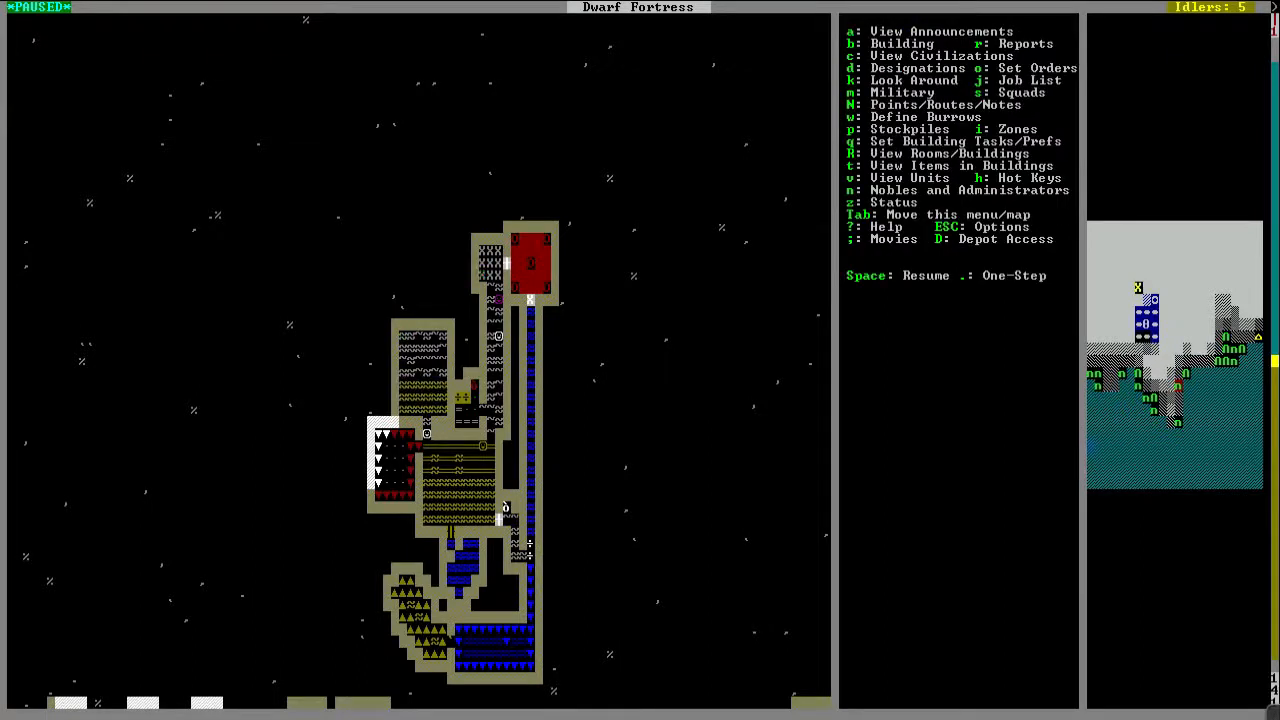
key(d)
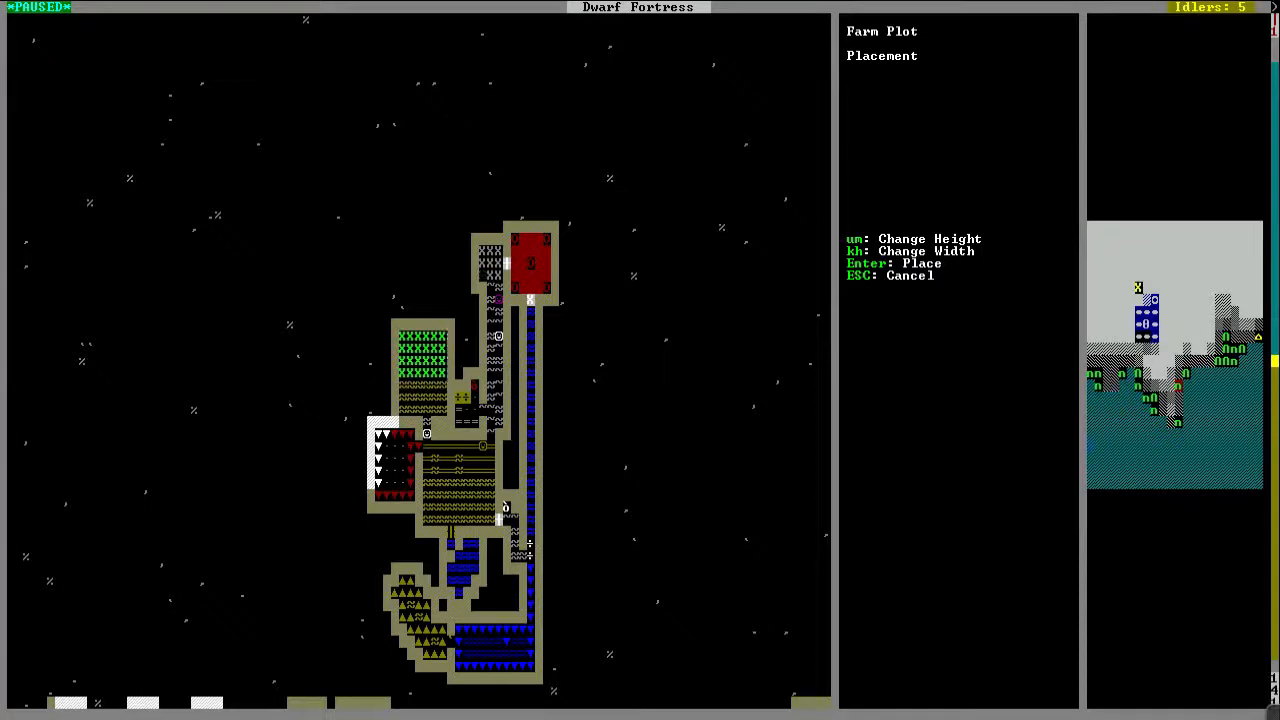
key(Escape)
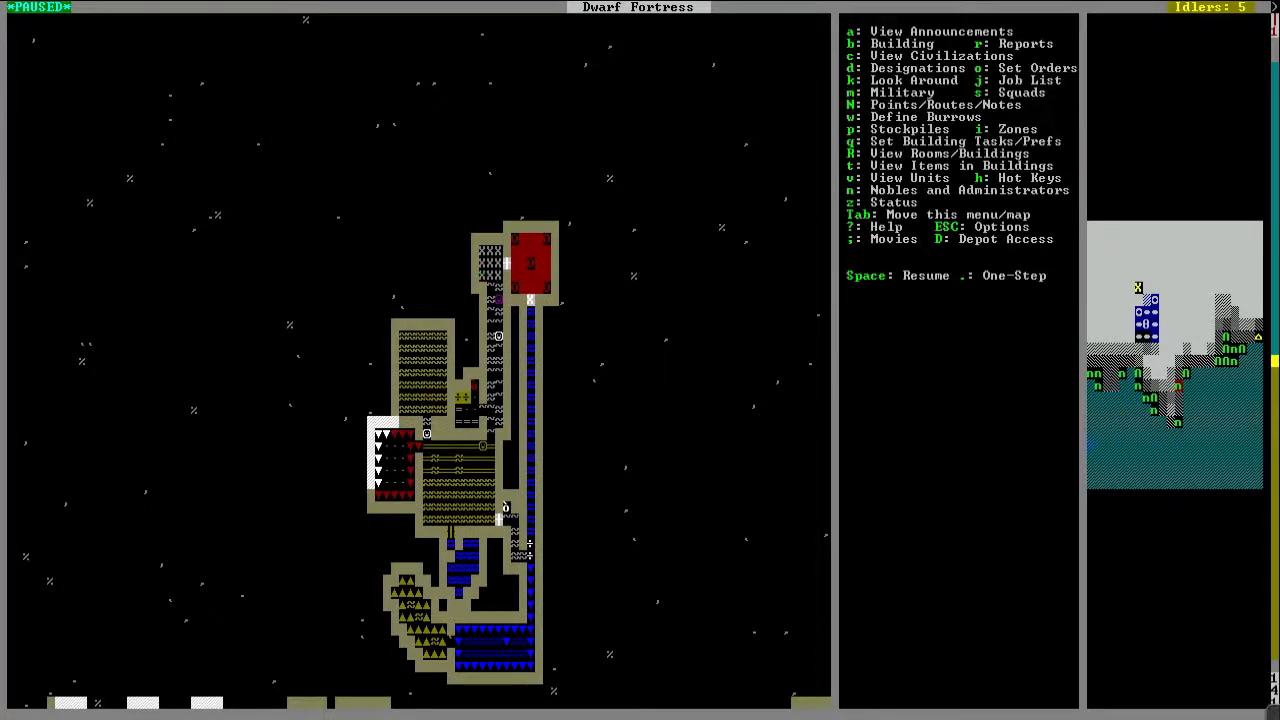
key(space)
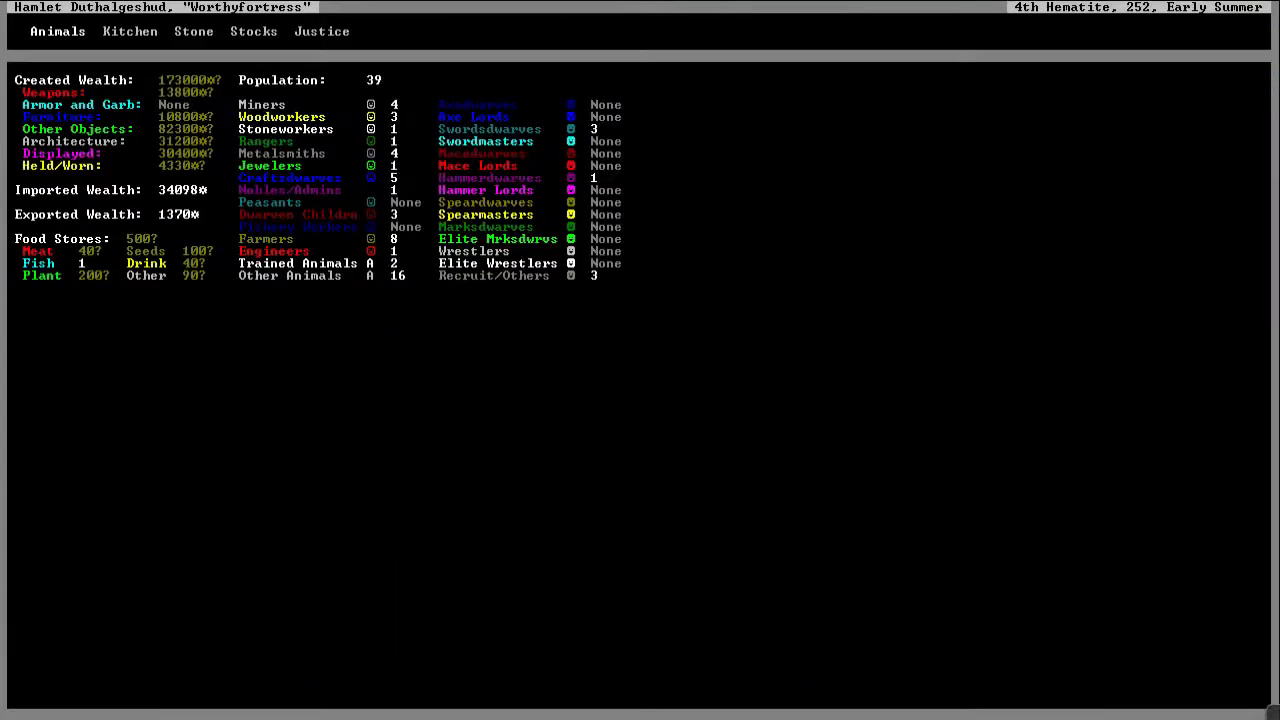
Step: Review the fortress status overview of population, wealth and food, then close it
click(252, 32)
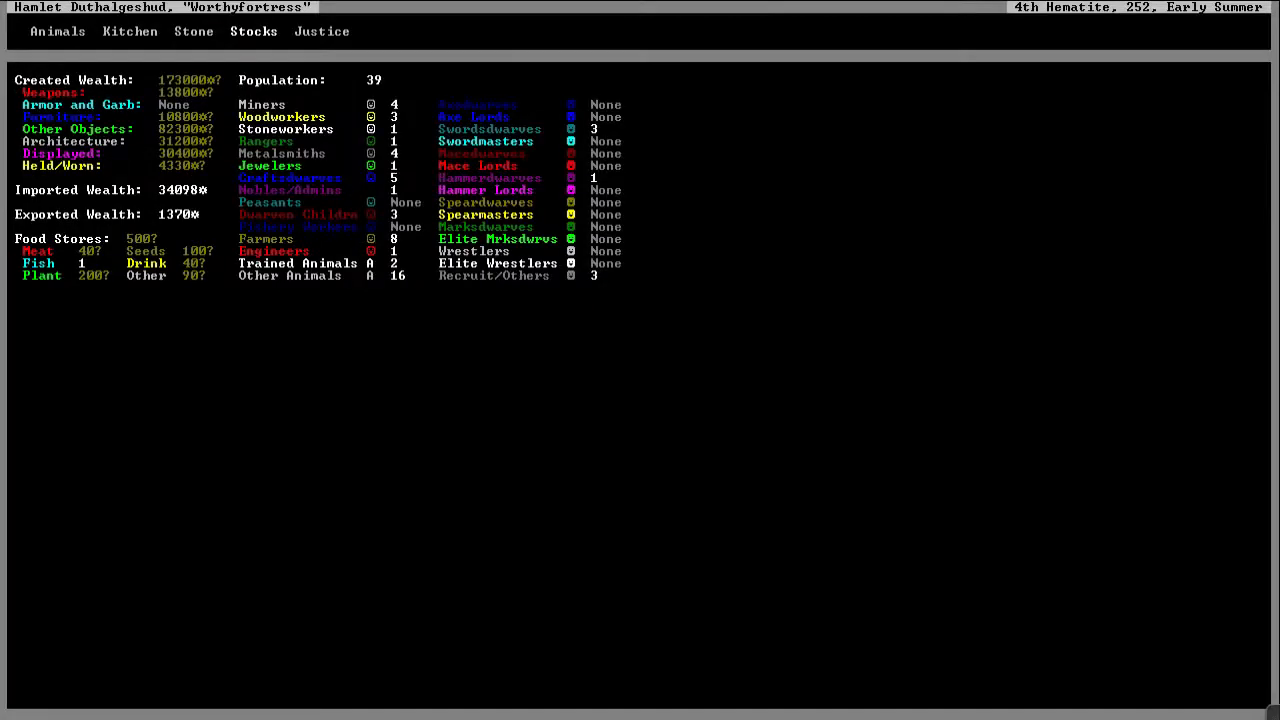
key(Escape)
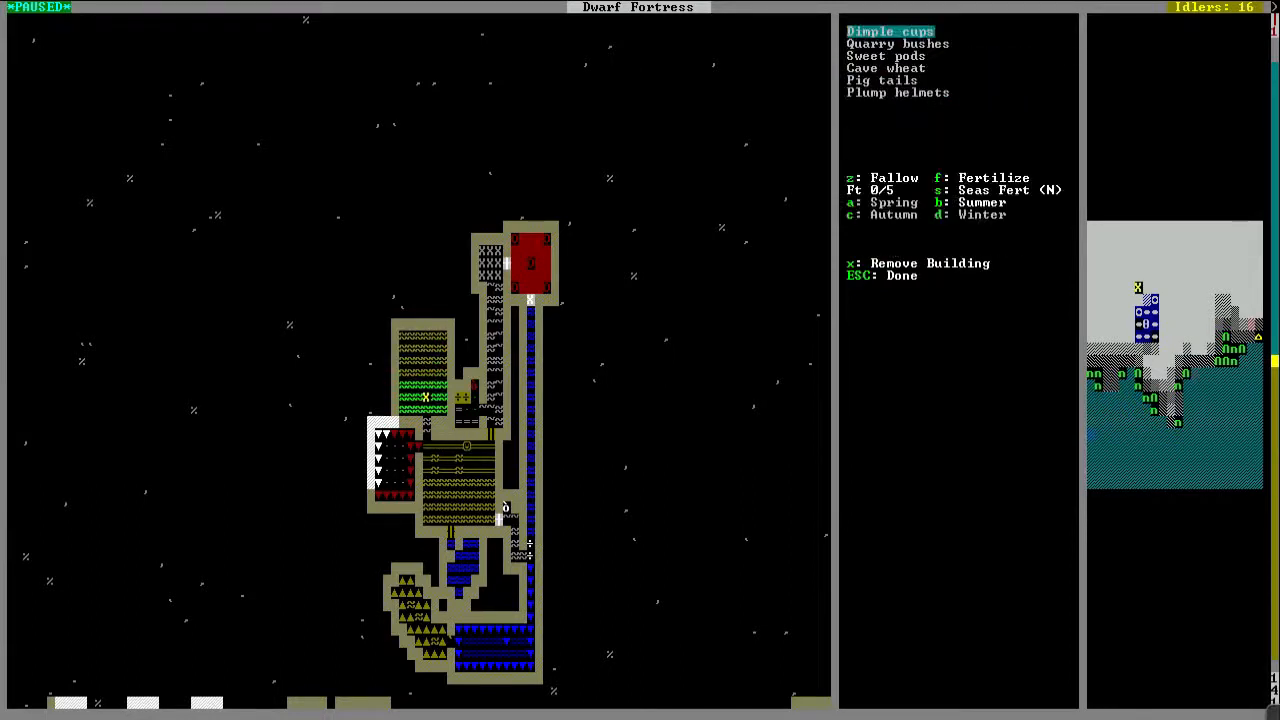
Step: Choose pig tails as the farm plot's crop and check the next season
key(down)
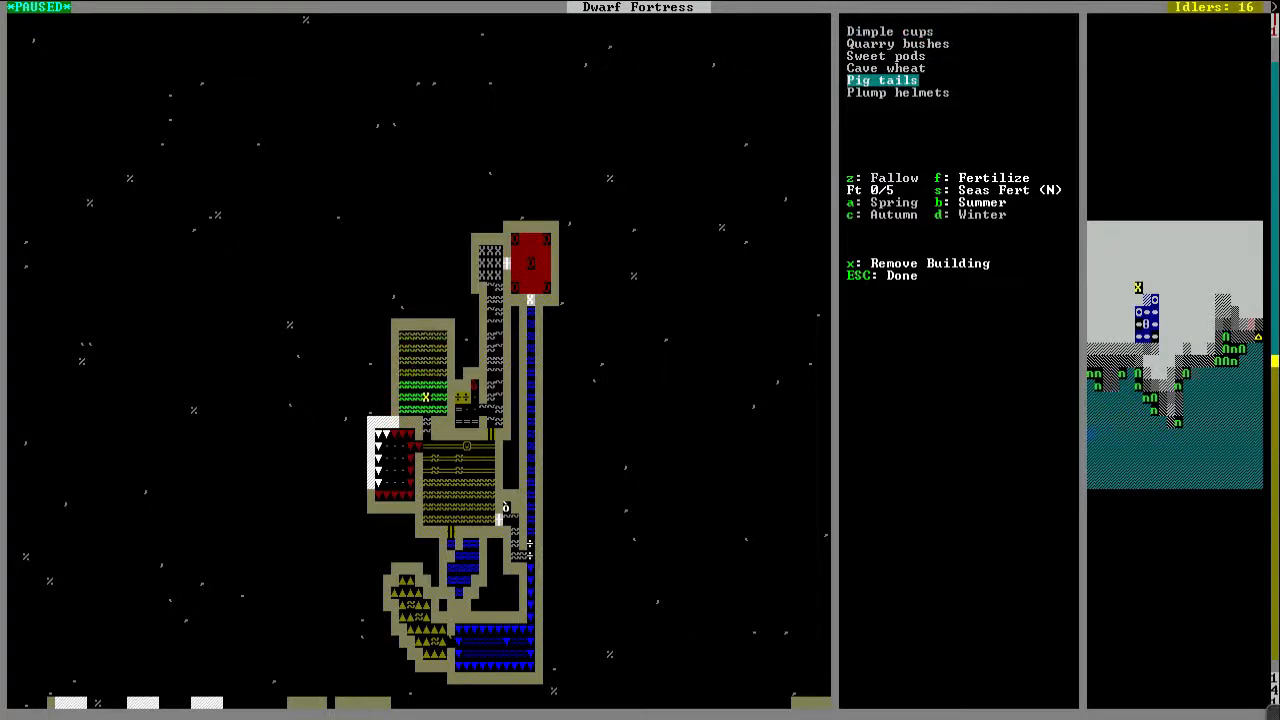
key(Escape)
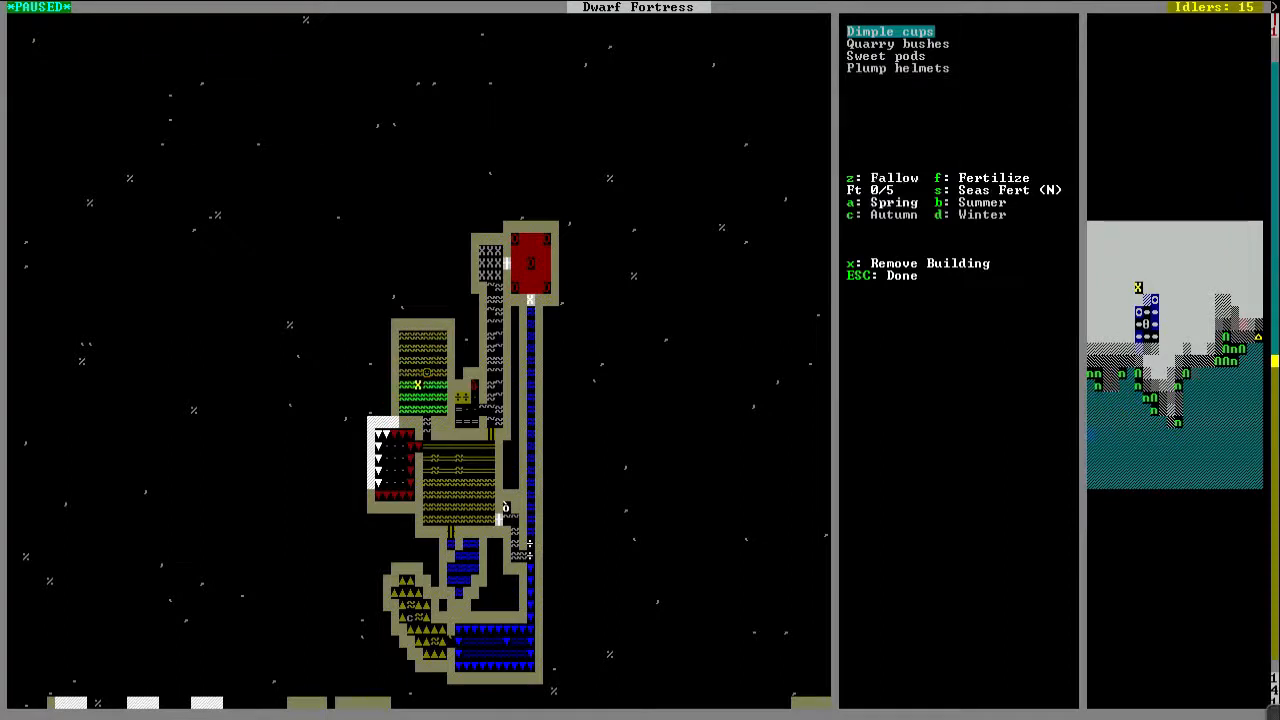
key(Down)
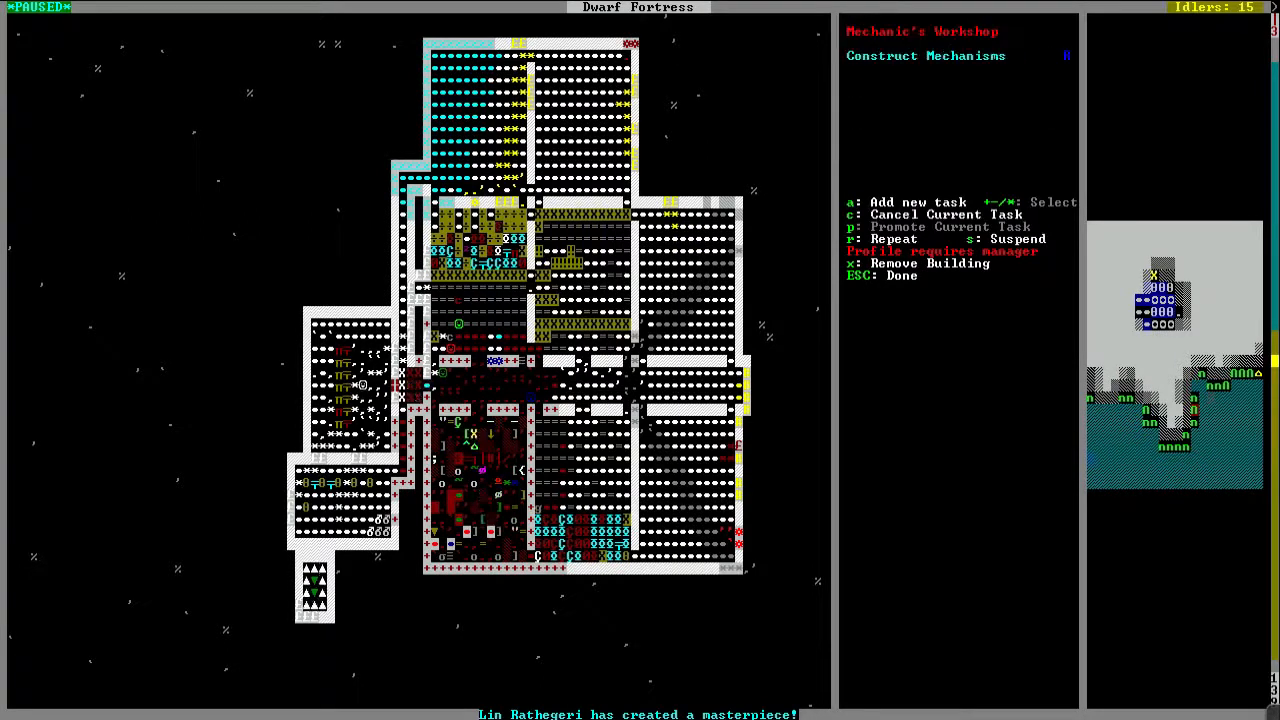
key(Escape)
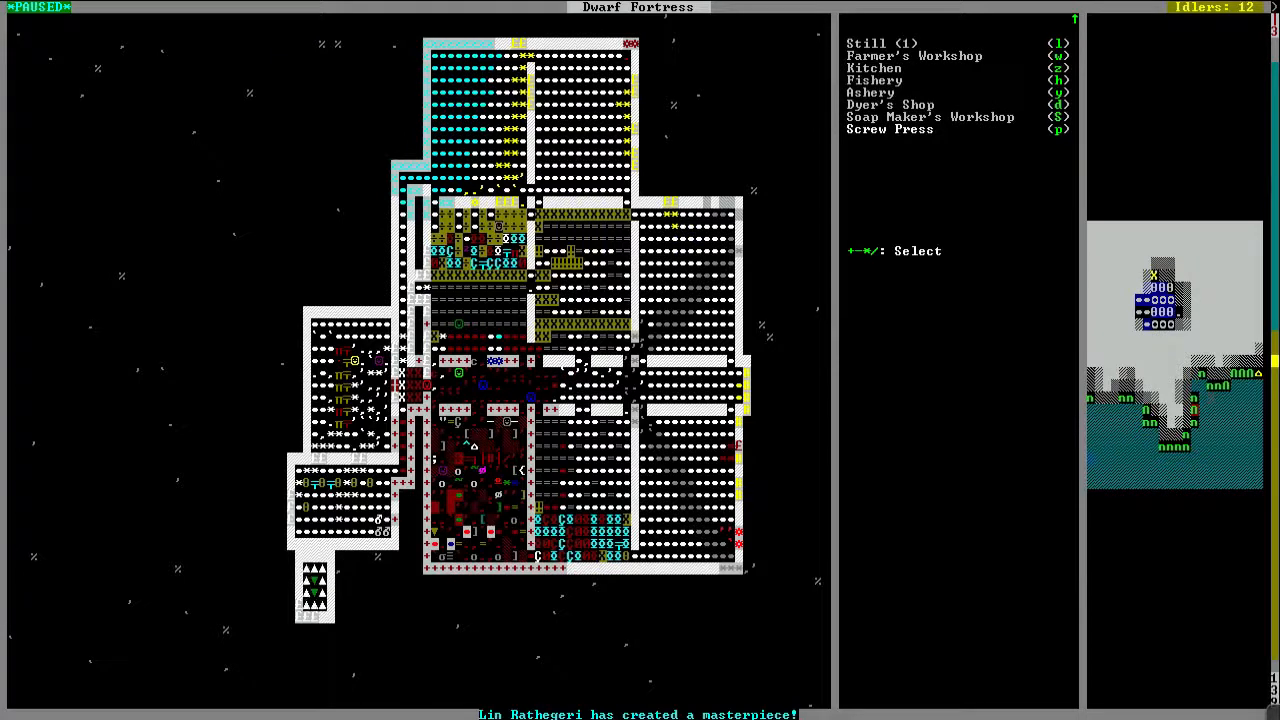
click(912, 56)
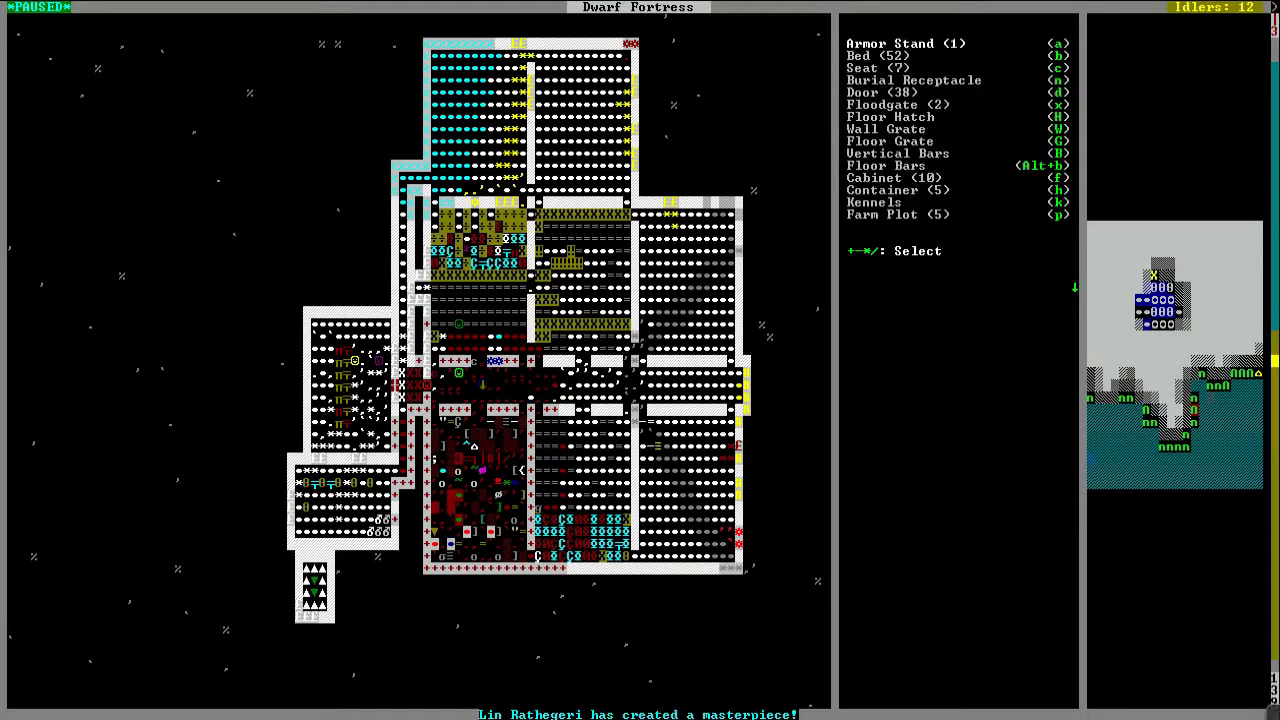
key(Escape)
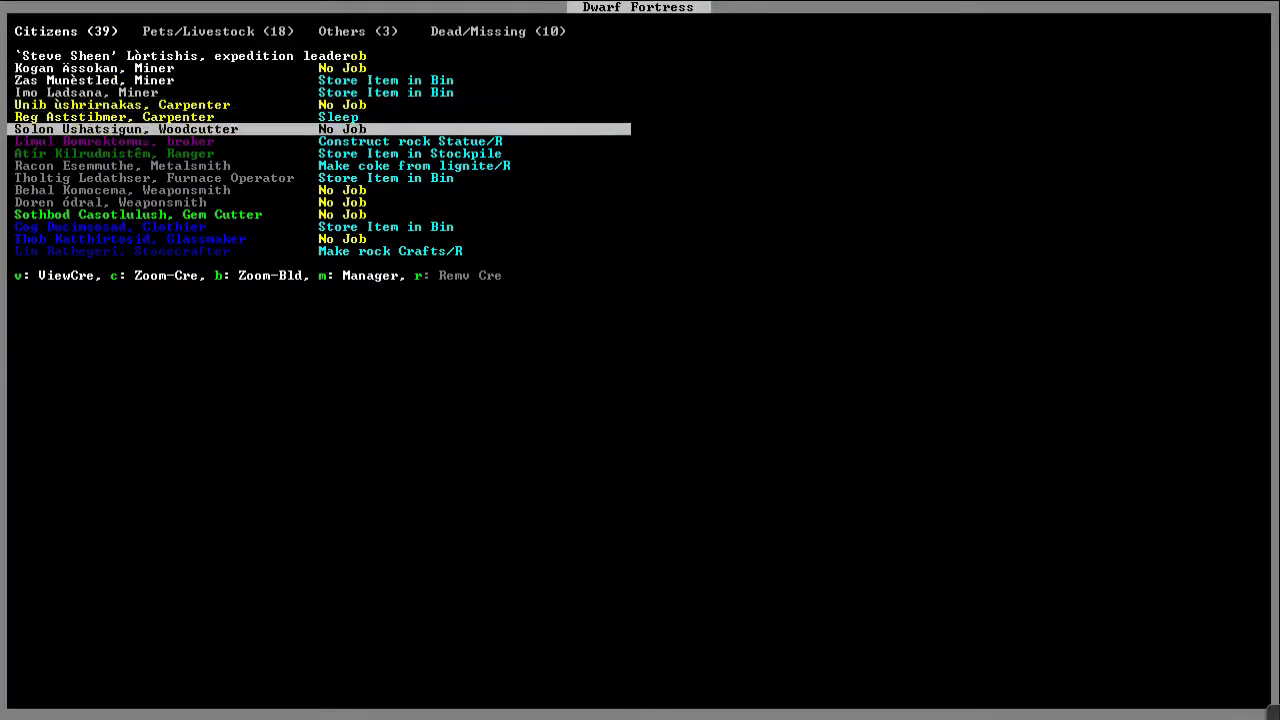
Step: Check the farmer's and beekeeper's profiles from the citizen roster
scroll(down, 3)
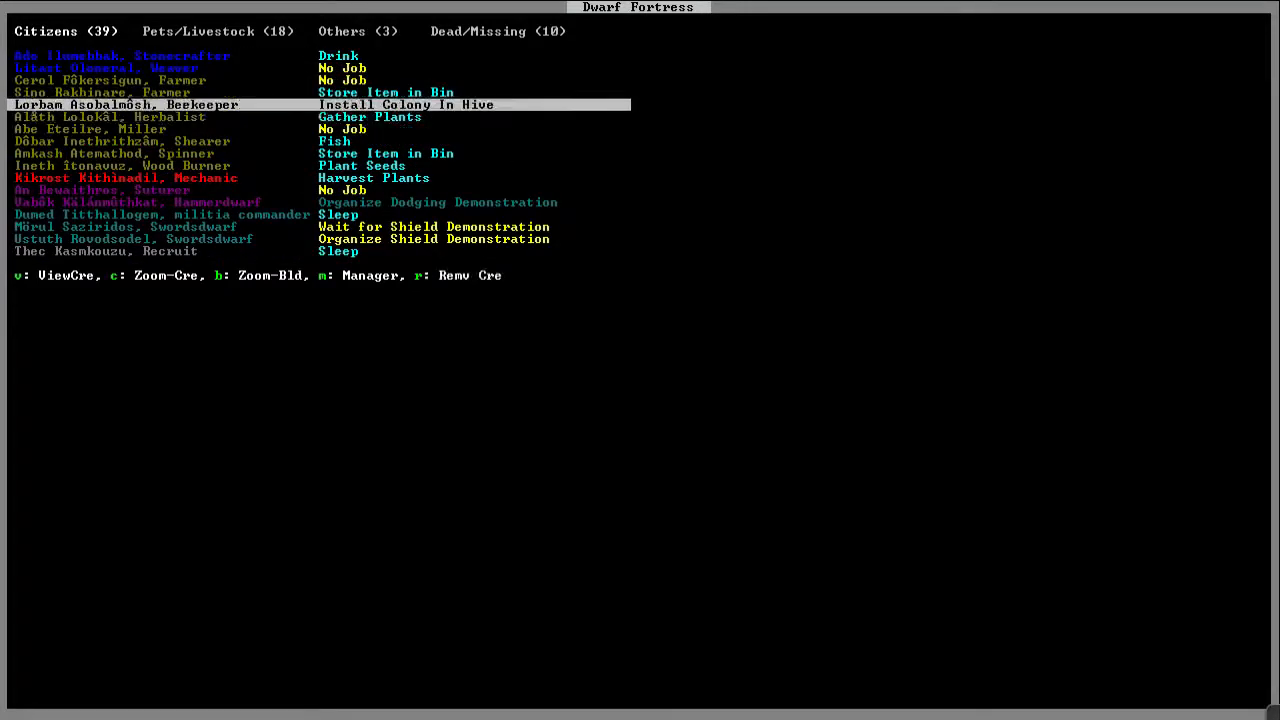
key(Up)
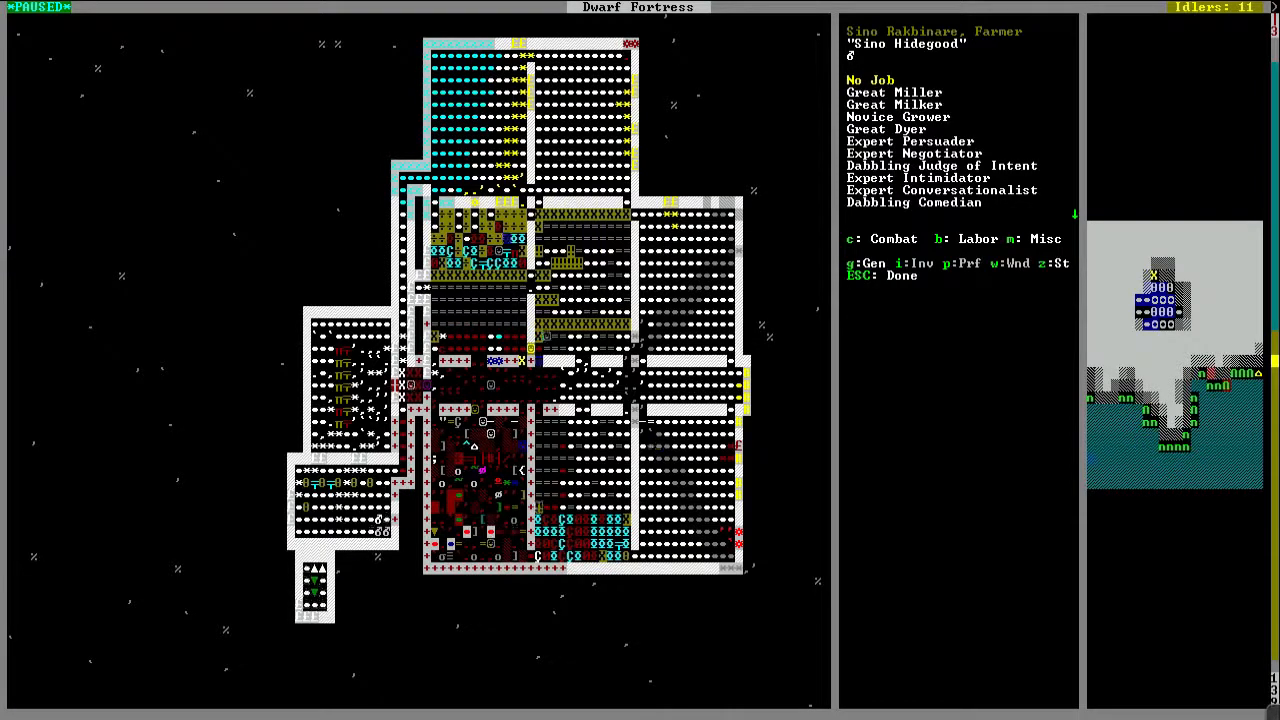
key(Escape)
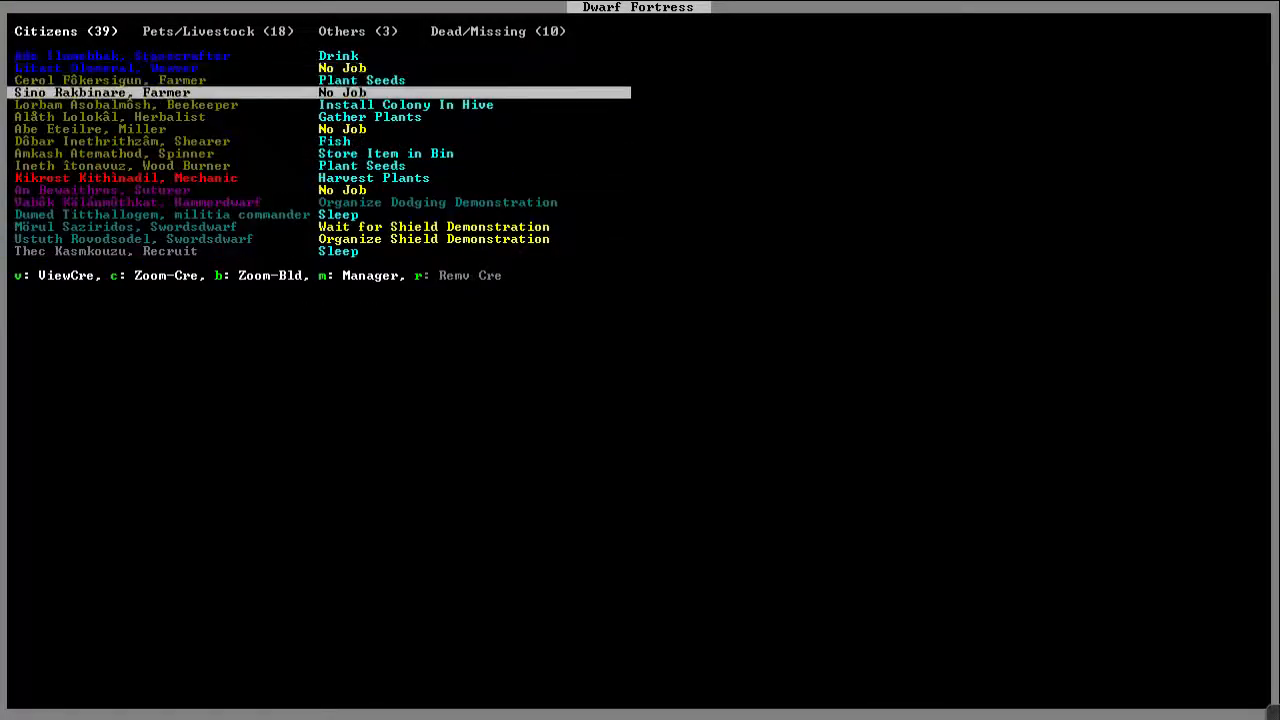
key(Down)
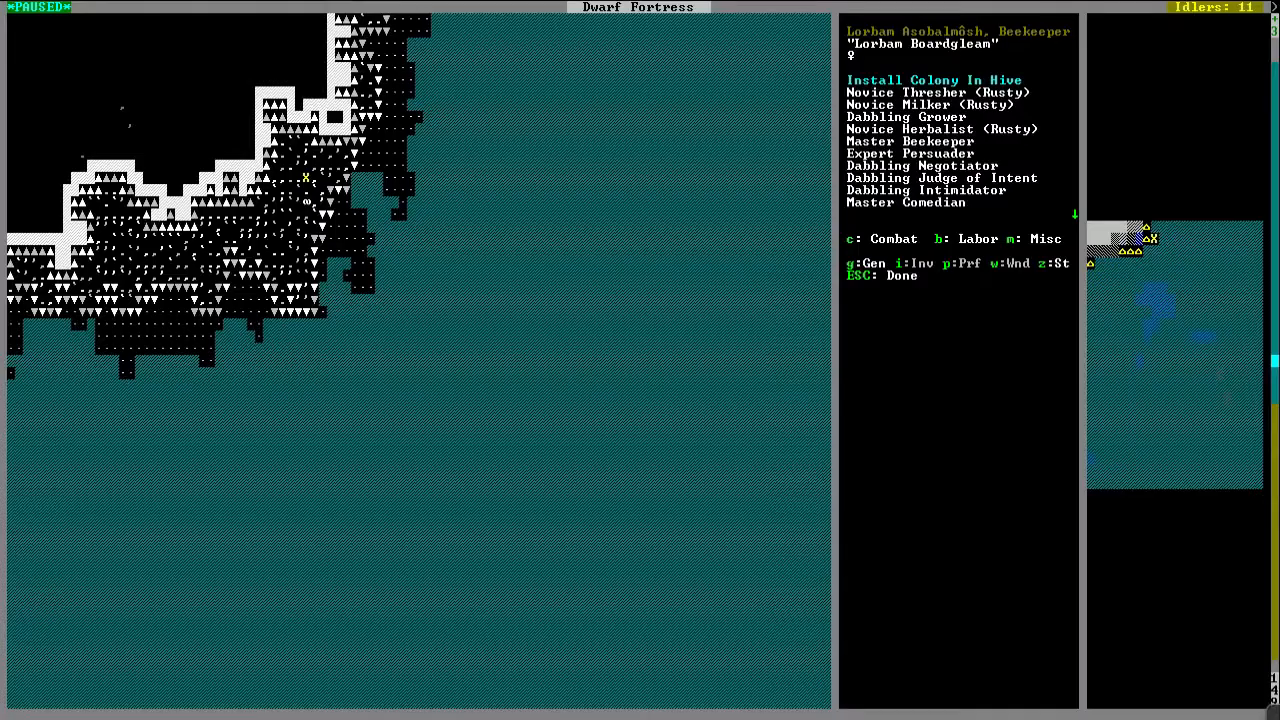
key(Escape)
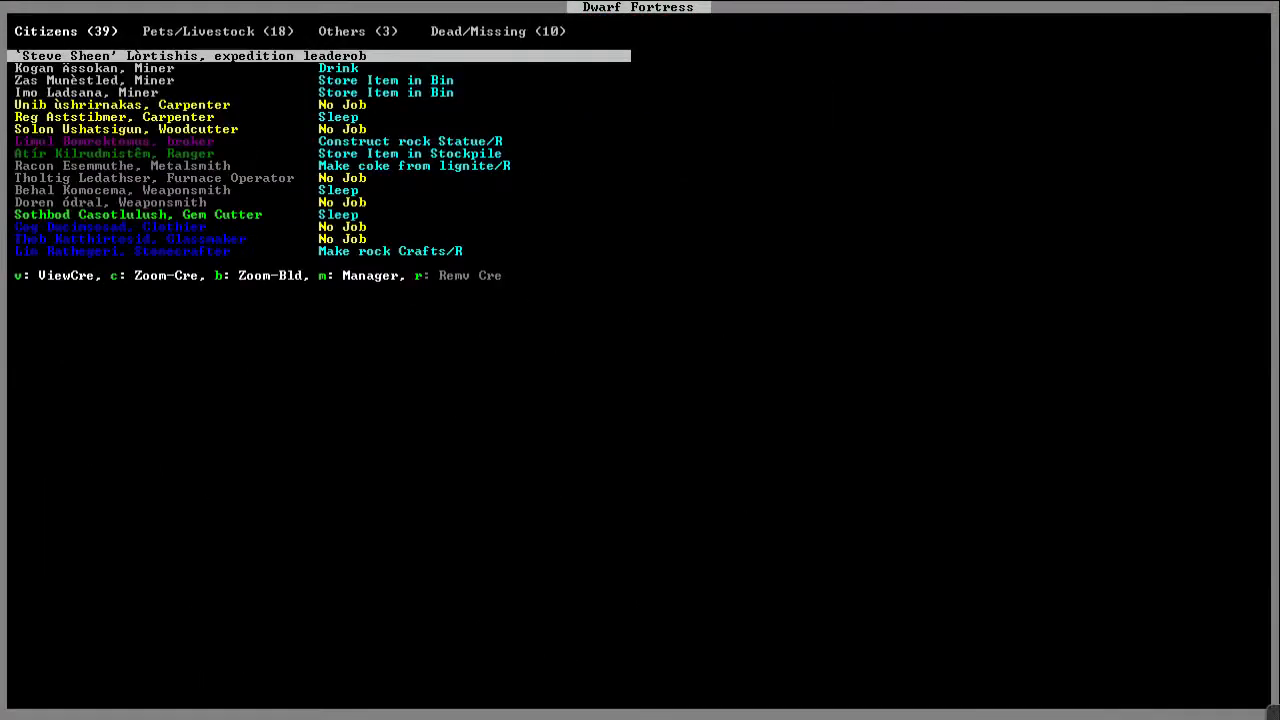
Step: Check the shearer's profile, then leave the citizen list for the status overview
key(down)
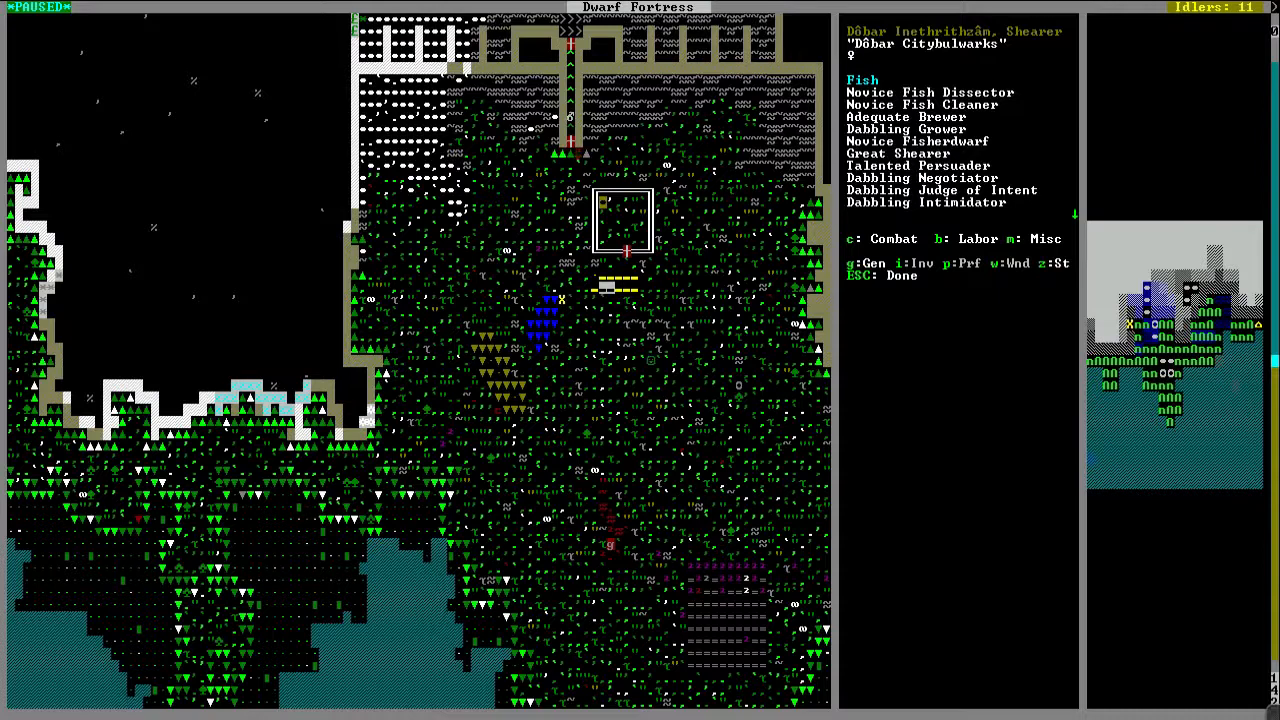
key(Escape)
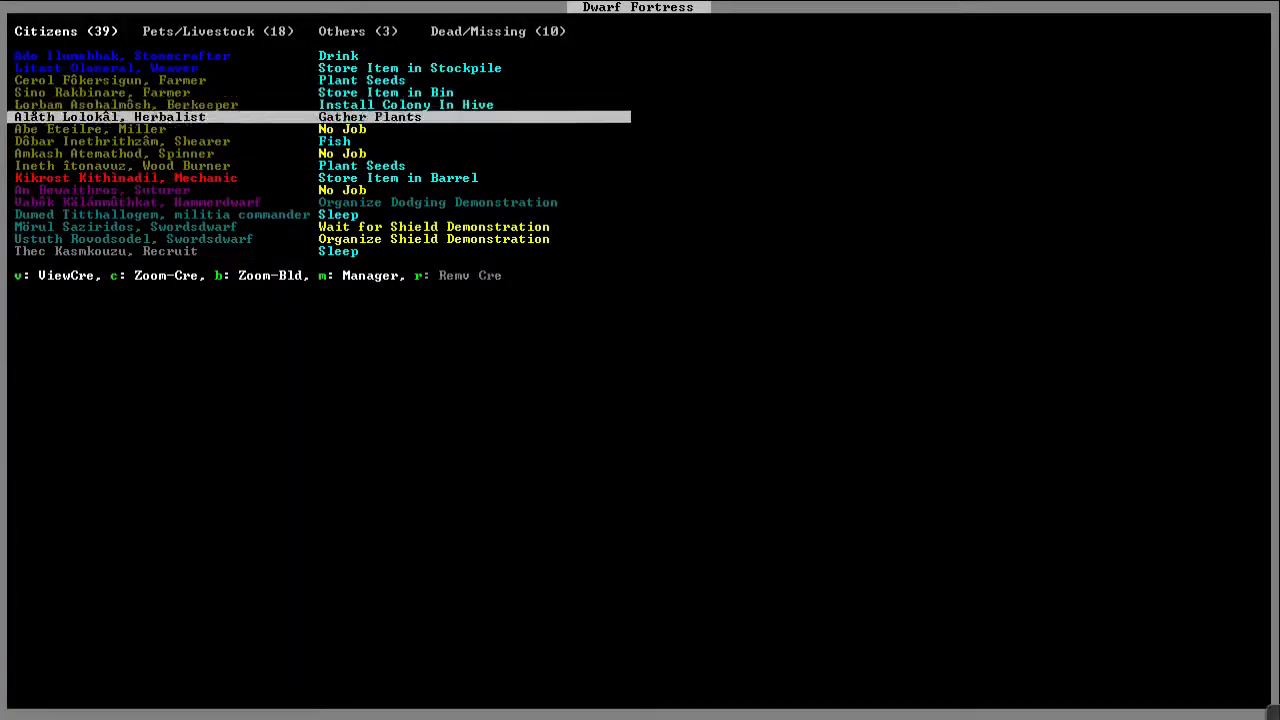
key(Down)
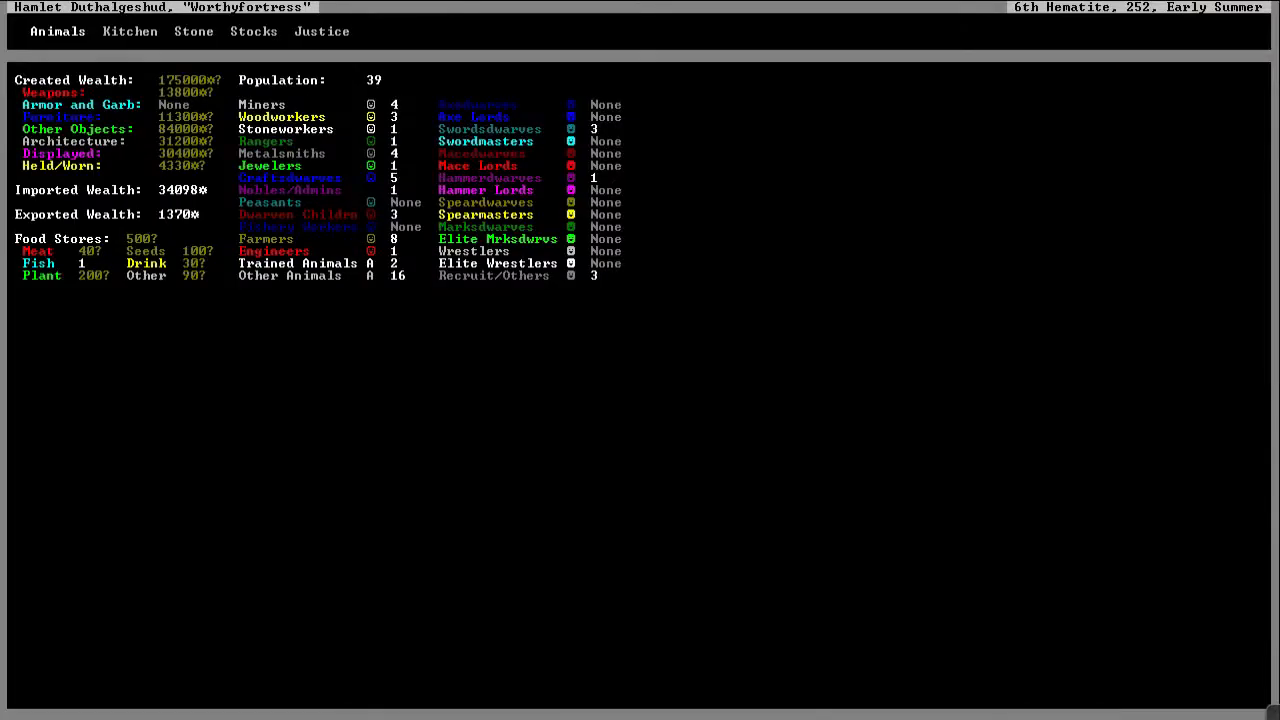
Step: Leave the status overview to view the still's four Brew Drink jobs
key(Escape)
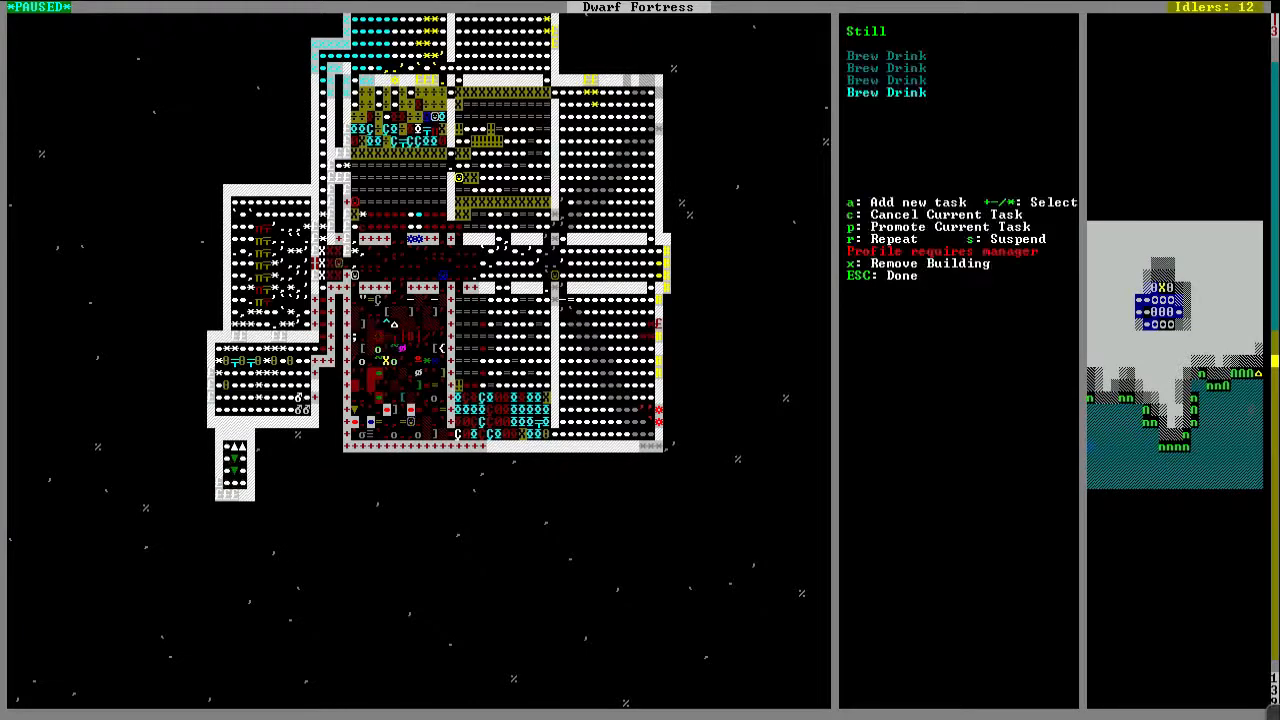
Step: Queue a Make wooden Barrel job at the carpenter's workshop and set it to repeat
key(Escape)
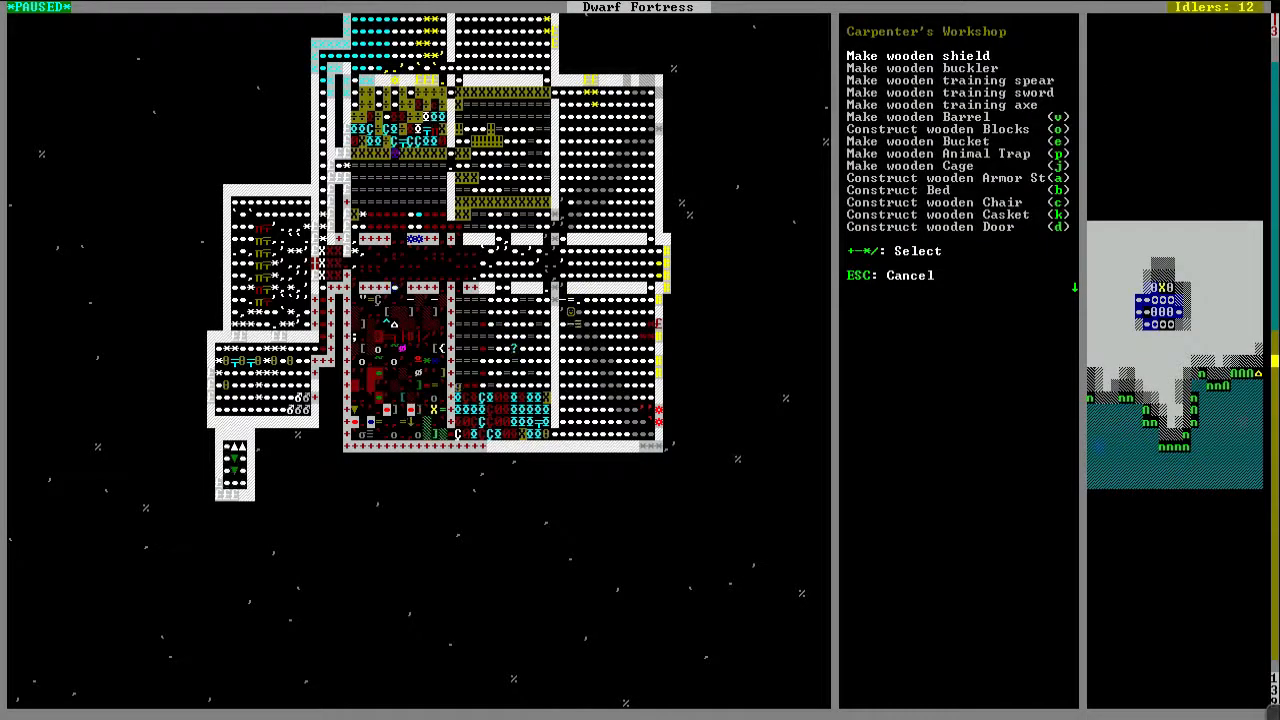
click(912, 116)
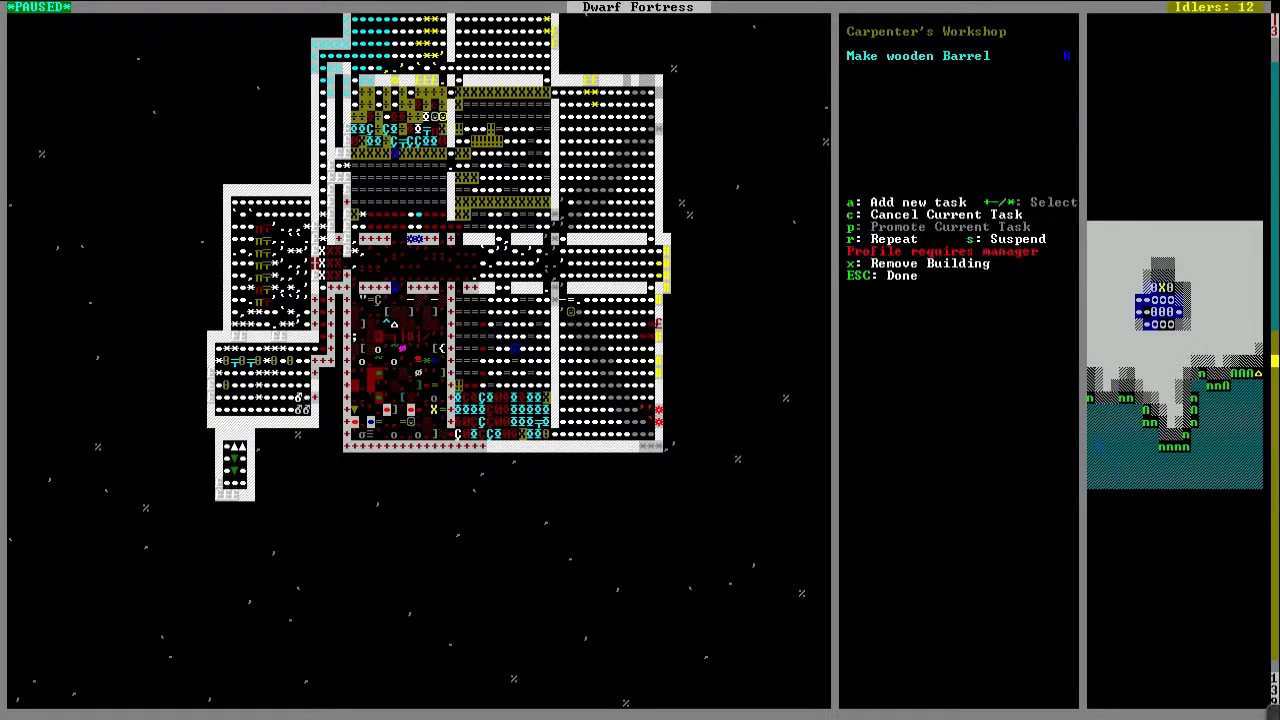
key(Escape)
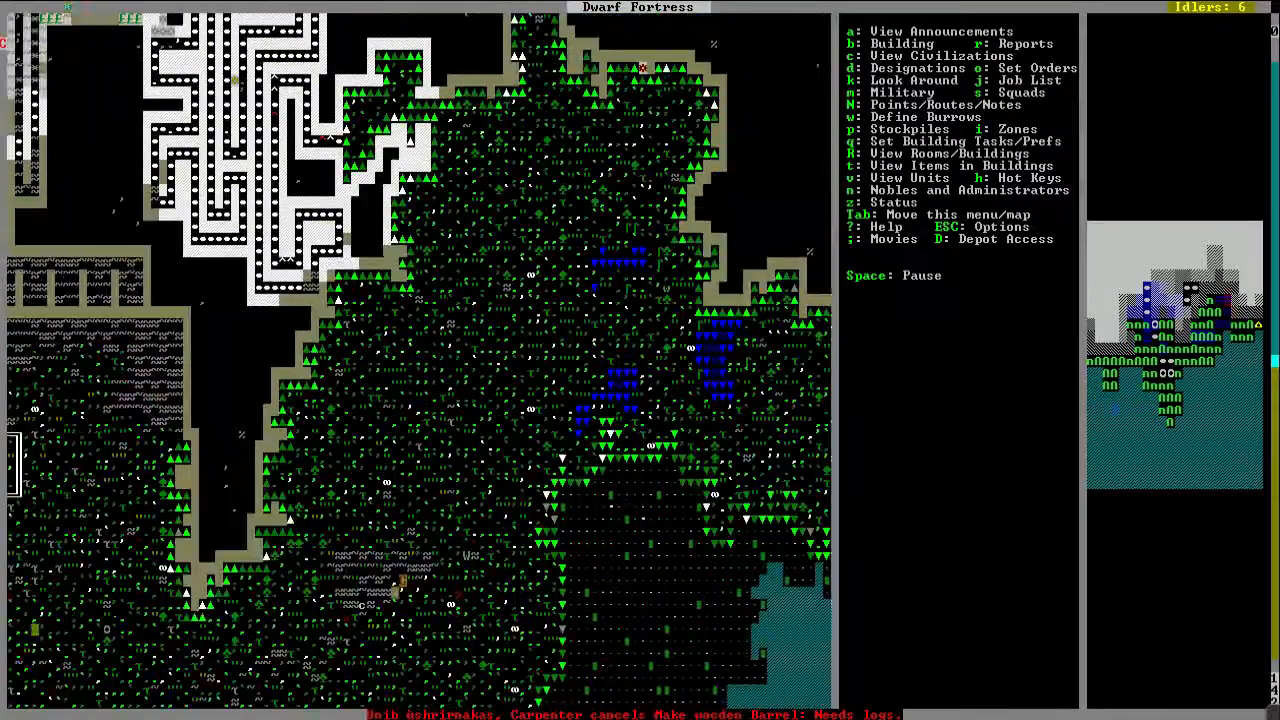
Step: Bring up the Chop Down Trees designation with the wooded lakeshore in view
key(d)
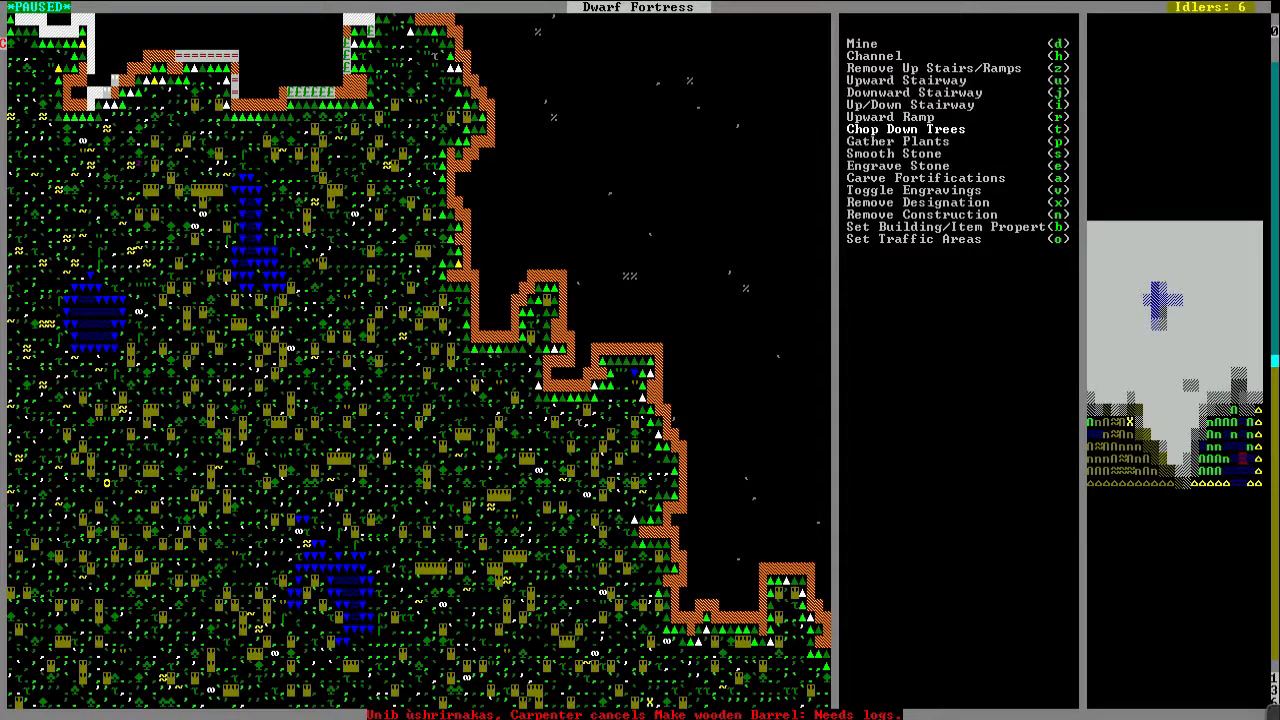
scroll(down, 3)
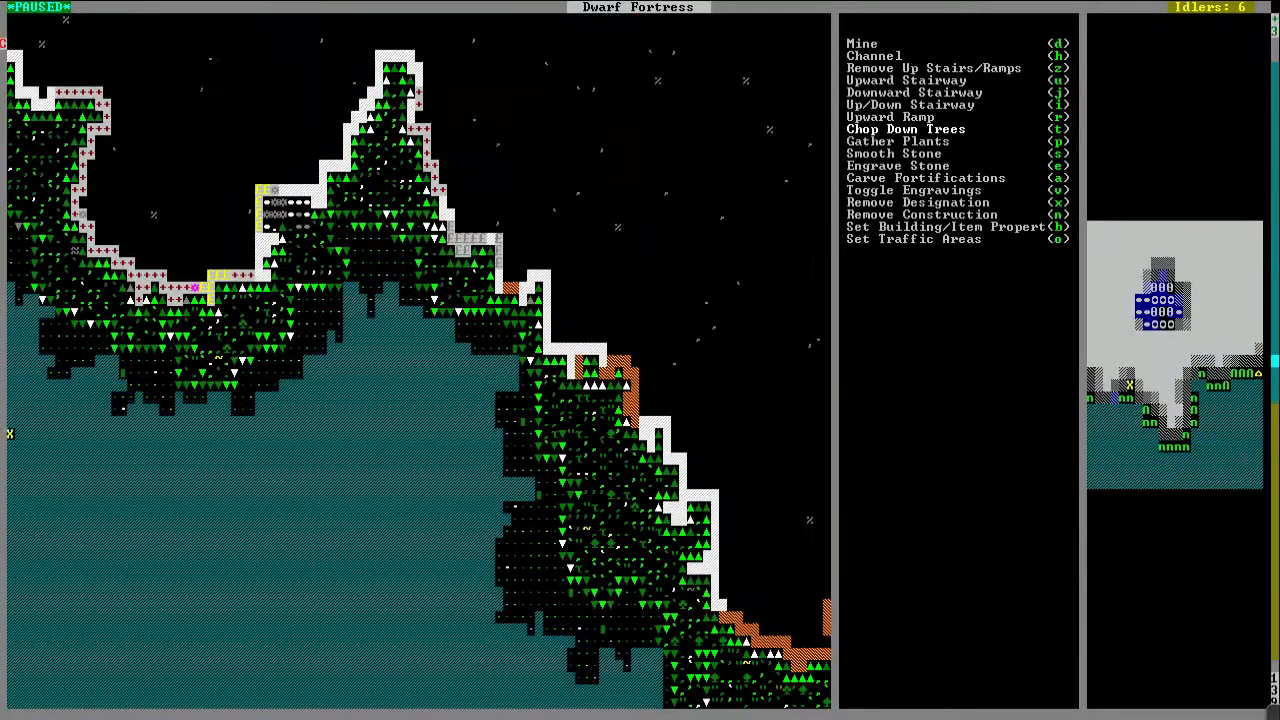
scroll(down, 3)
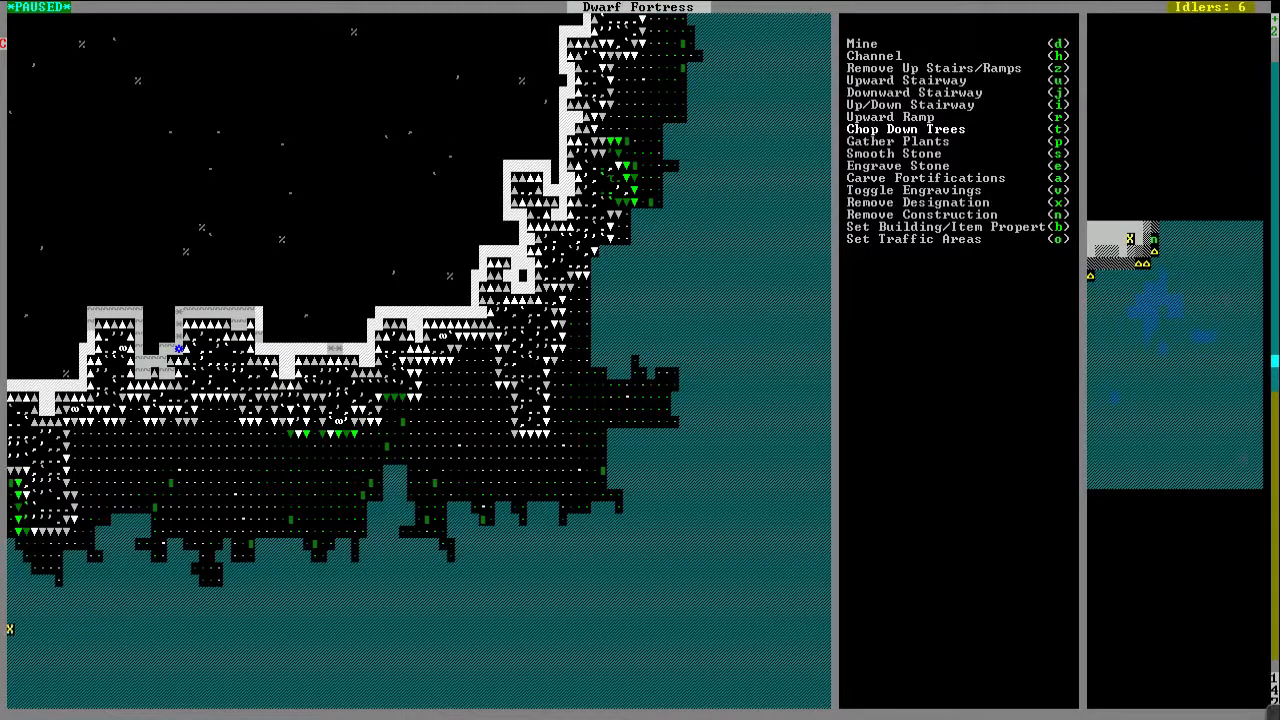
key(Escape)
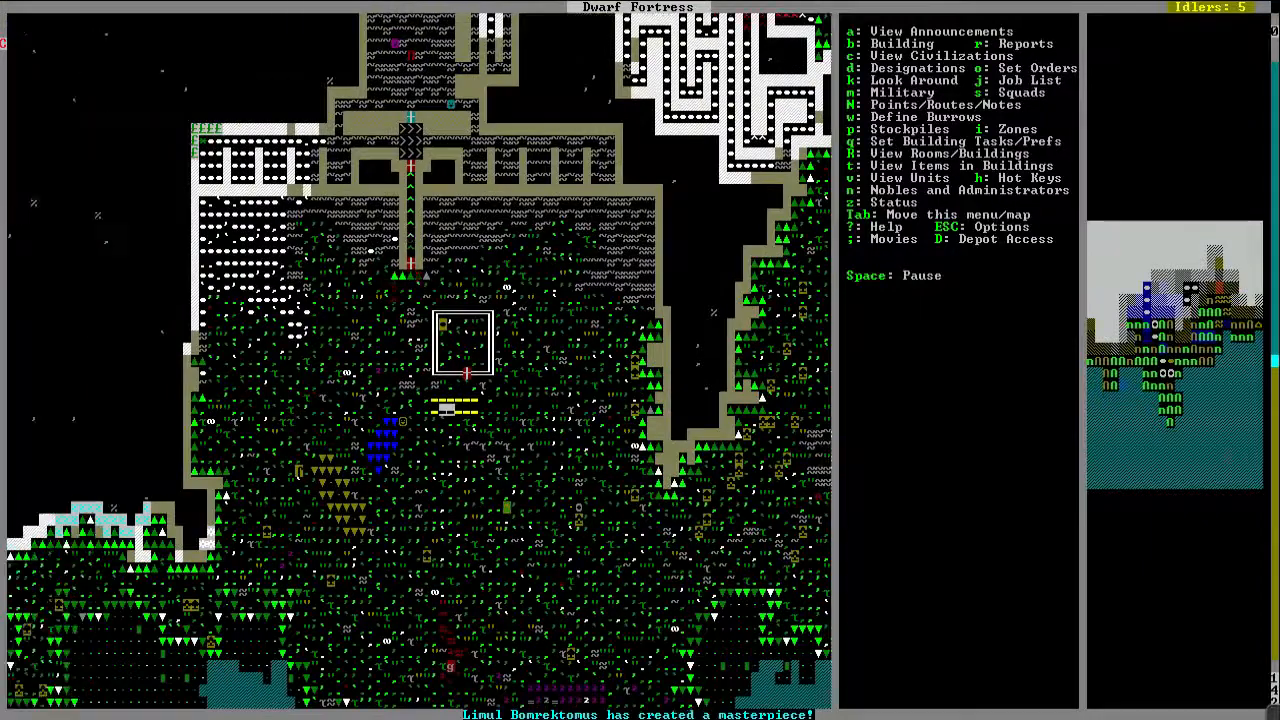
scroll(down, 3)
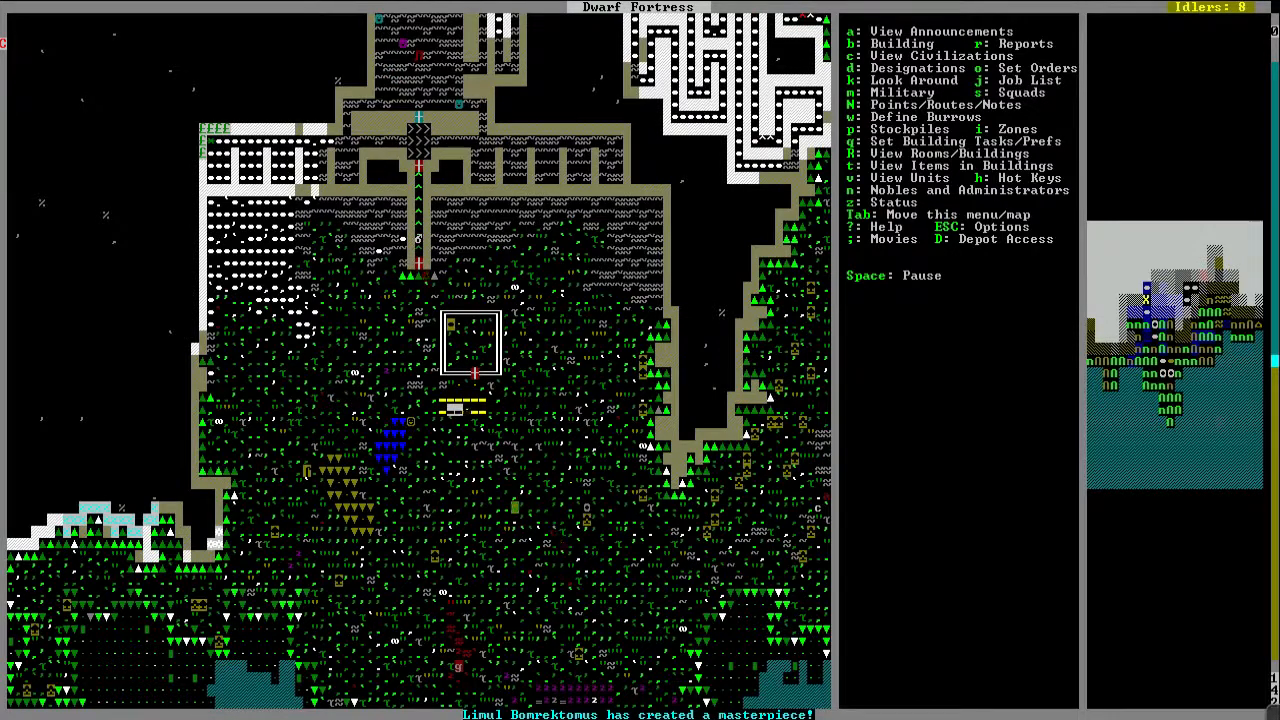
key(d)
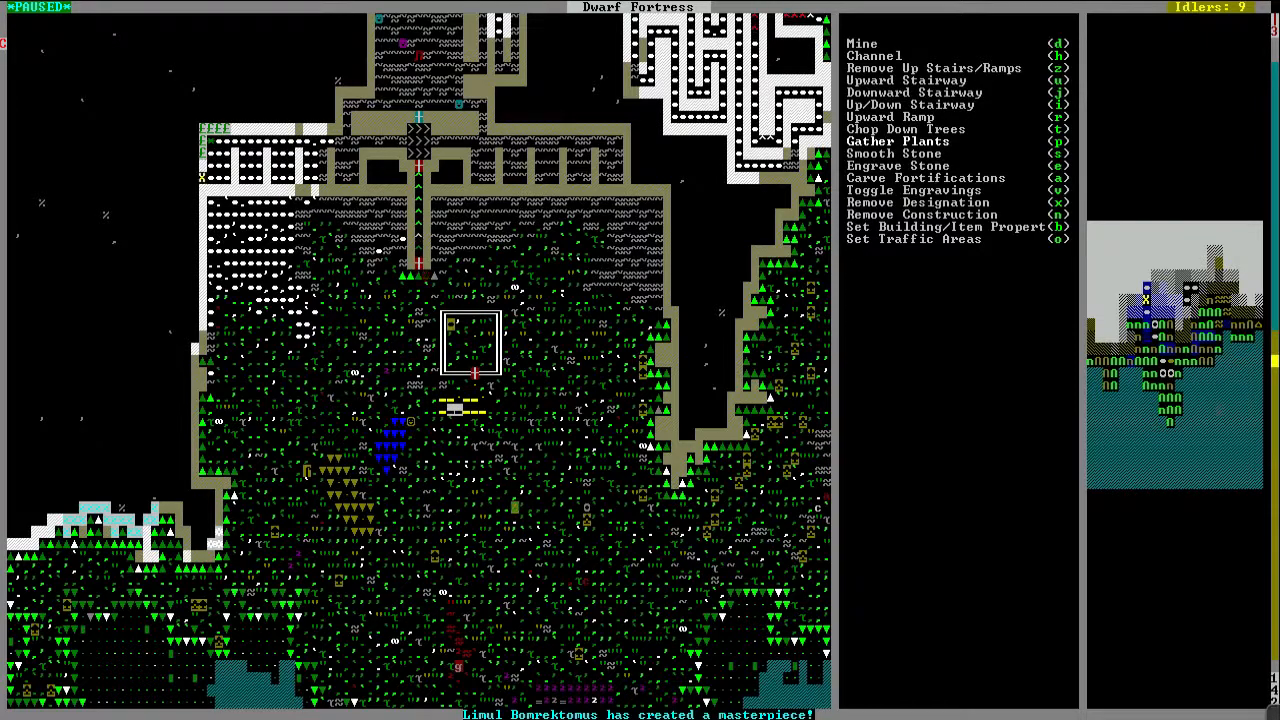
scroll(down, 3)
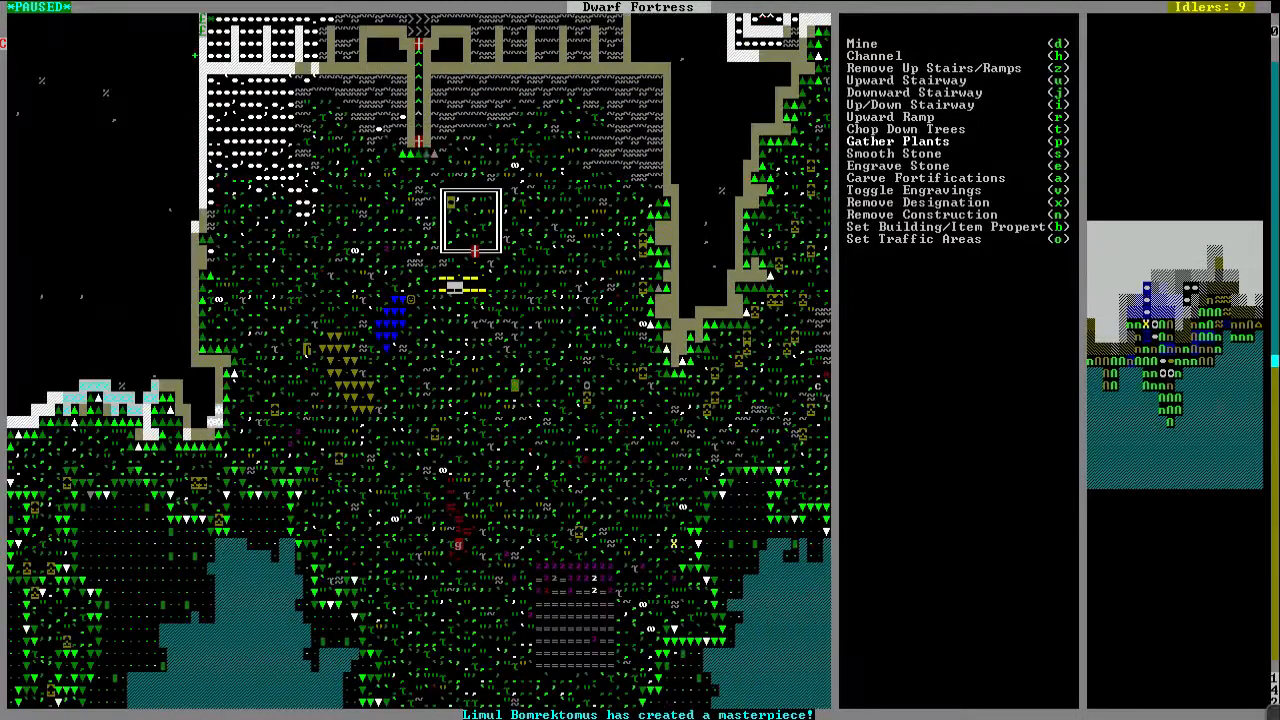